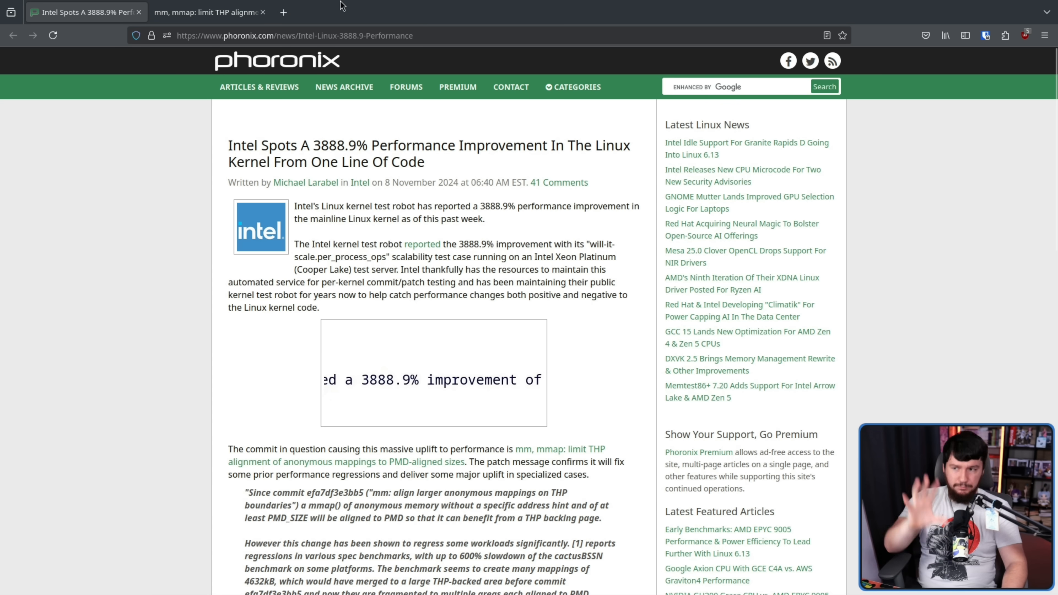
Switch to the git.kernel.org commit limiting THP alignment of anonymous mappings to PMD-aligned sizes
left_click(206, 12)
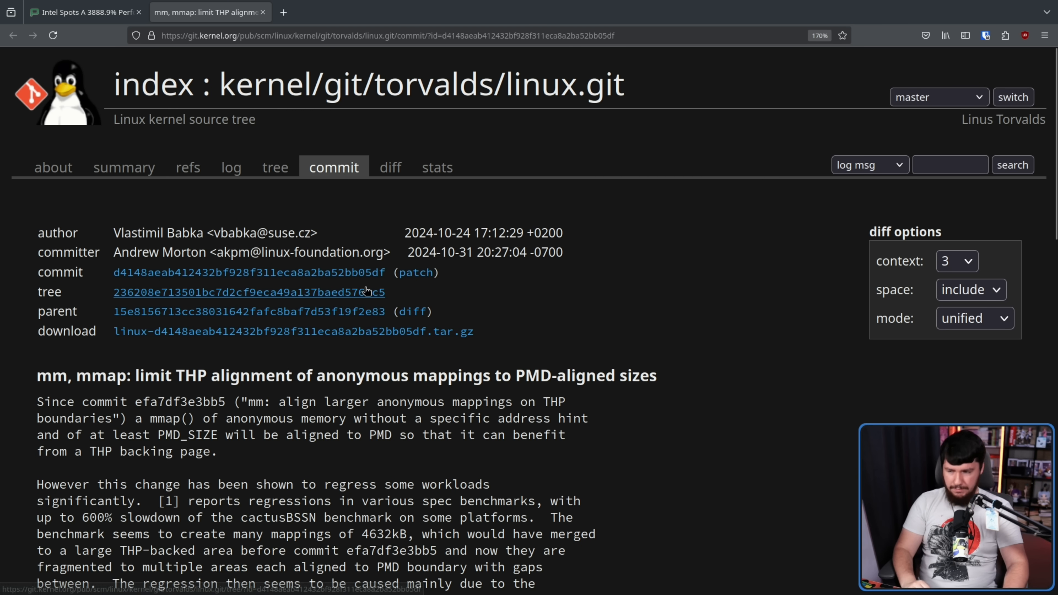
mouse_move(476, 320)
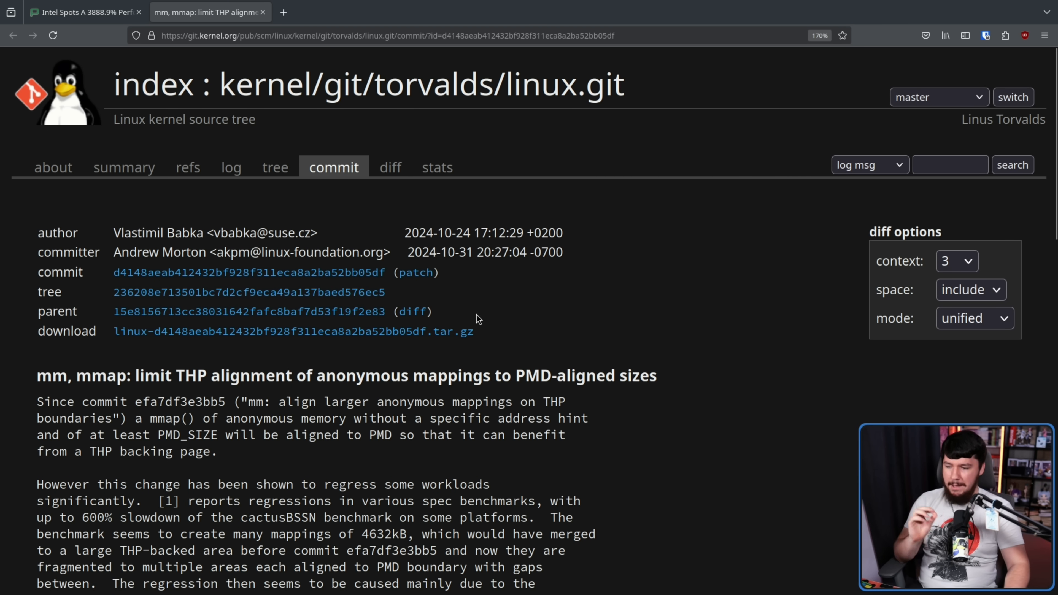
mouse_move(529, 331)
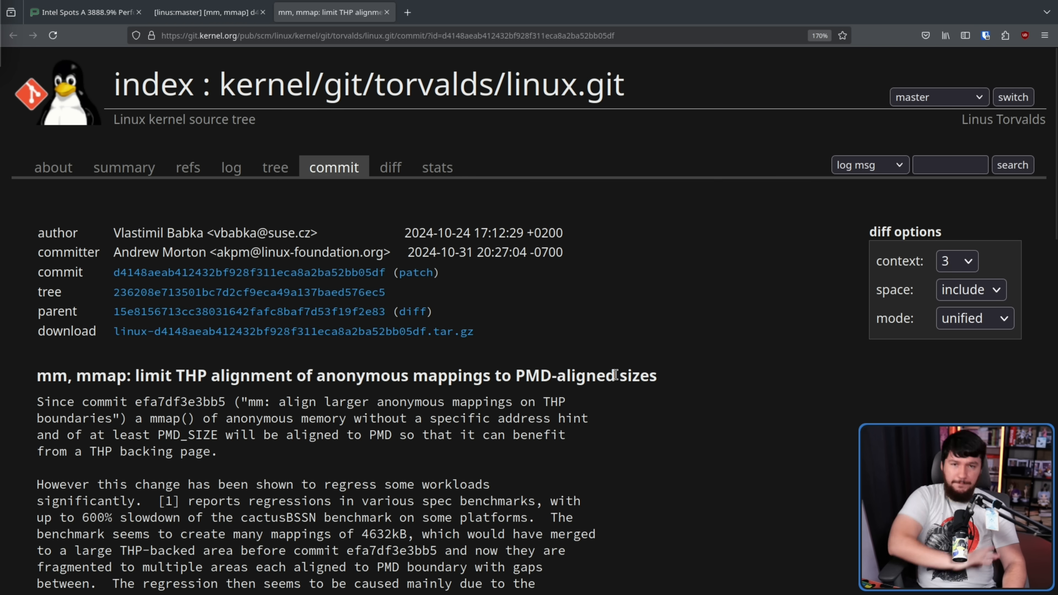
Read the kernel test robot's 3888.9% will-it-scale report, highlighting the Xeon Platinum 8380H test CPU
left_click(202, 11)
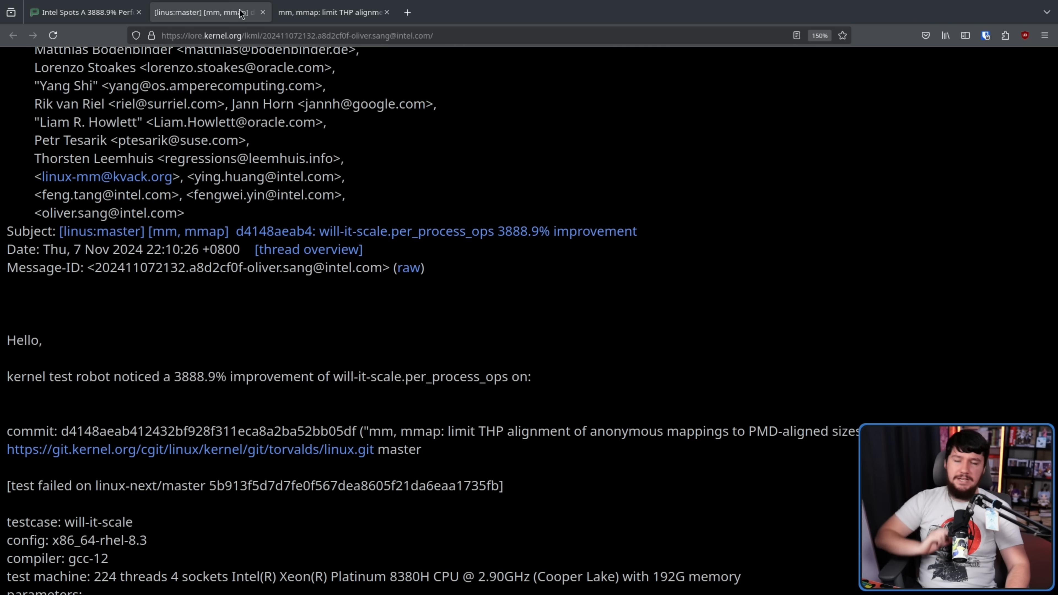
mouse_move(260, 359)
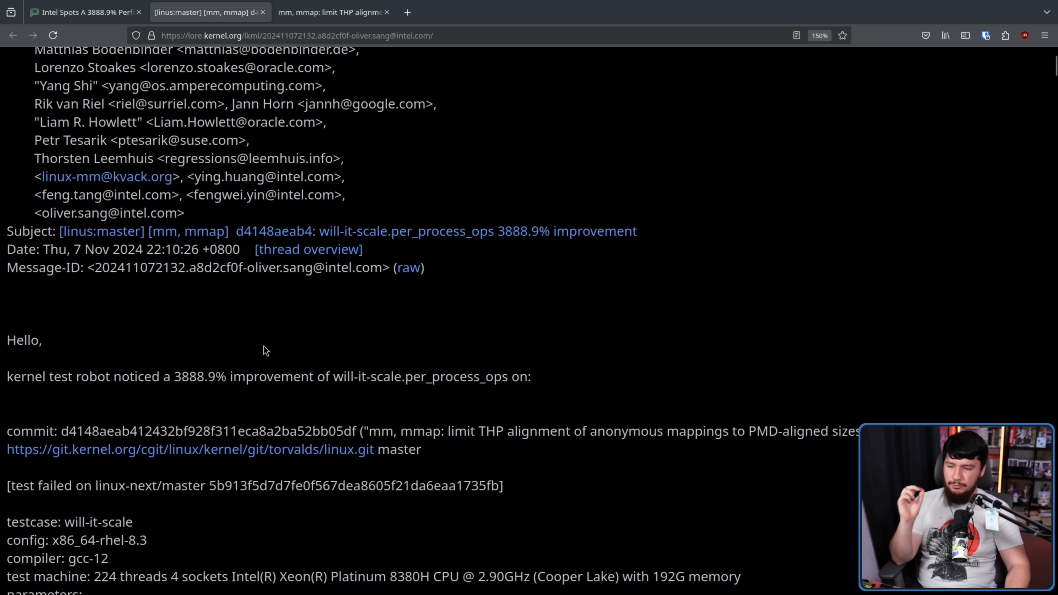
mouse_move(443, 376)
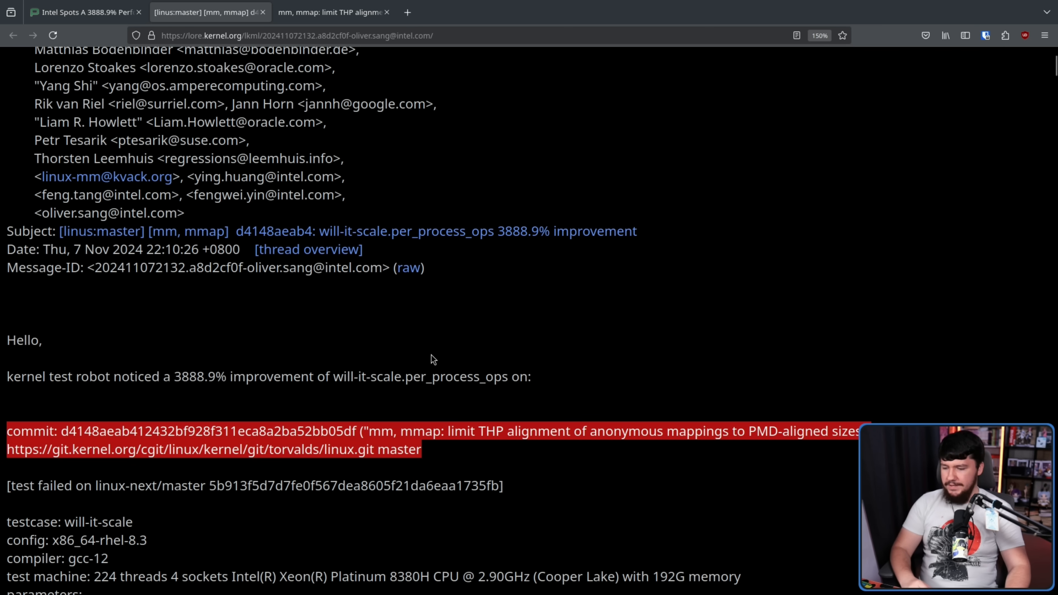
scroll("down", 3)
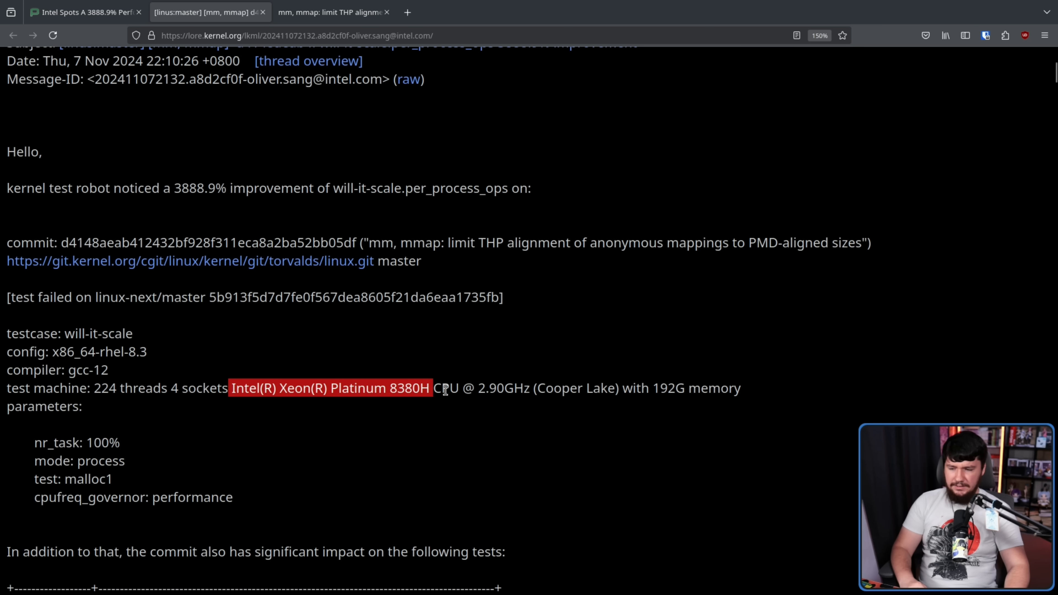
double_click(129, 387)
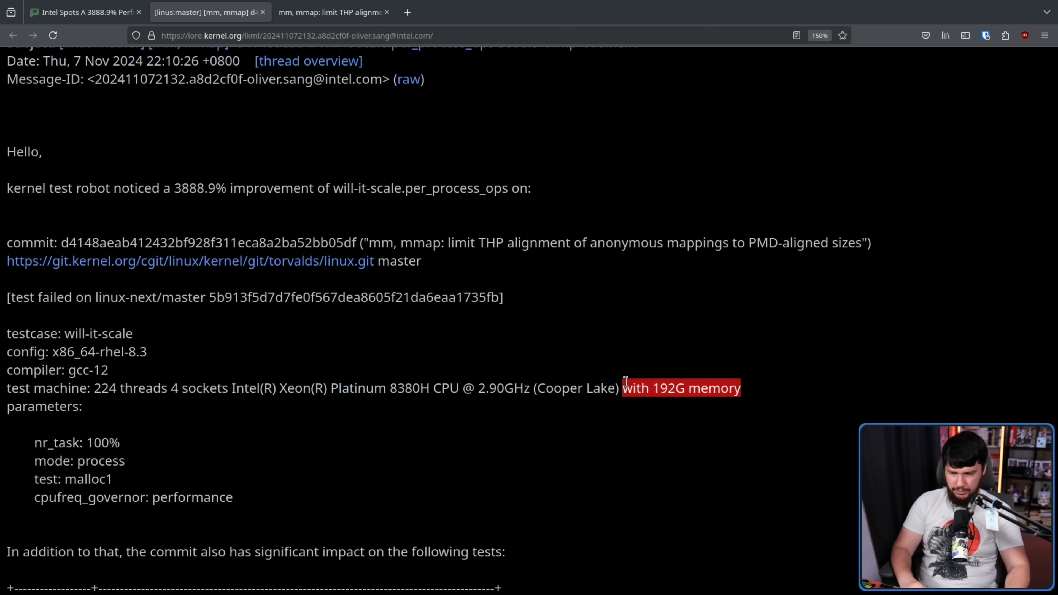
left_click(776, 426)
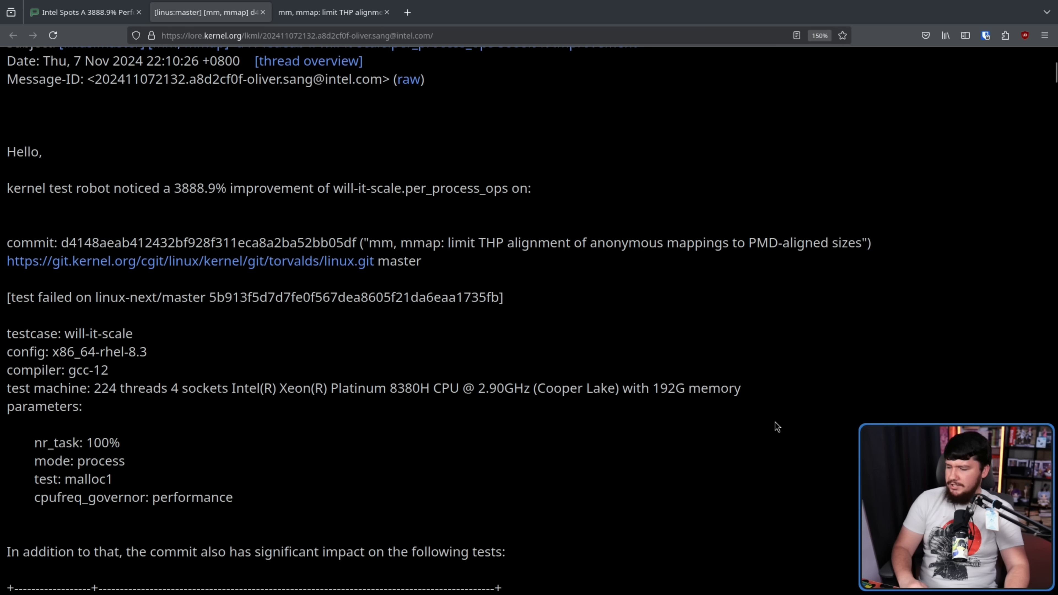
mouse_move(658, 381)
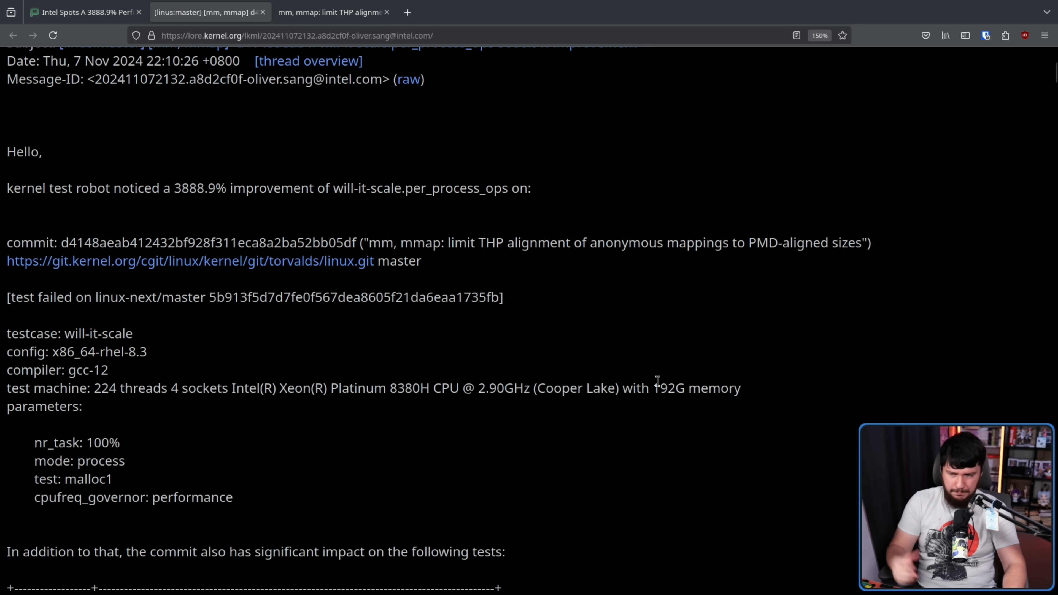
mouse_move(228, 196)
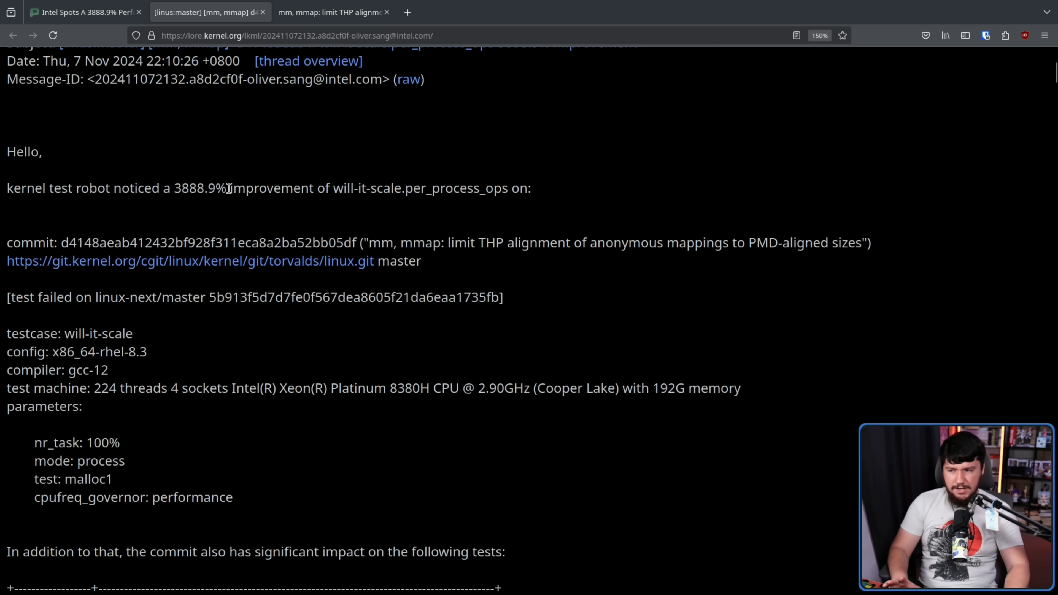
mouse_move(339, 187)
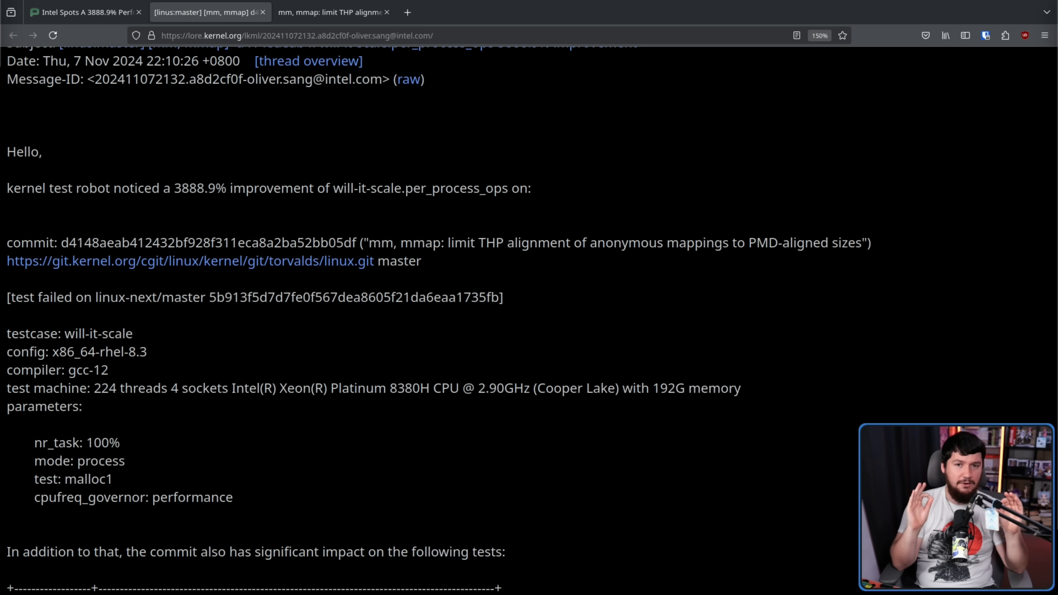
Return to the THP alignment fix commit on git.kernel.org
left_click(191, 262)
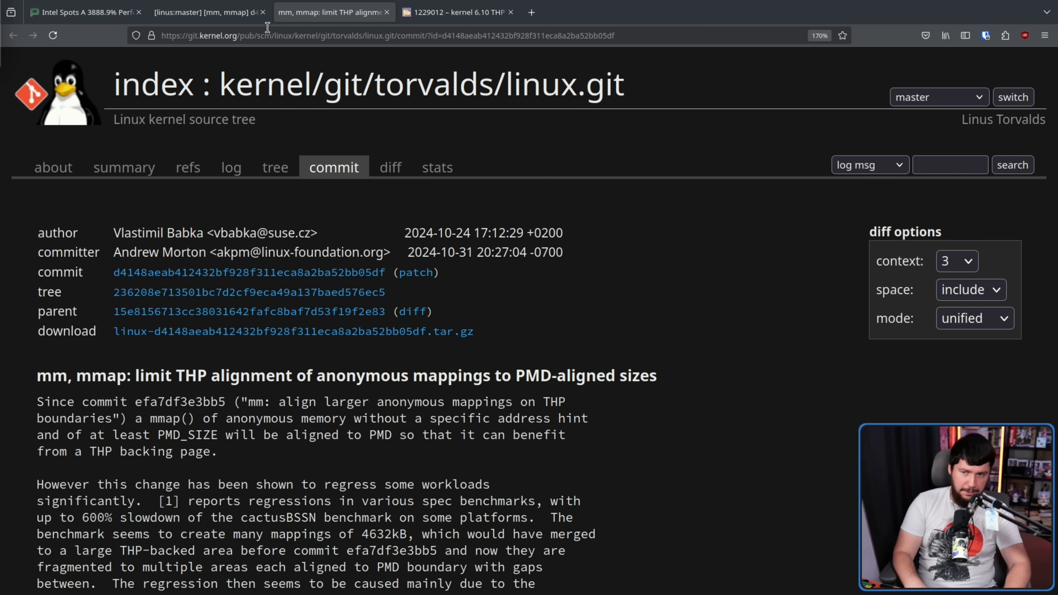
Read bug 1229012's description enlarged and highlight the 600% cactuBSSN slowdown figure
left_click(458, 12)
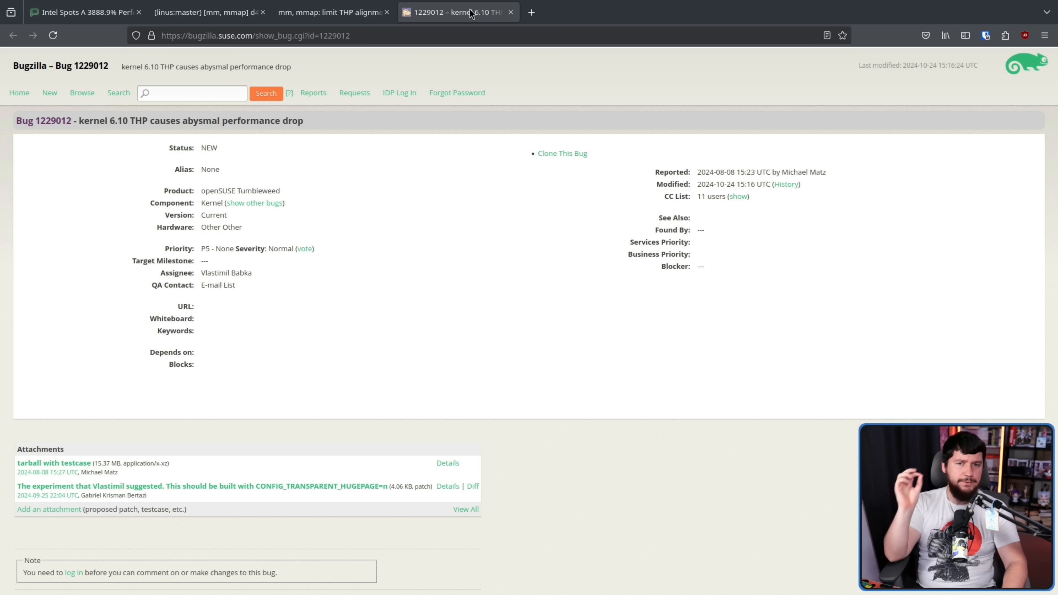
key("ctrl+plus")
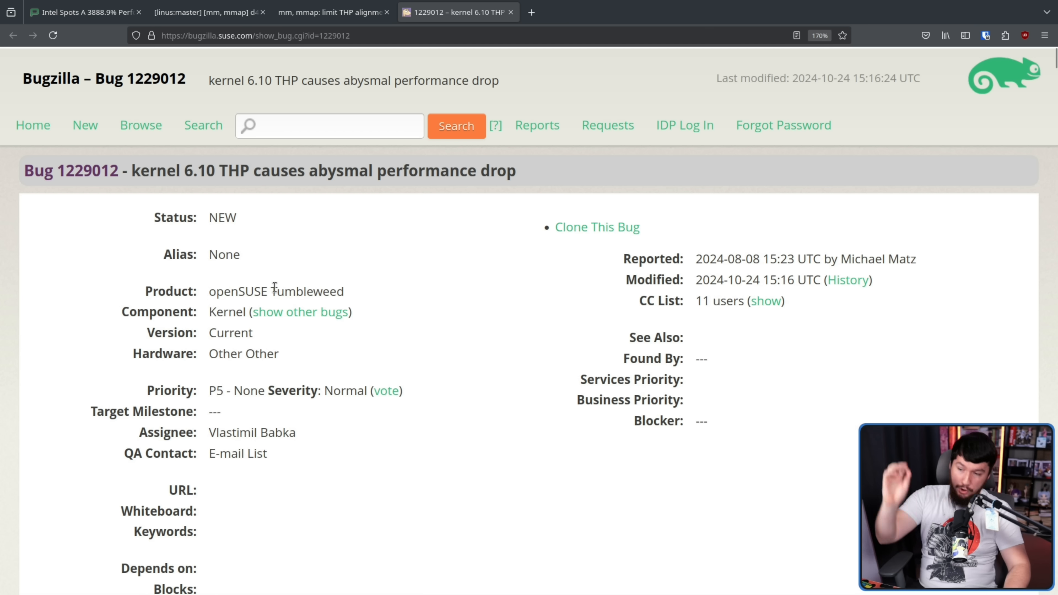
mouse_move(199, 214)
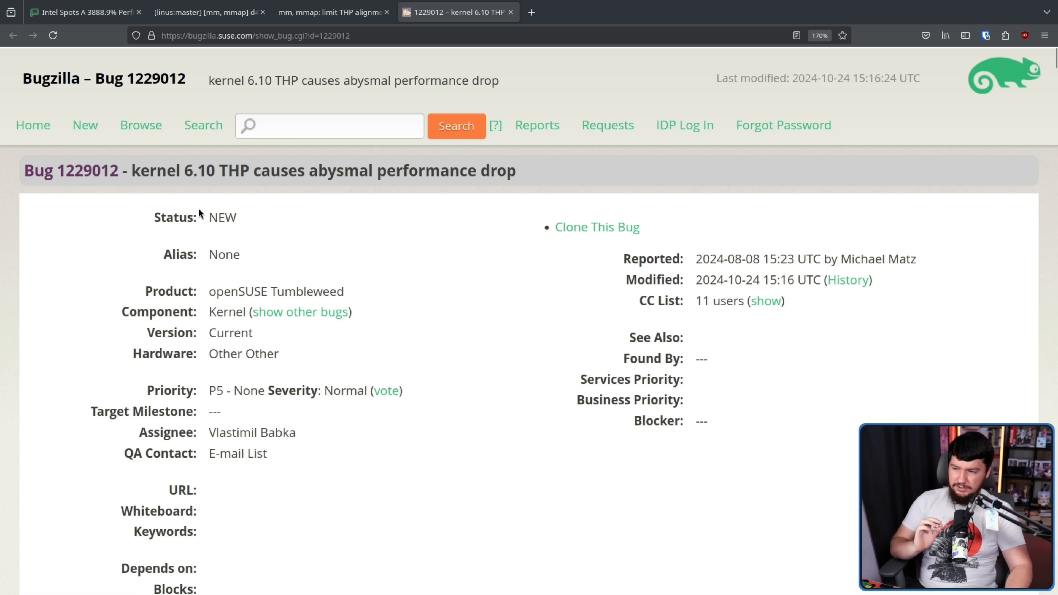
mouse_move(325, 188)
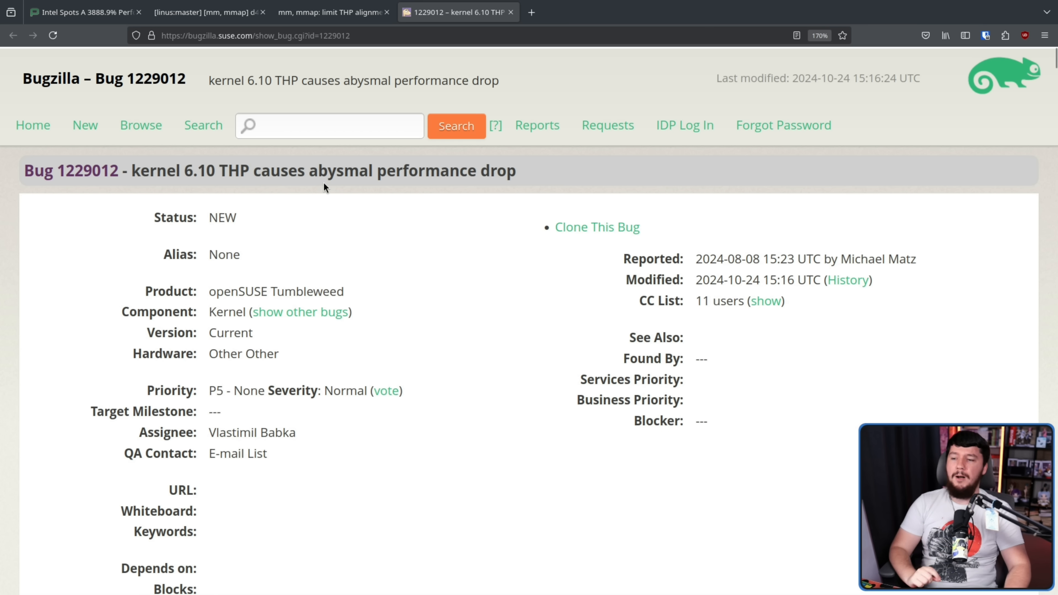
scroll("down", 3)
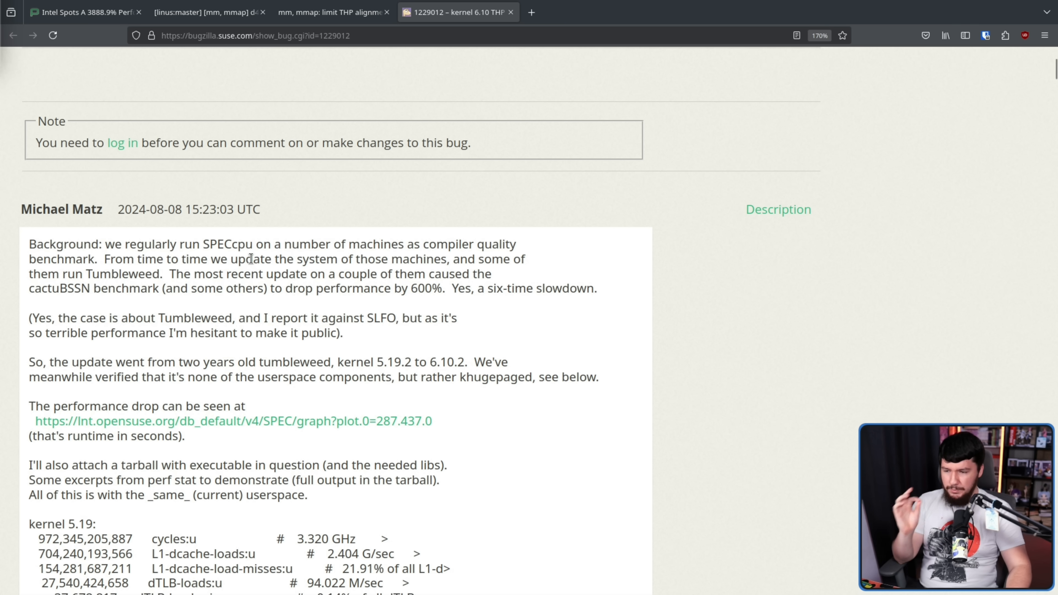
mouse_move(83, 293)
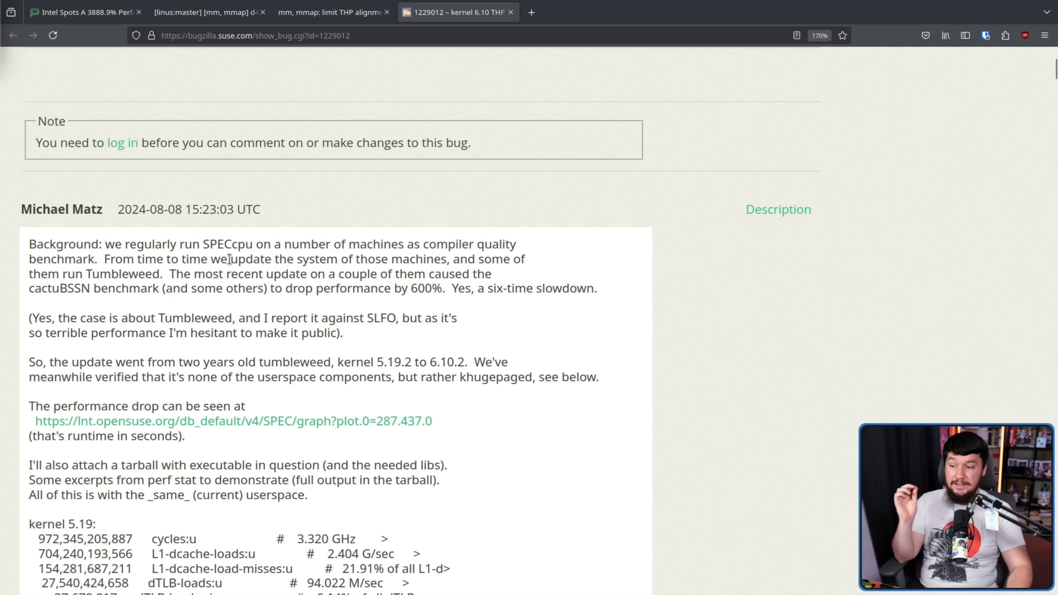
mouse_move(438, 283)
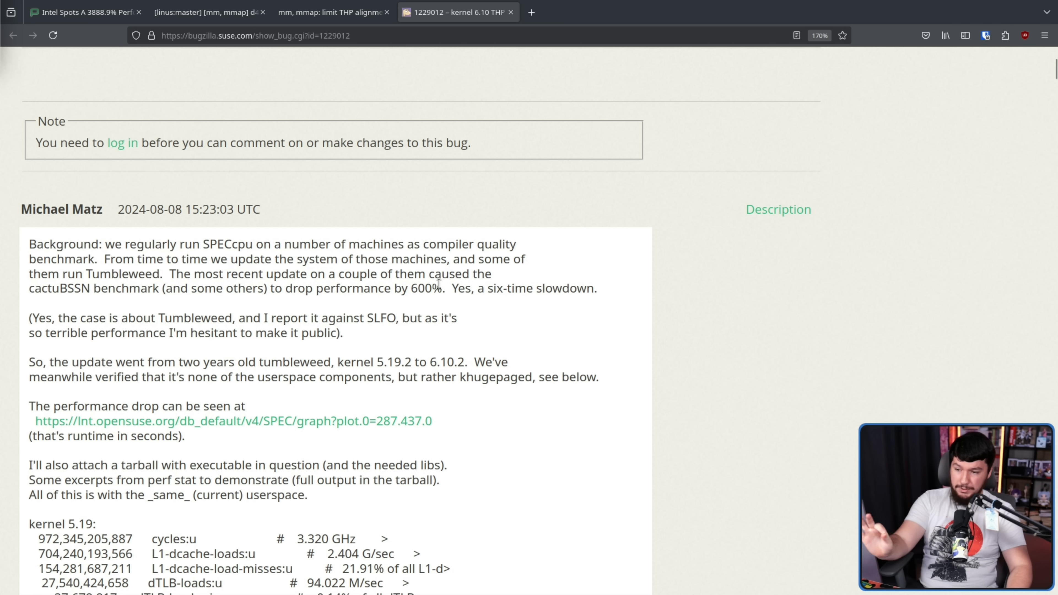
double_click(424, 288)
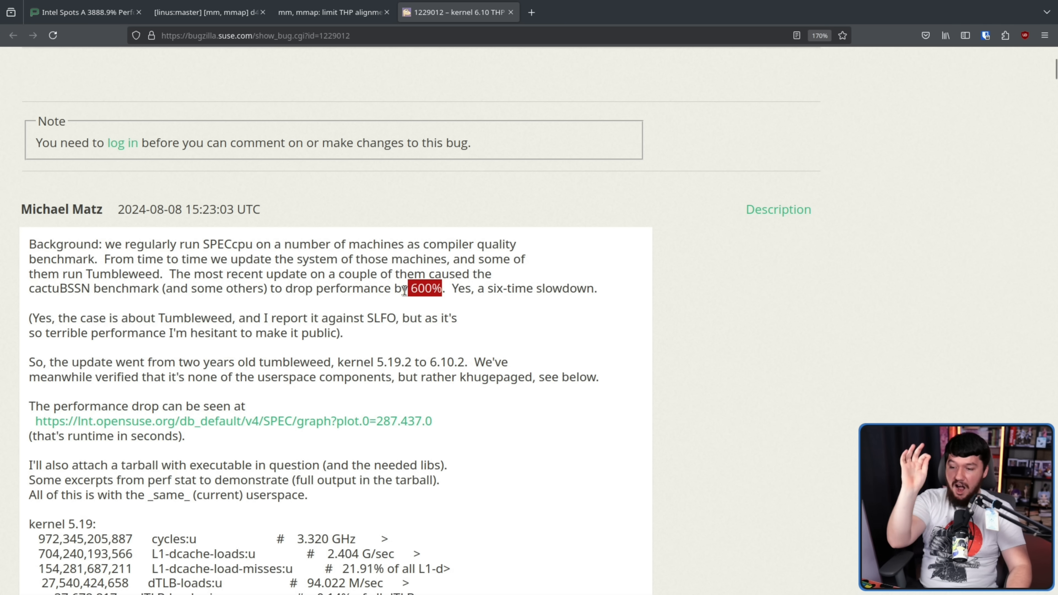
mouse_move(461, 288)
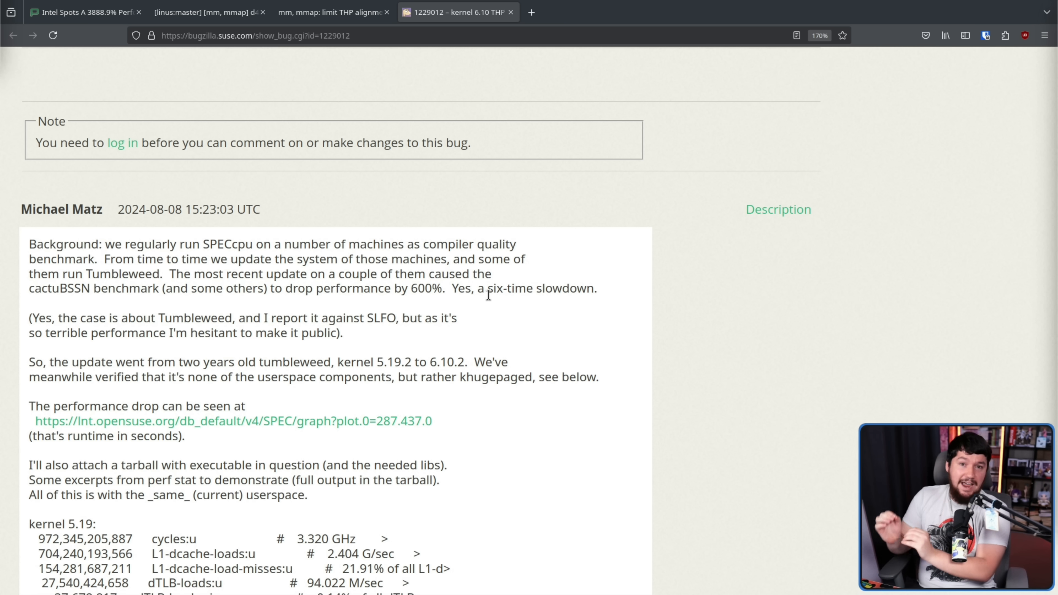
Scroll through bug 1229012's later comments on Gabriel Bertazi's 50% reproduction and Matz's reply
scroll("down", 3)
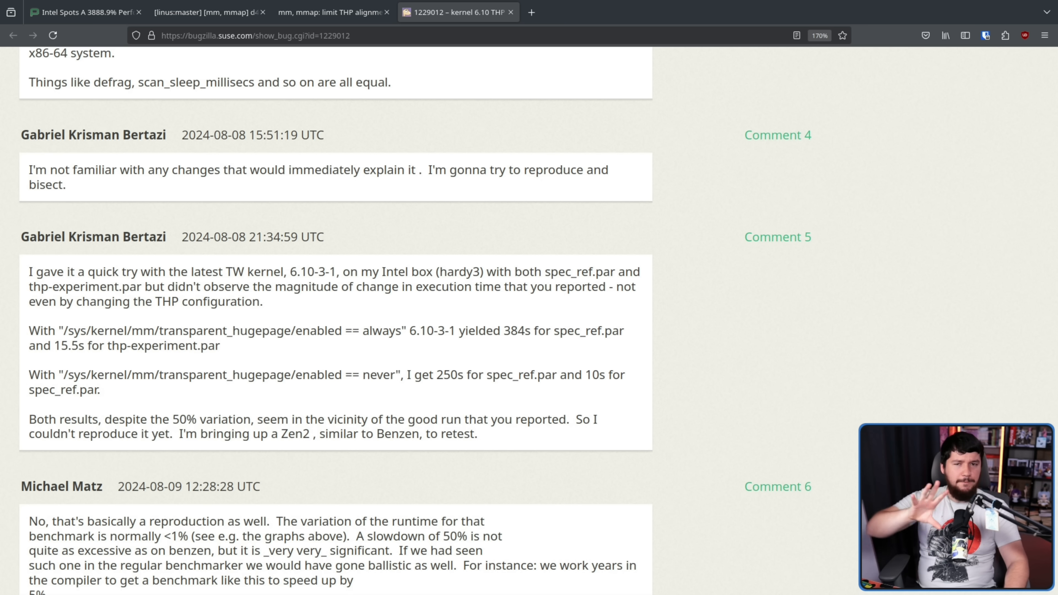
mouse_move(479, 279)
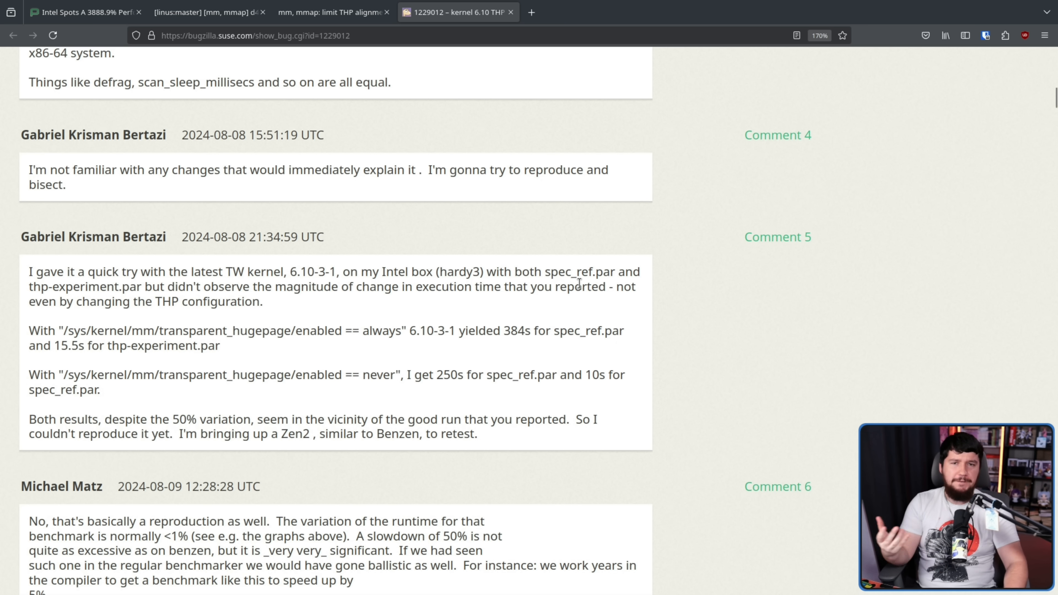
mouse_move(621, 348)
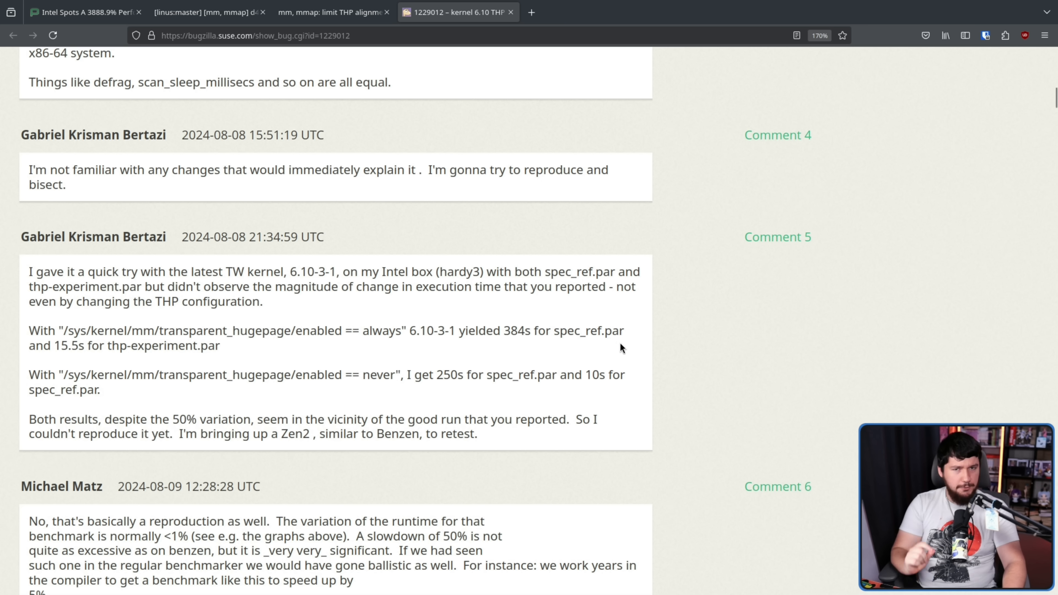
mouse_move(673, 326)
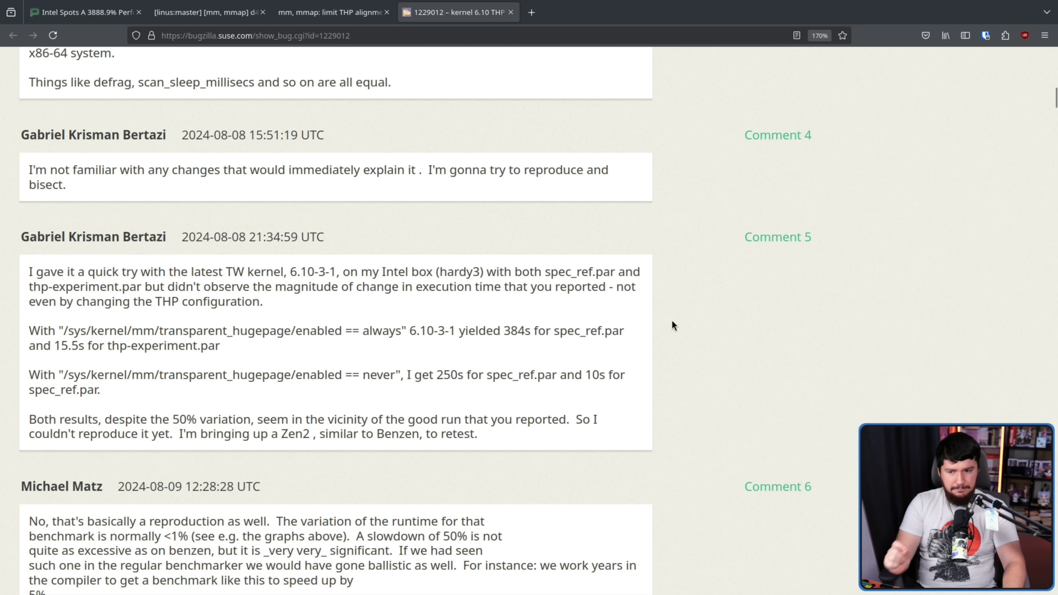
scroll("down", 3)
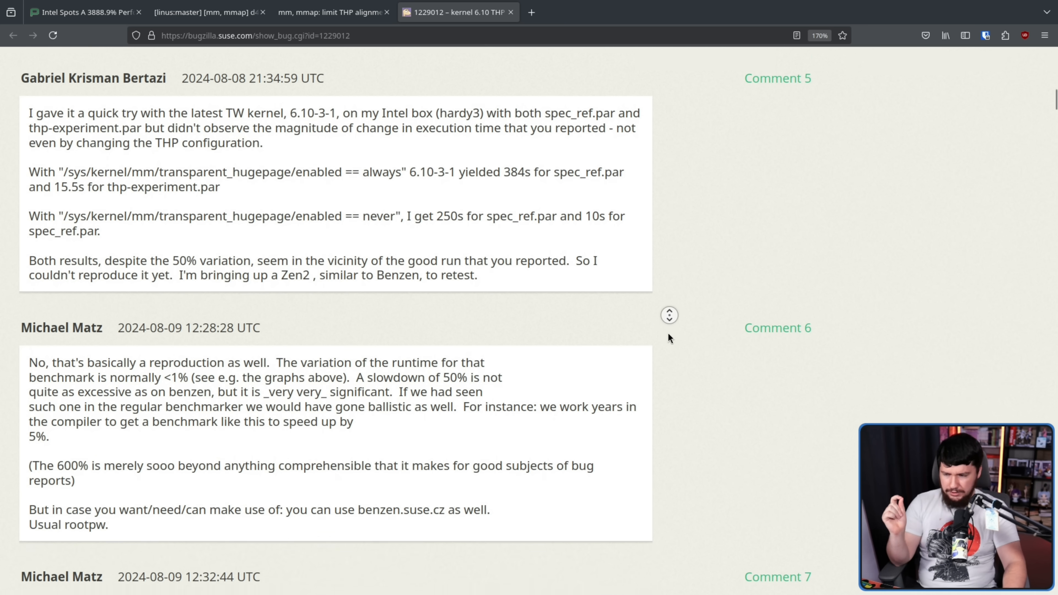
scroll("down", 3)
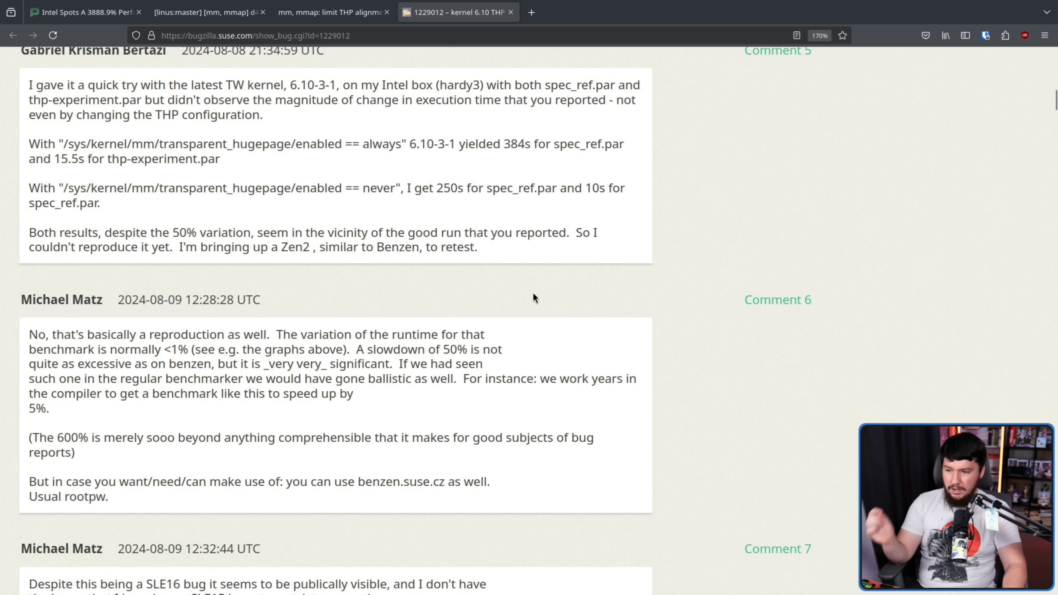
mouse_move(261, 353)
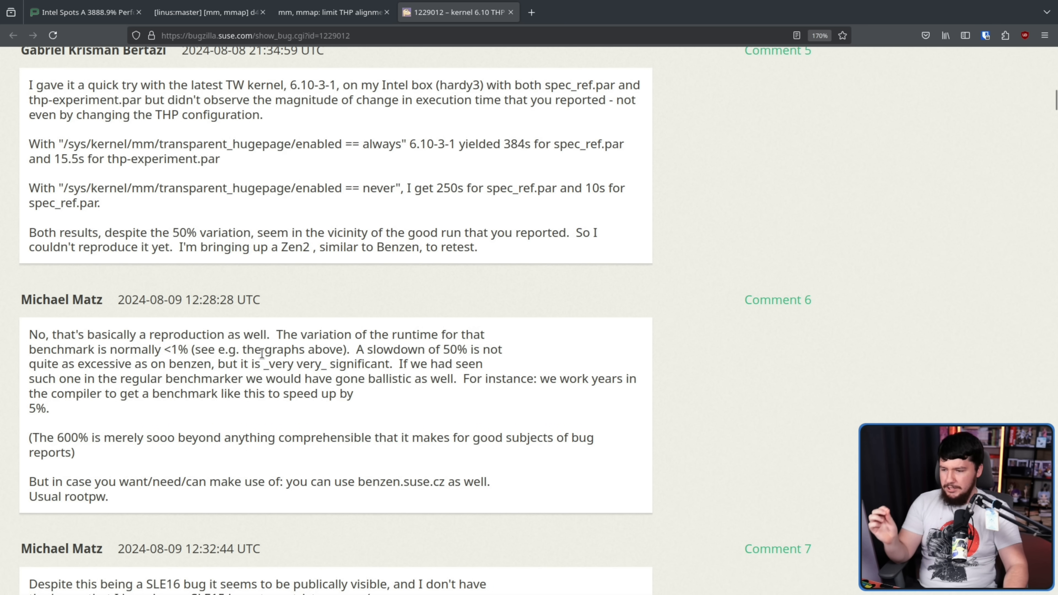
mouse_move(218, 334)
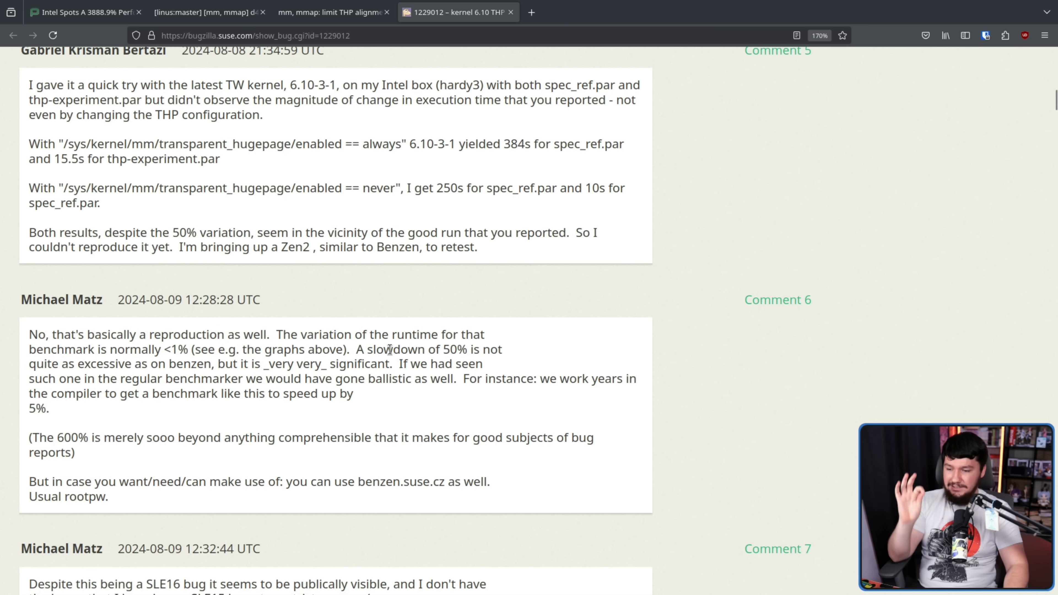
mouse_move(473, 332)
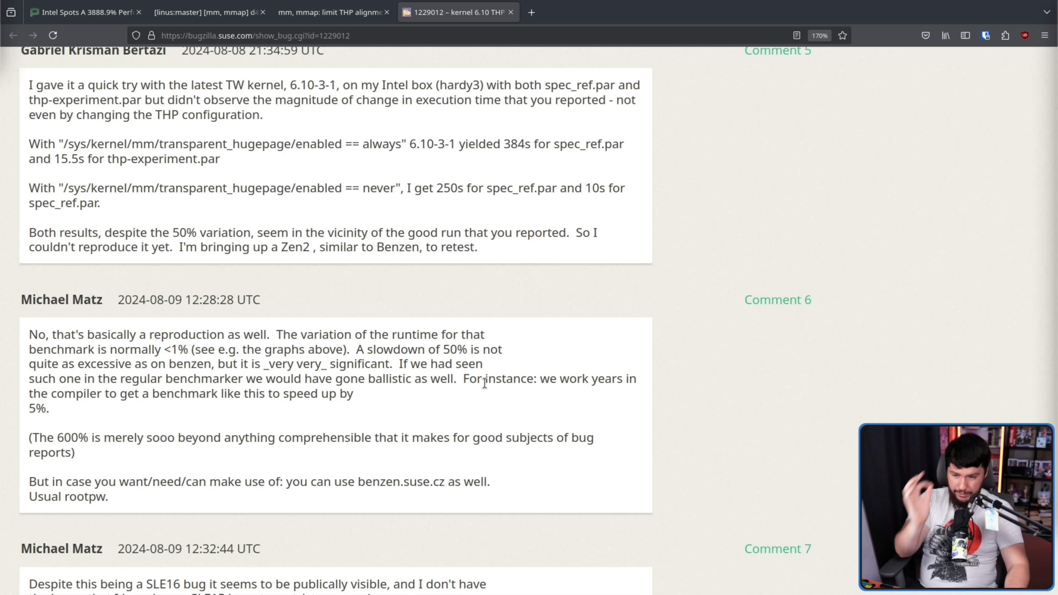
mouse_move(435, 361)
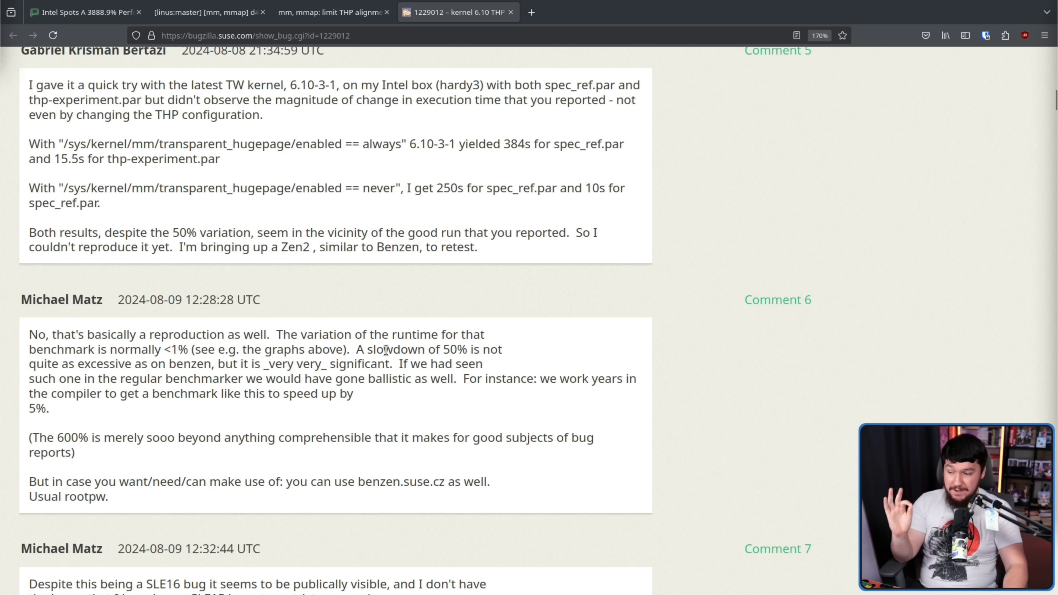
mouse_move(262, 363)
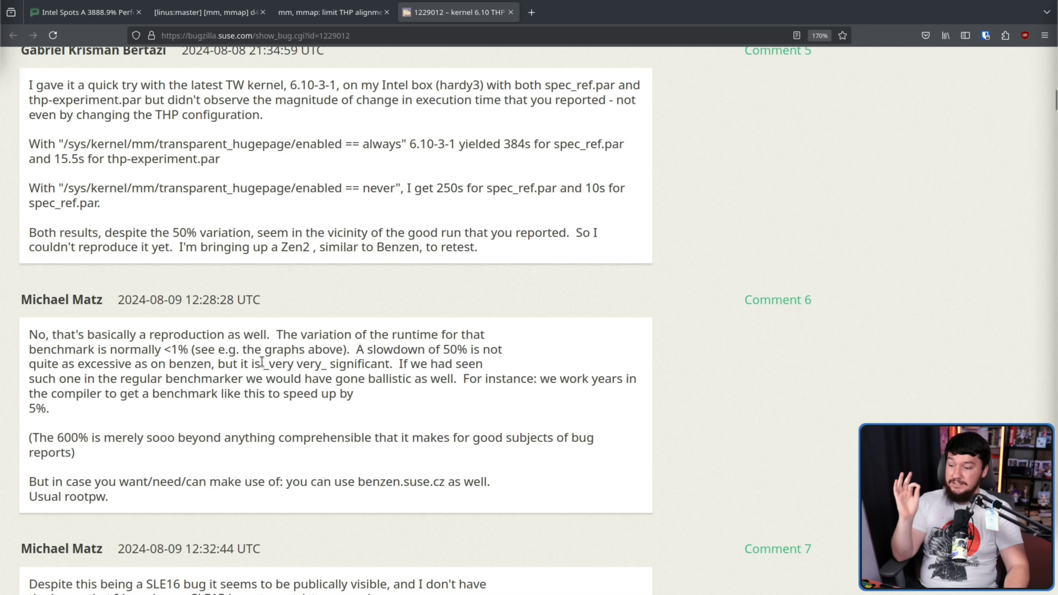
mouse_move(252, 334)
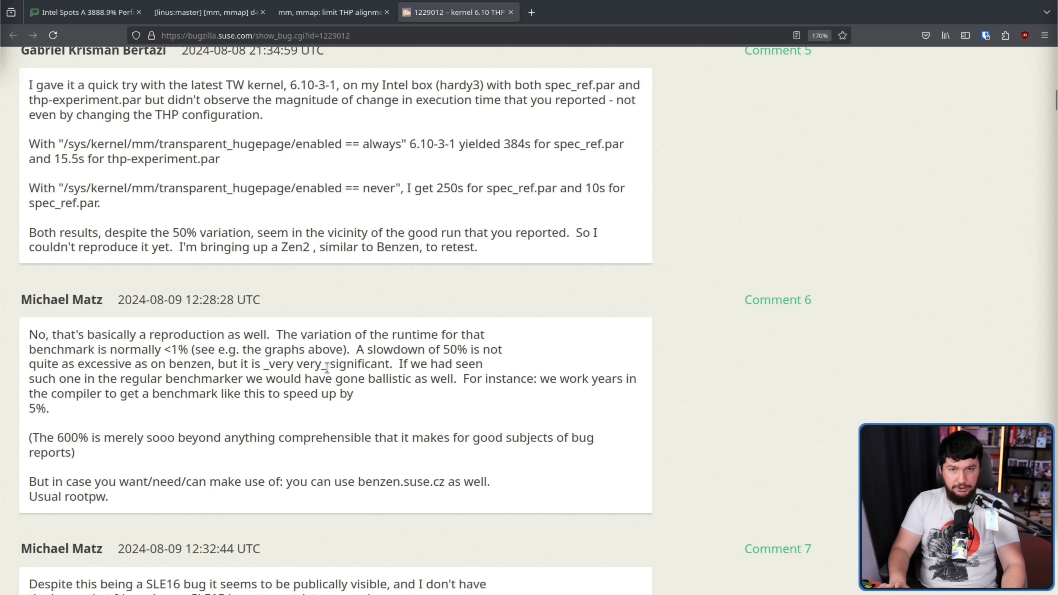
scroll("down", 3)
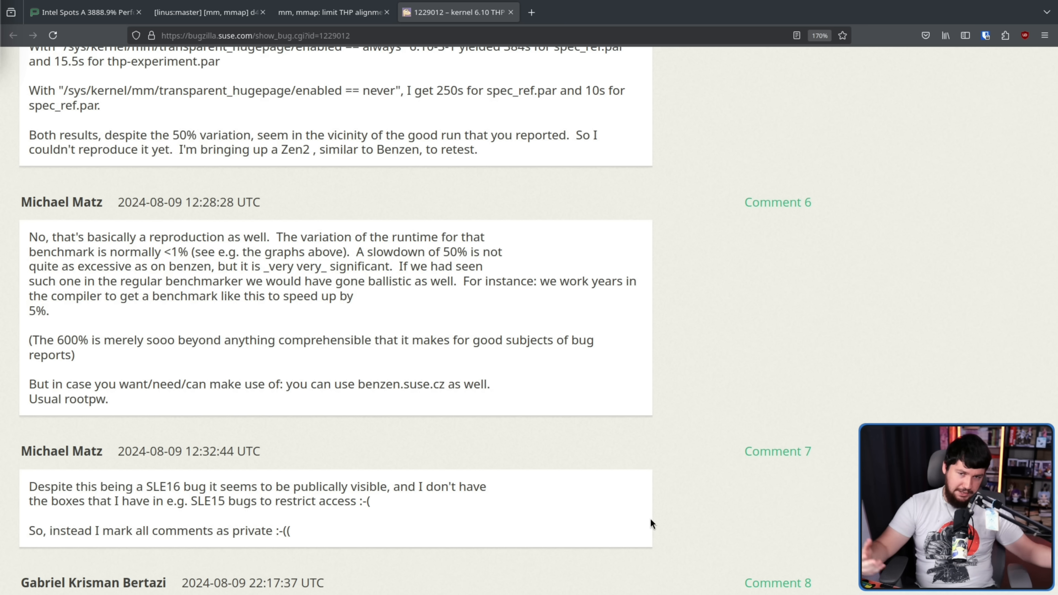
mouse_move(766, 528)
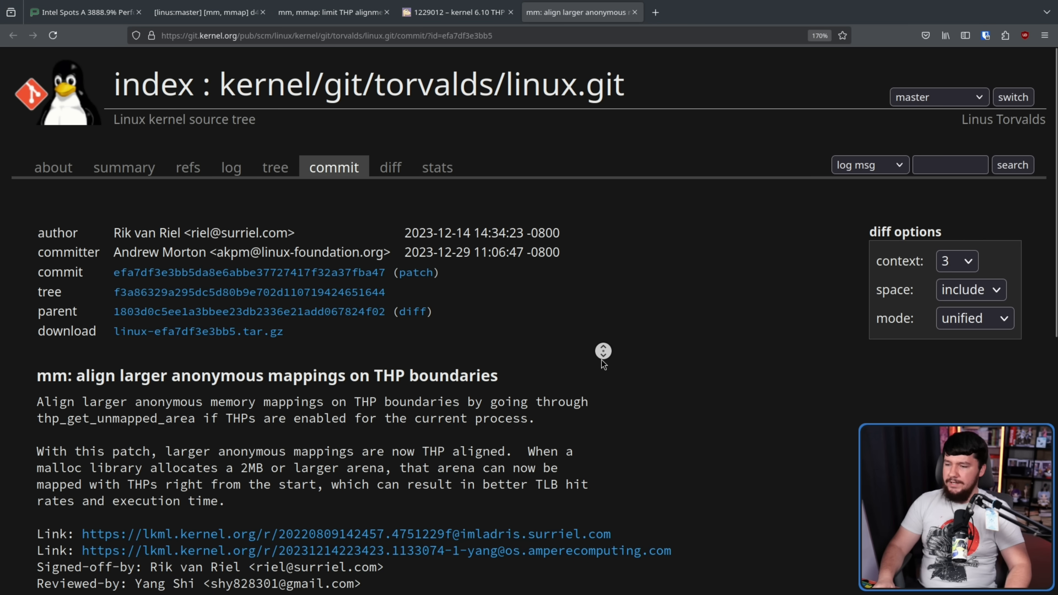
scroll("down", 3)
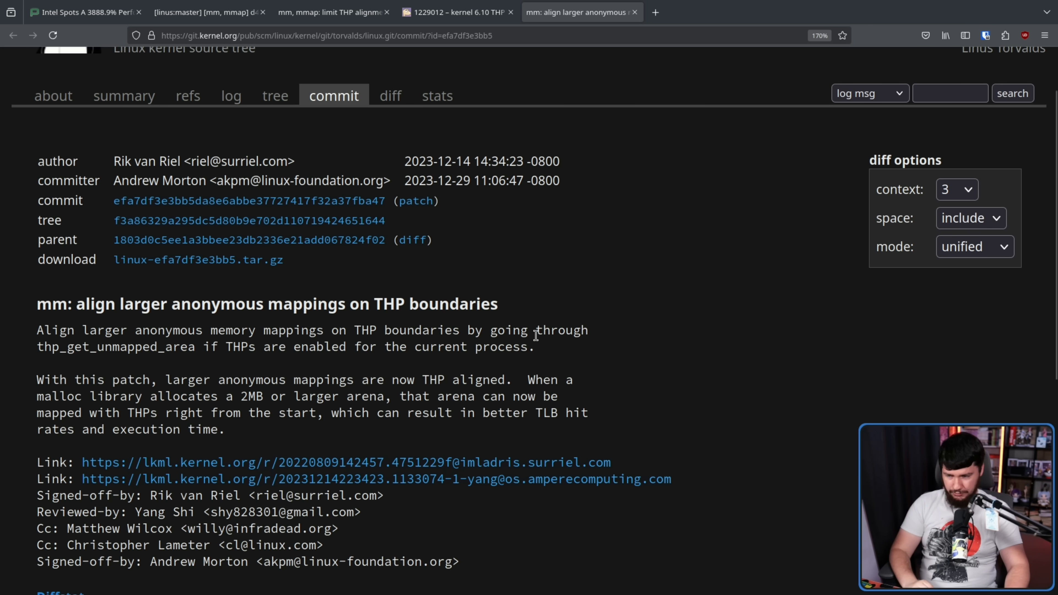
scroll("down", 3)
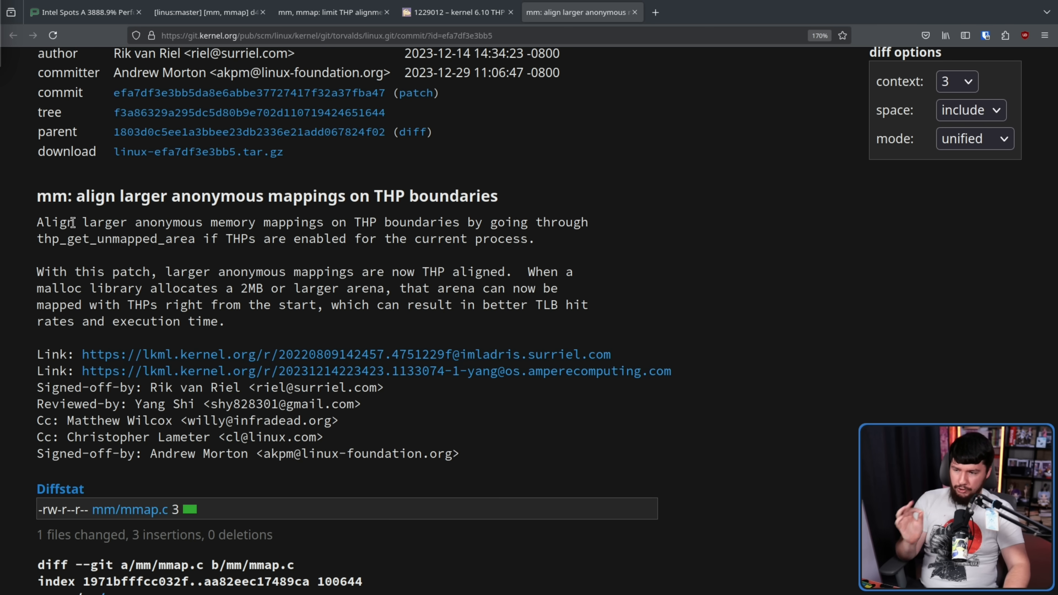
mouse_move(188, 226)
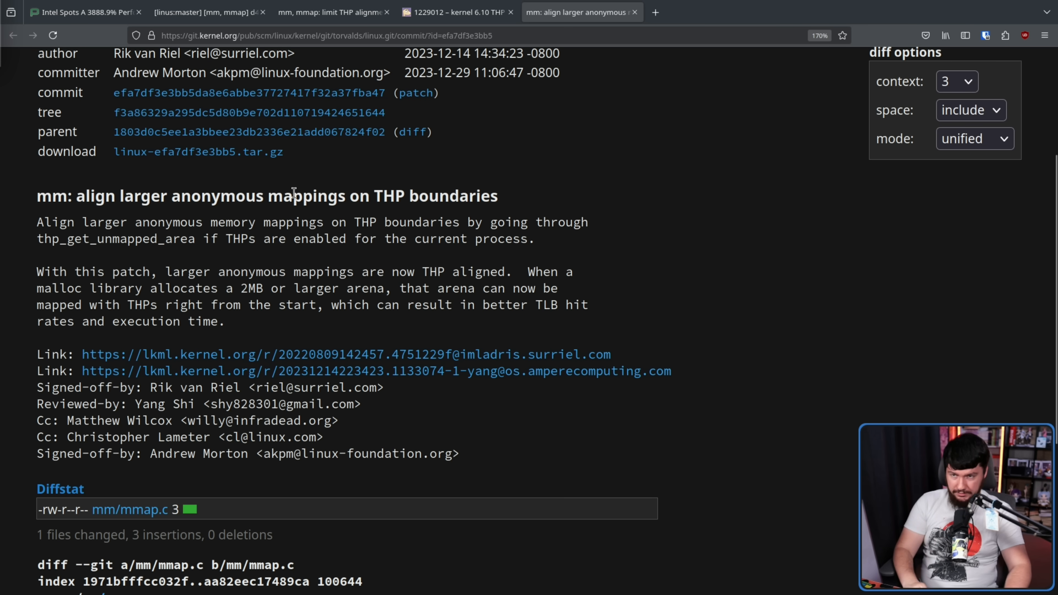
mouse_move(831, 231)
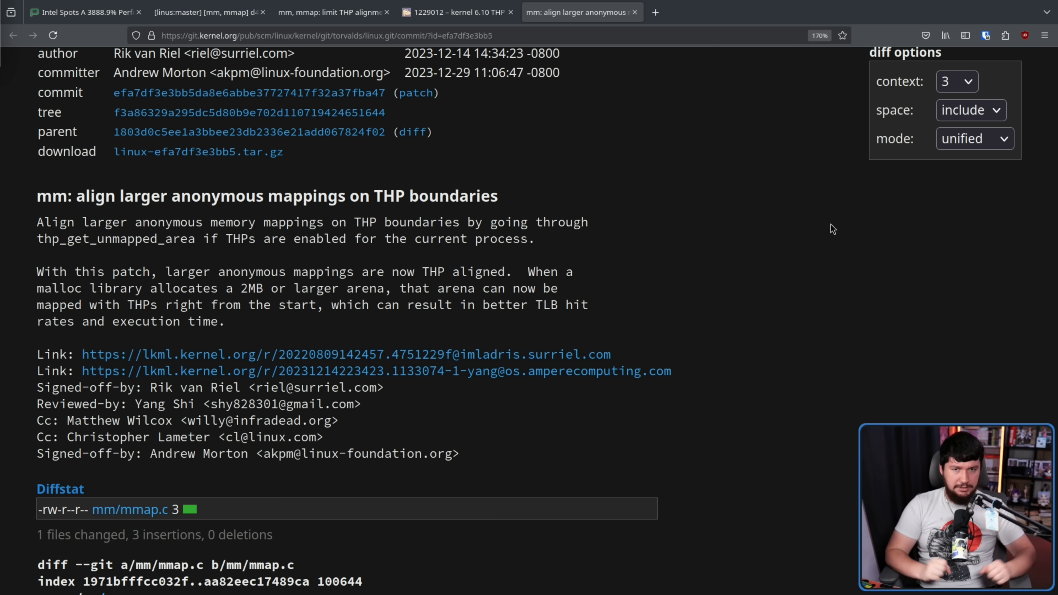
mouse_move(124, 292)
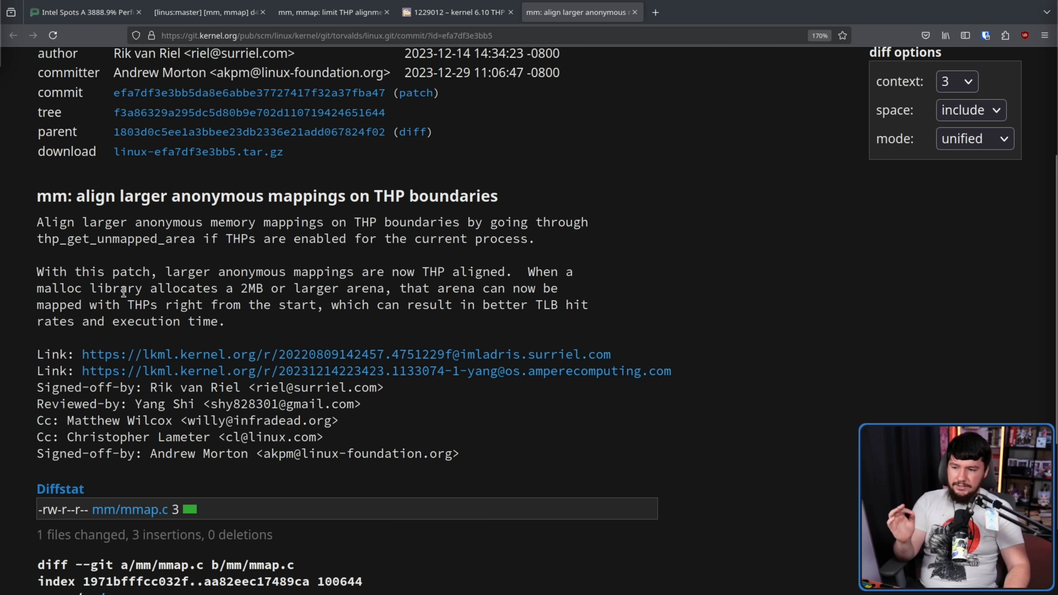
mouse_move(443, 268)
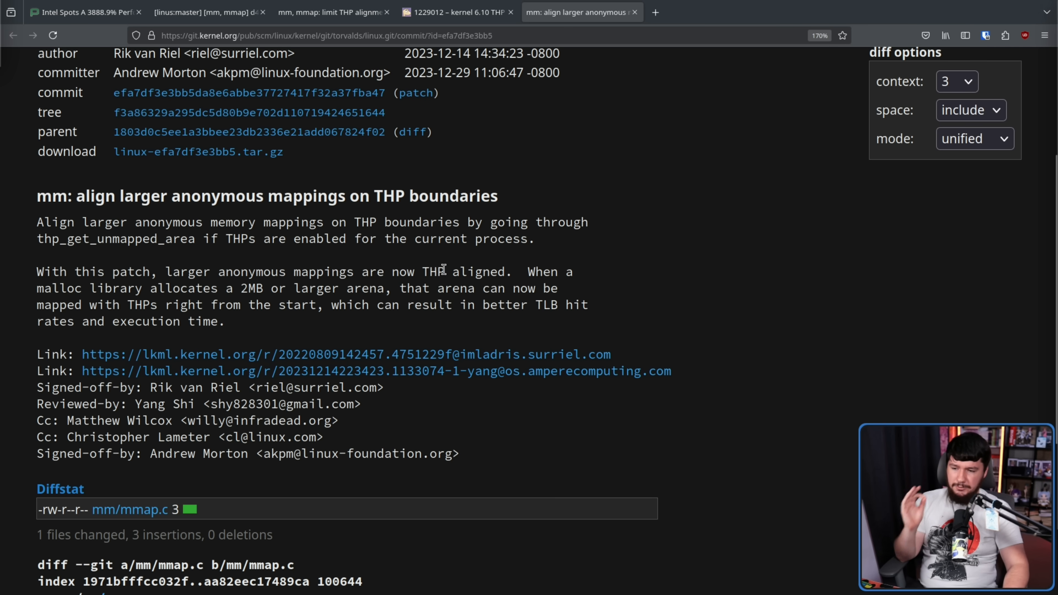
mouse_move(160, 288)
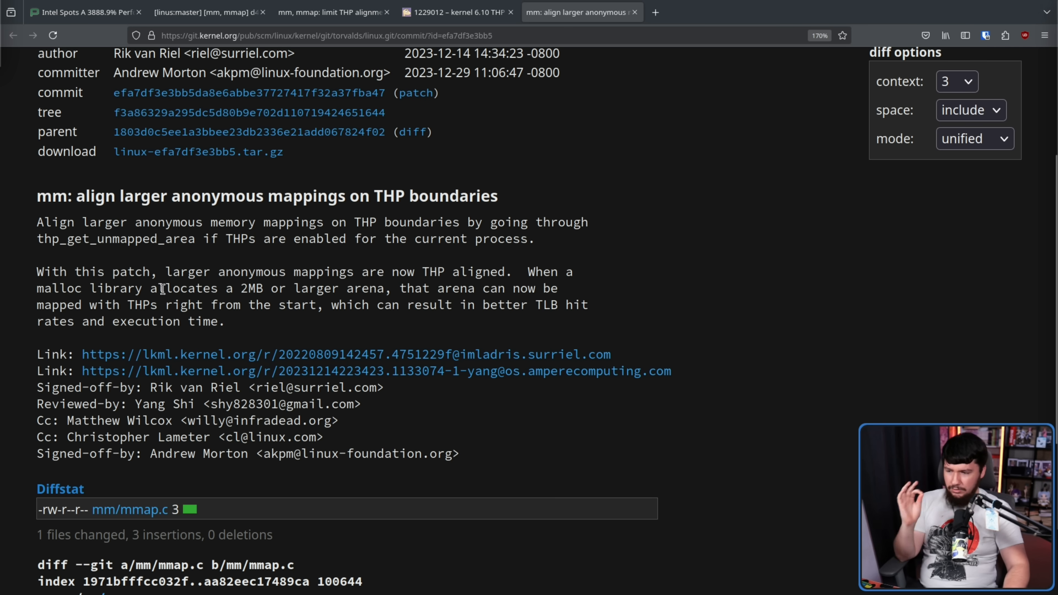
mouse_move(357, 286)
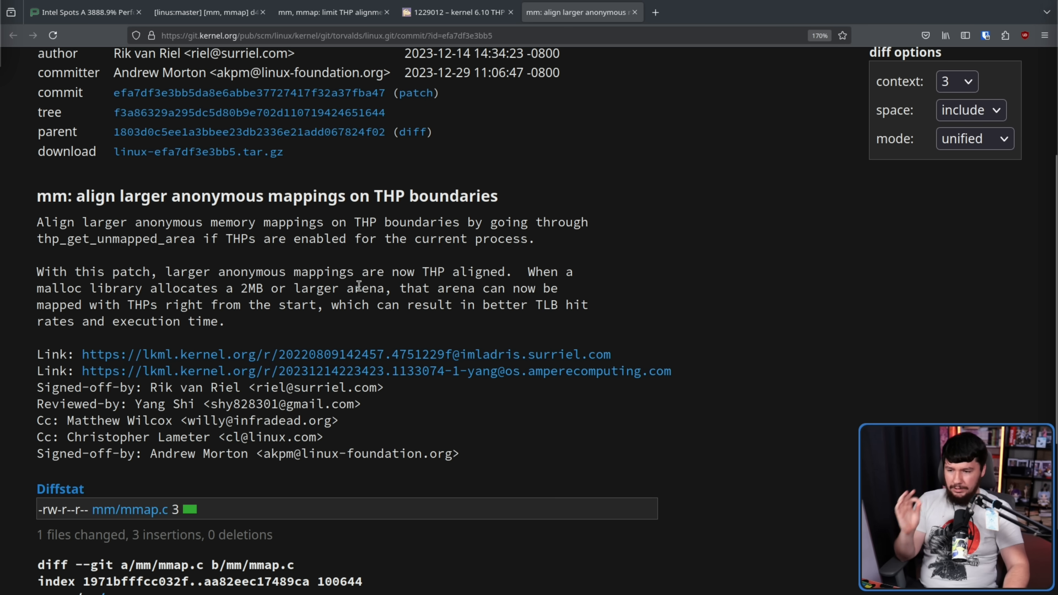
mouse_move(543, 282)
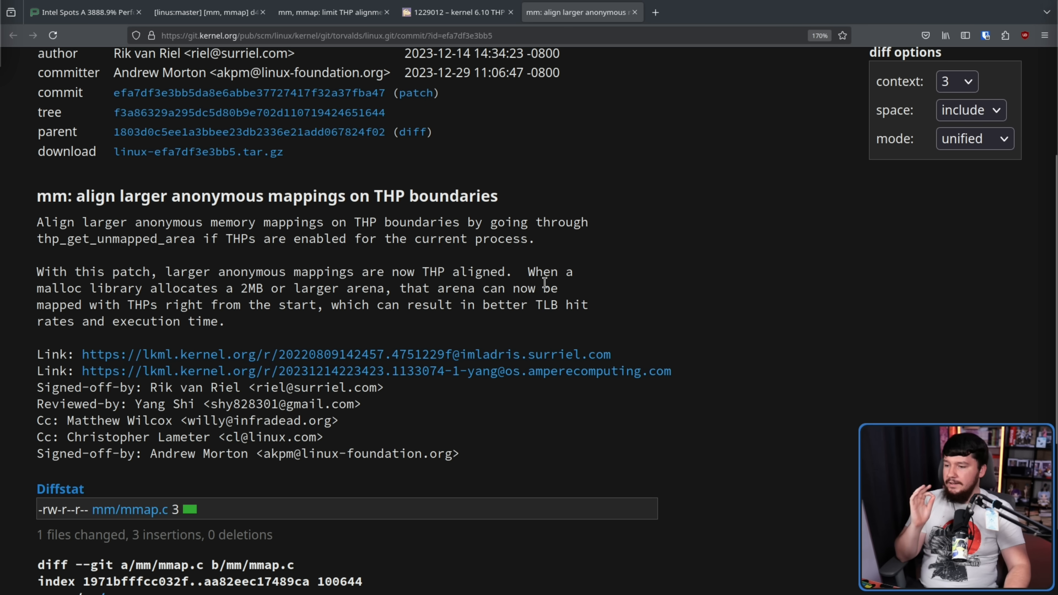
mouse_move(256, 304)
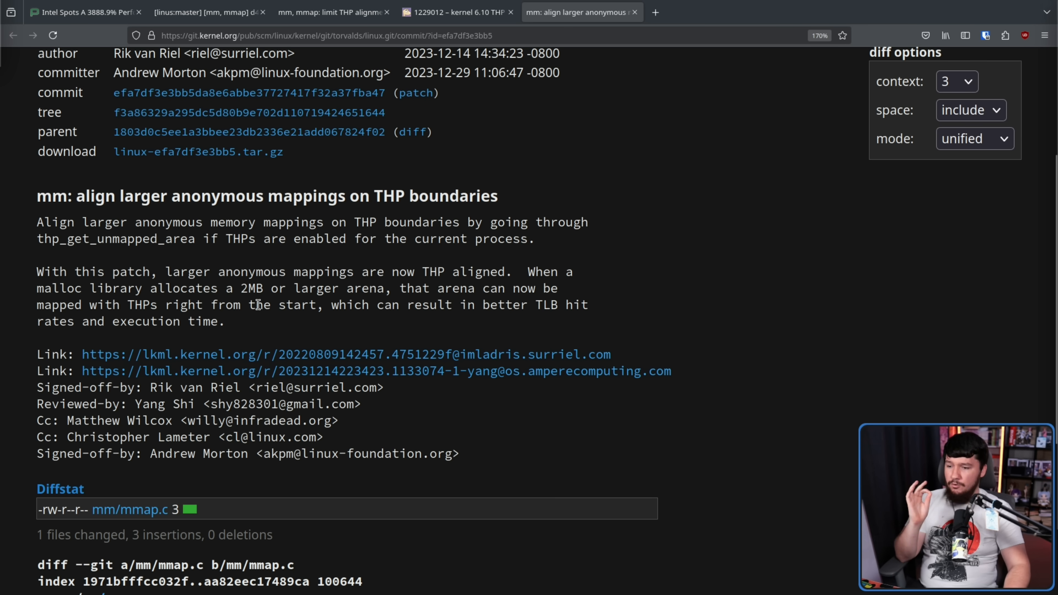
mouse_move(407, 305)
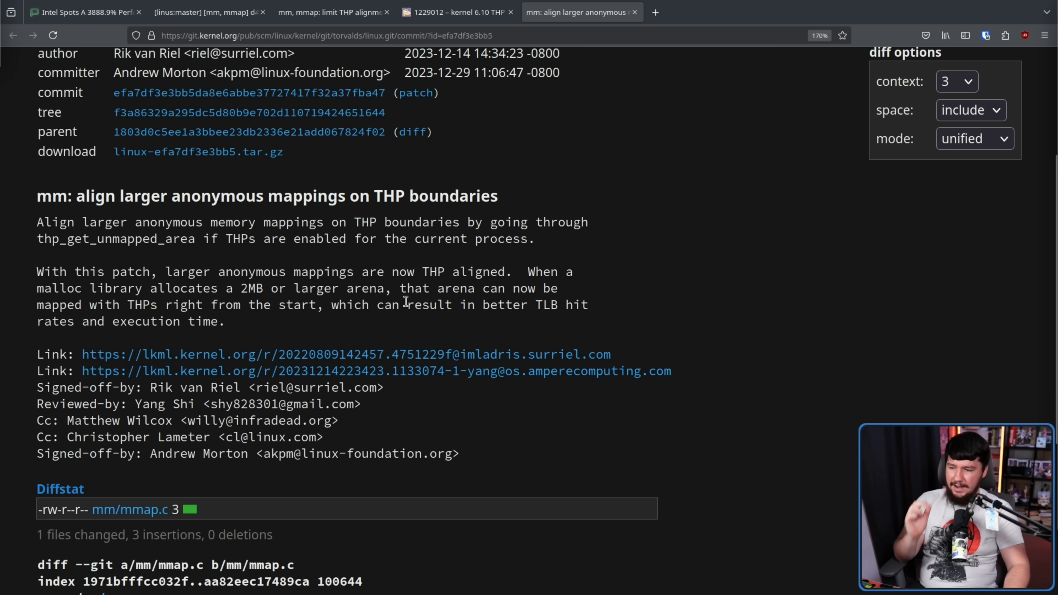
scroll("down", 3)
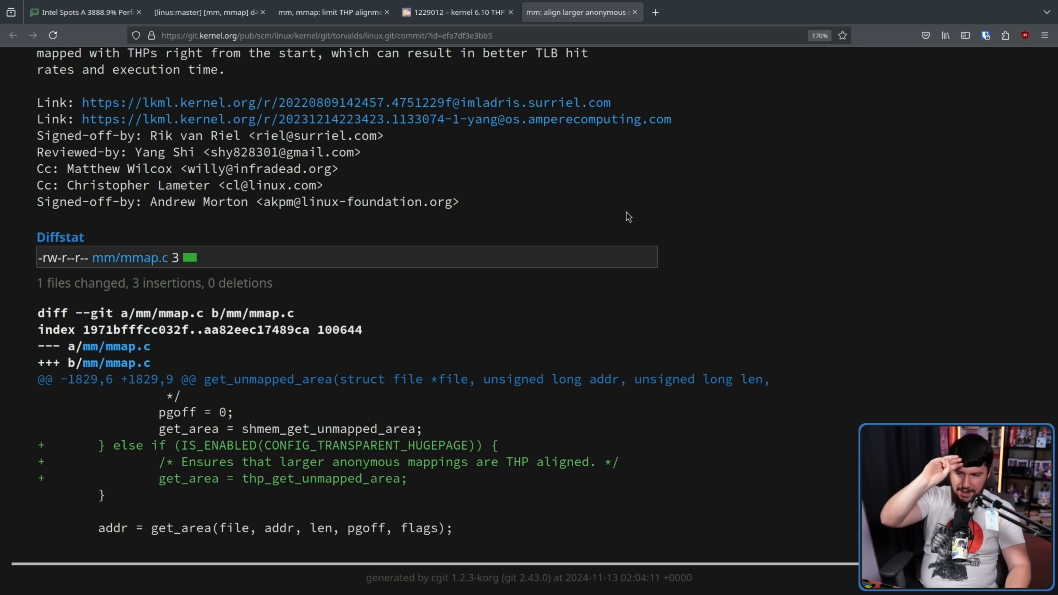
mouse_move(520, 458)
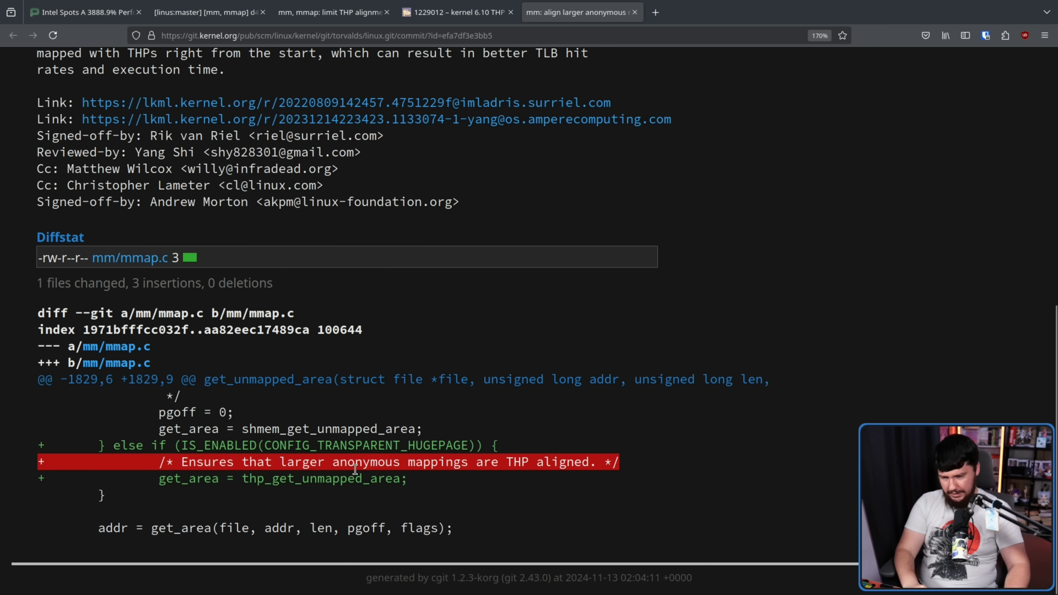
mouse_move(413, 483)
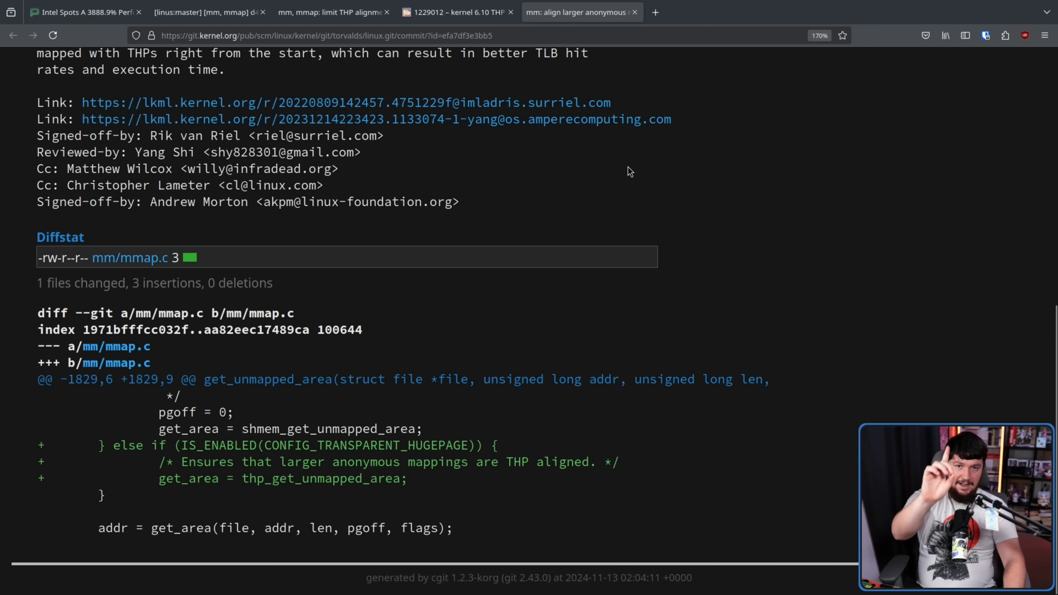
Return to SUSE bug 1229012 at the passage naming the AMD EPYC 7702 test machine
left_click(458, 12)
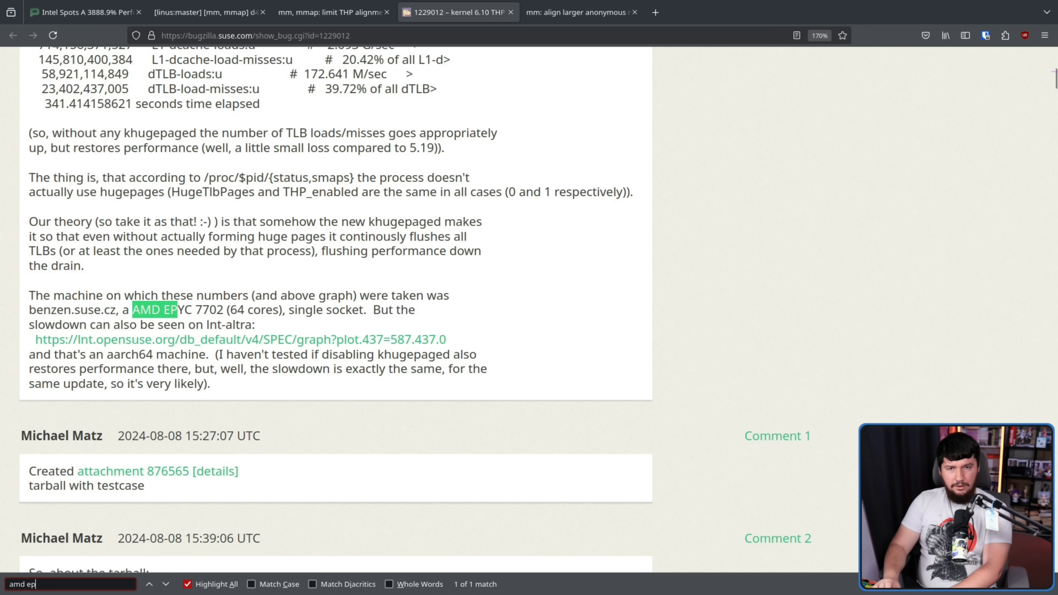
mouse_move(318, 291)
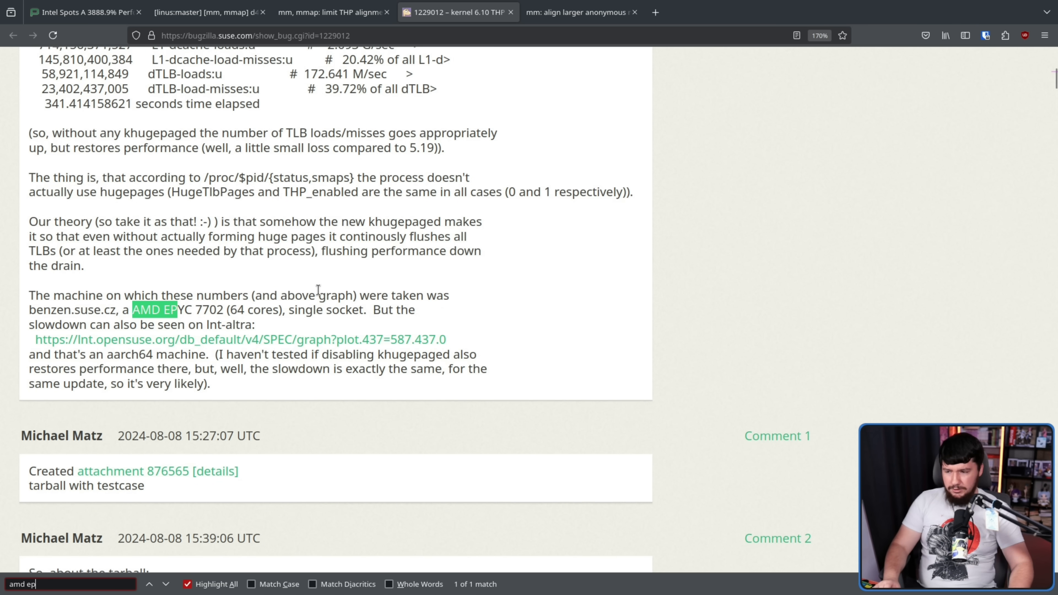
mouse_move(256, 312)
type("altra")
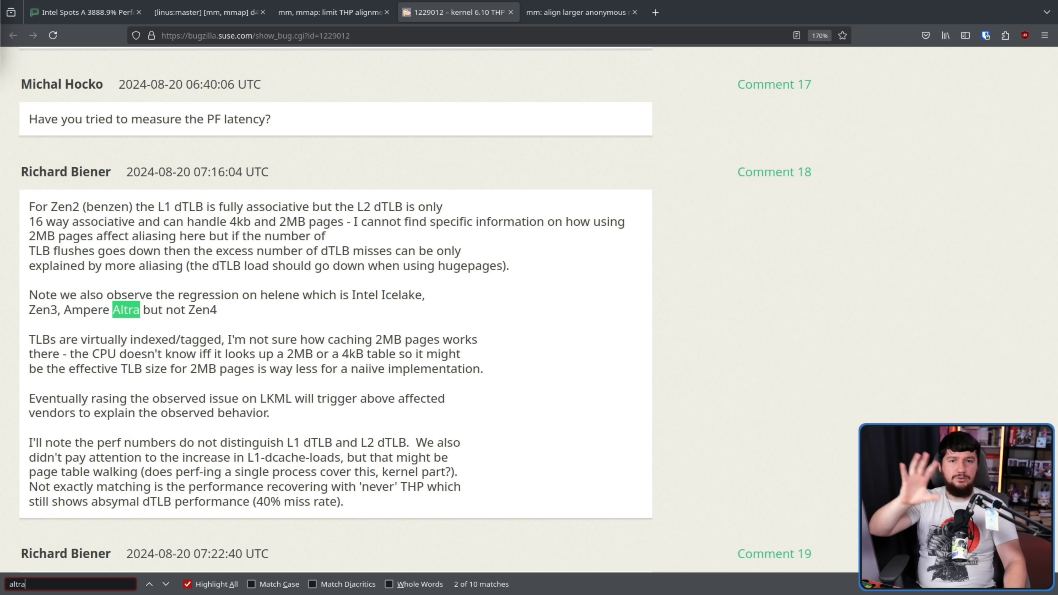
mouse_move(665, 397)
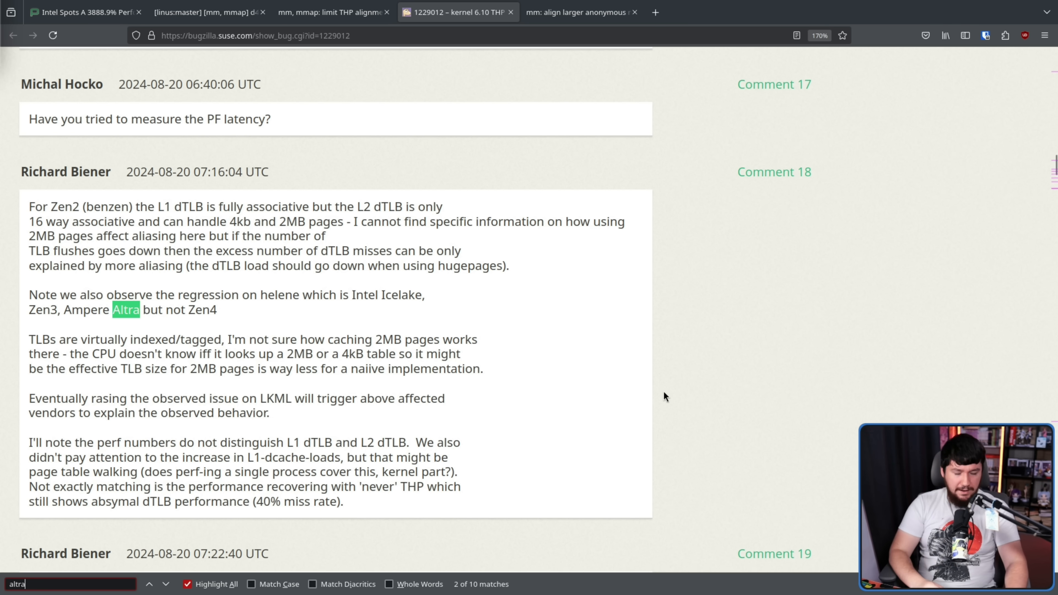
mouse_move(680, 307)
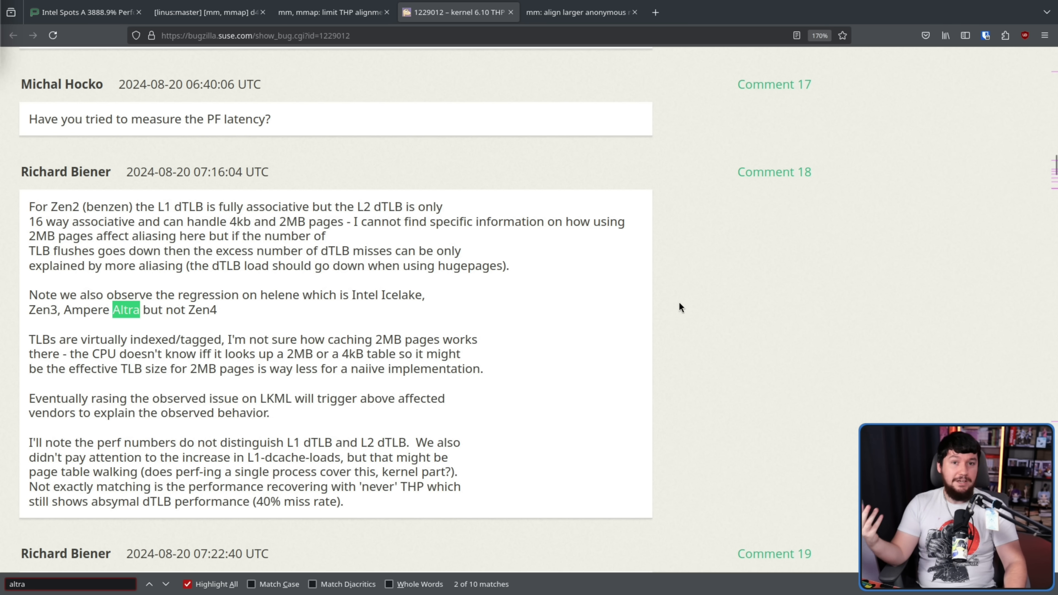
mouse_move(668, 292)
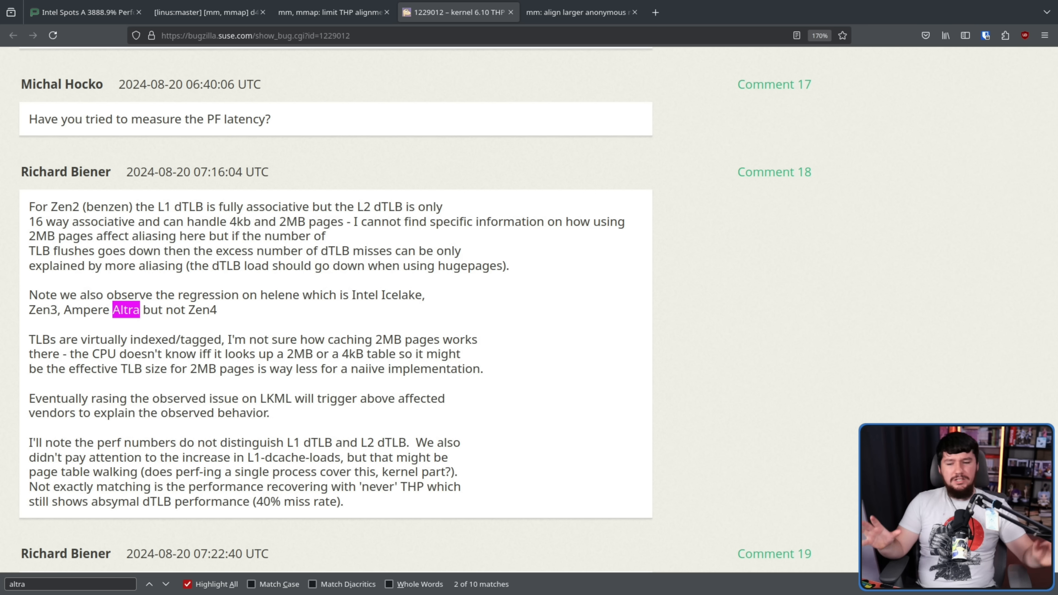
mouse_move(809, 426)
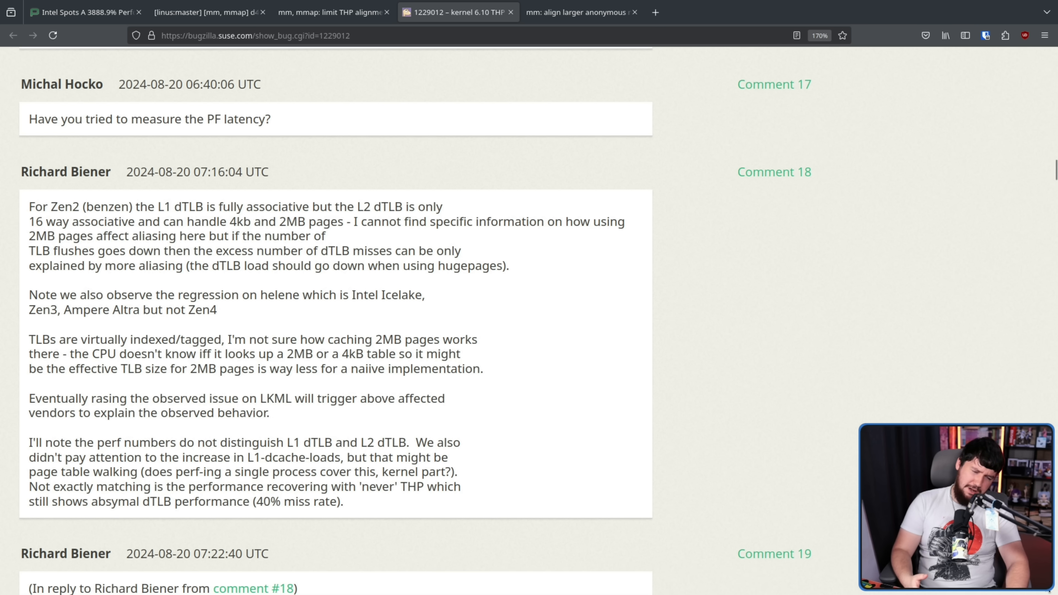
mouse_move(808, 419)
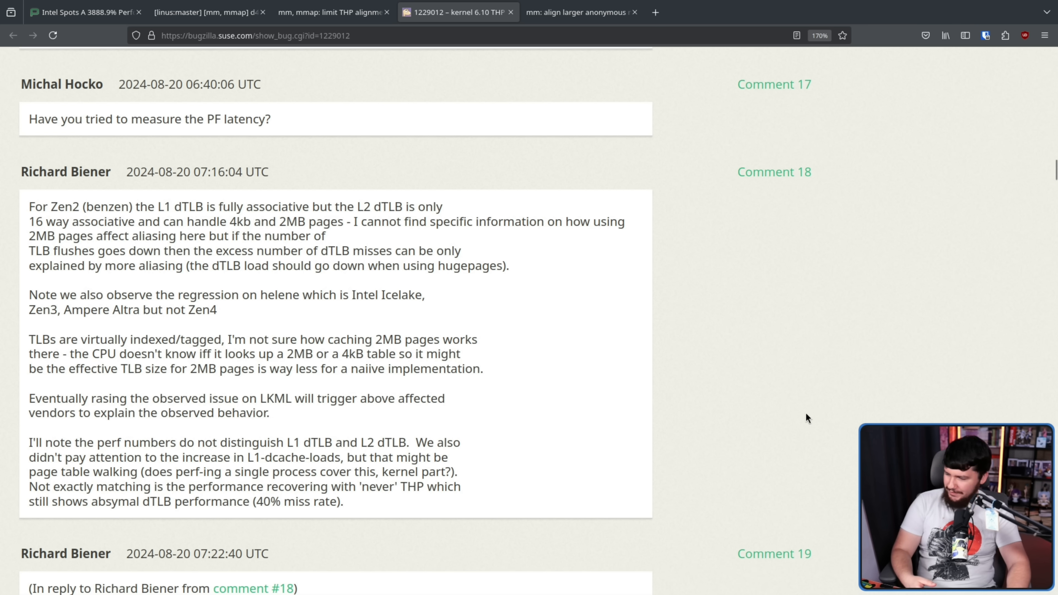
mouse_move(776, 419)
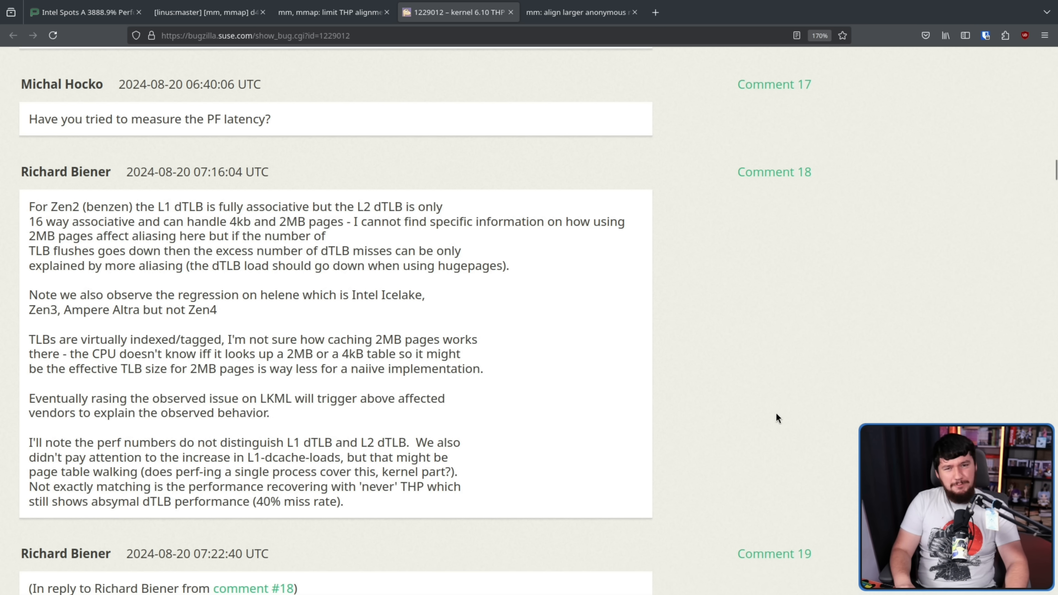
mouse_move(774, 408)
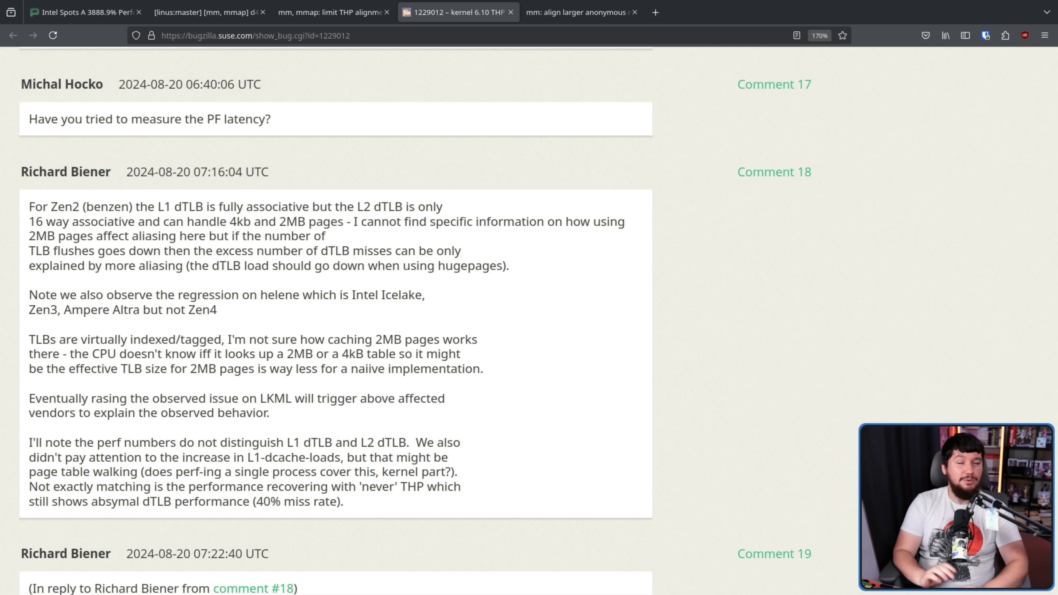
mouse_move(807, 384)
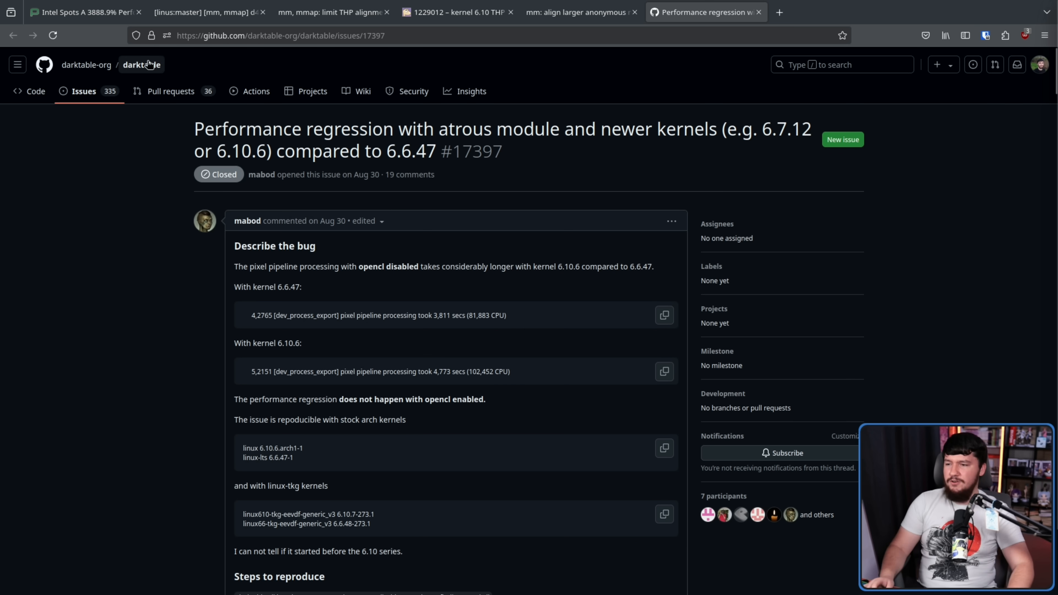
Bring up the darktable repository page and read down to its README description
left_click(141, 65)
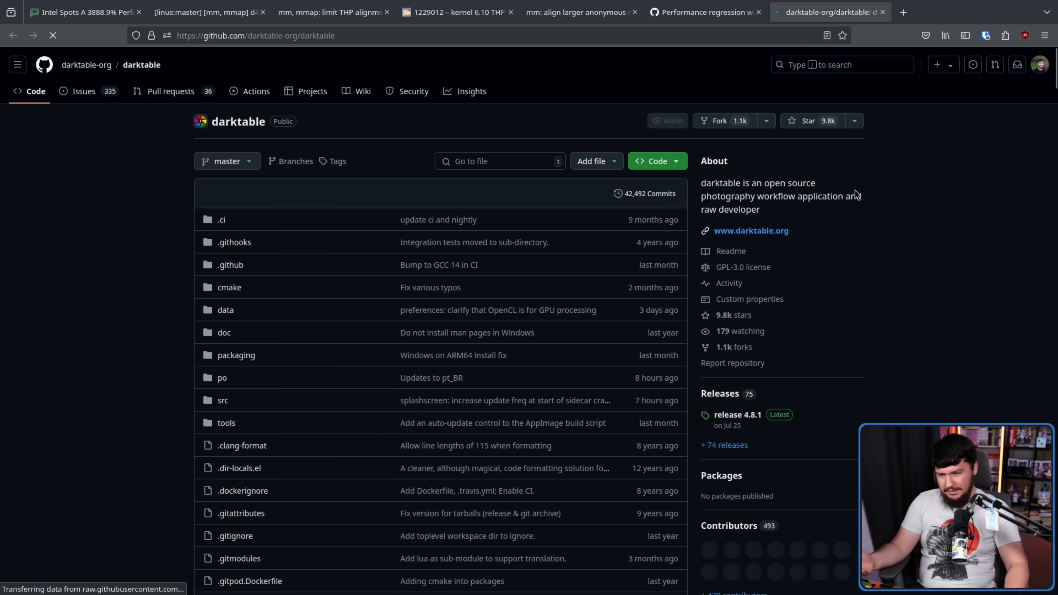
scroll("down", 3)
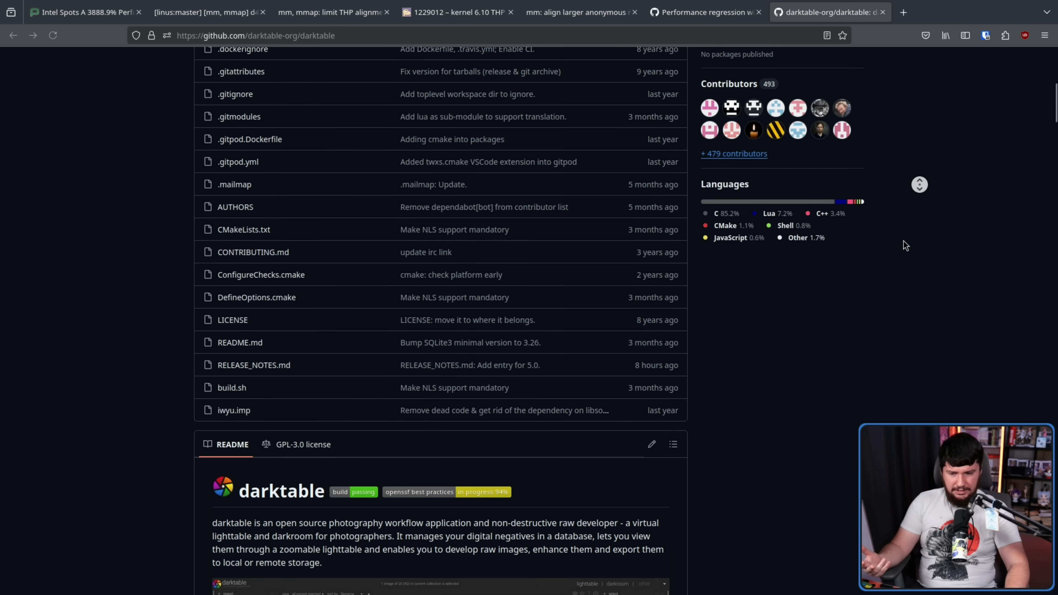
scroll("down", 3)
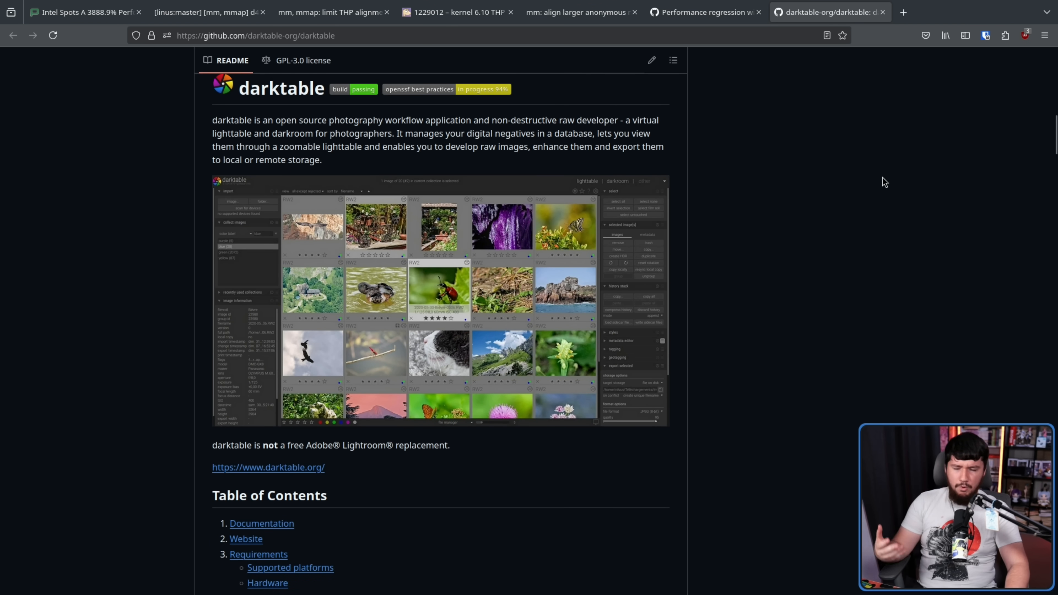
mouse_move(483, 463)
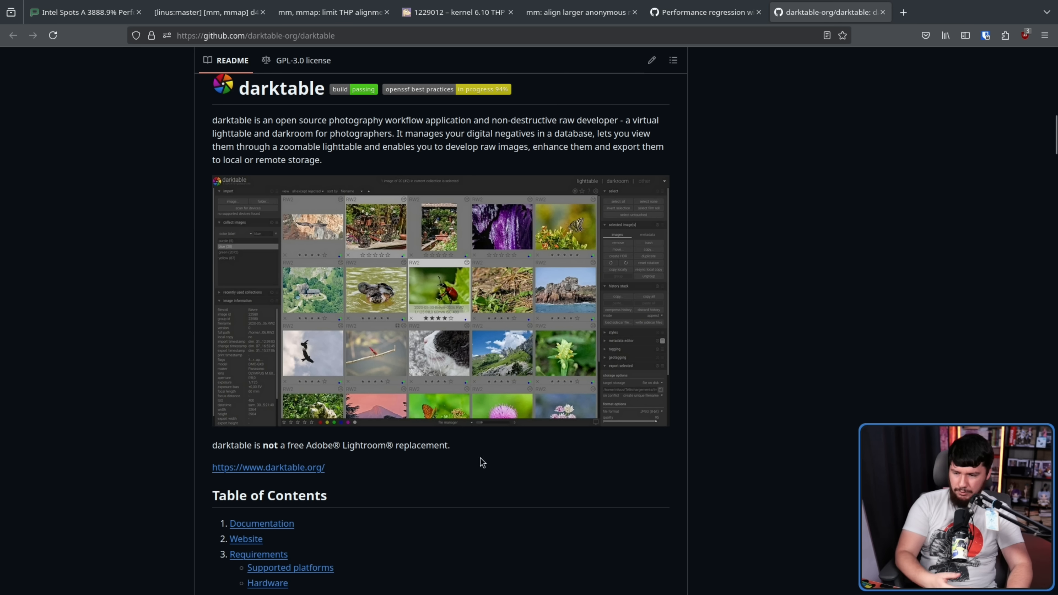
mouse_move(295, 458)
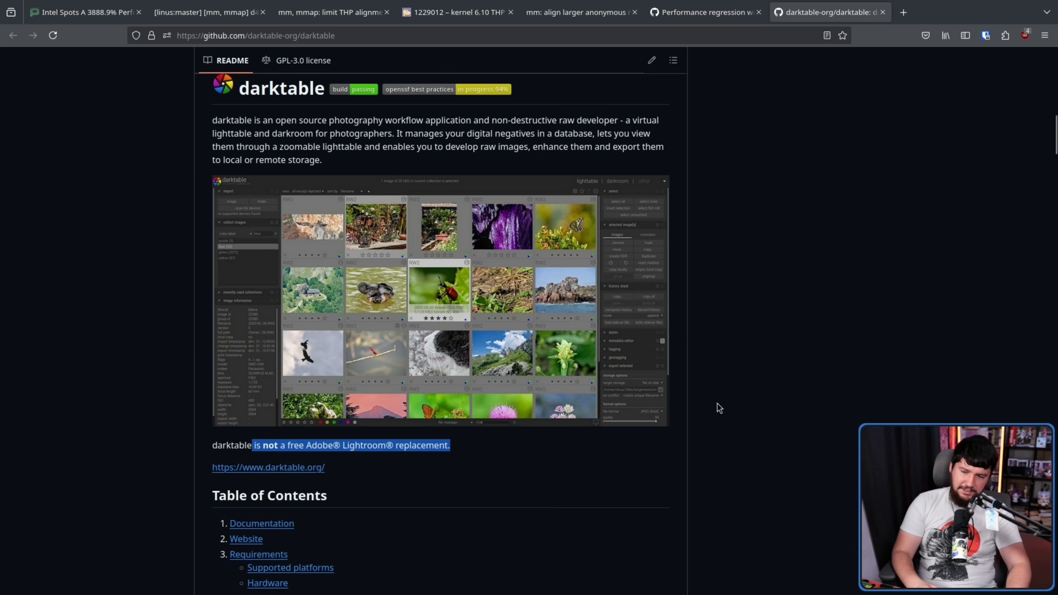
left_click(715, 398)
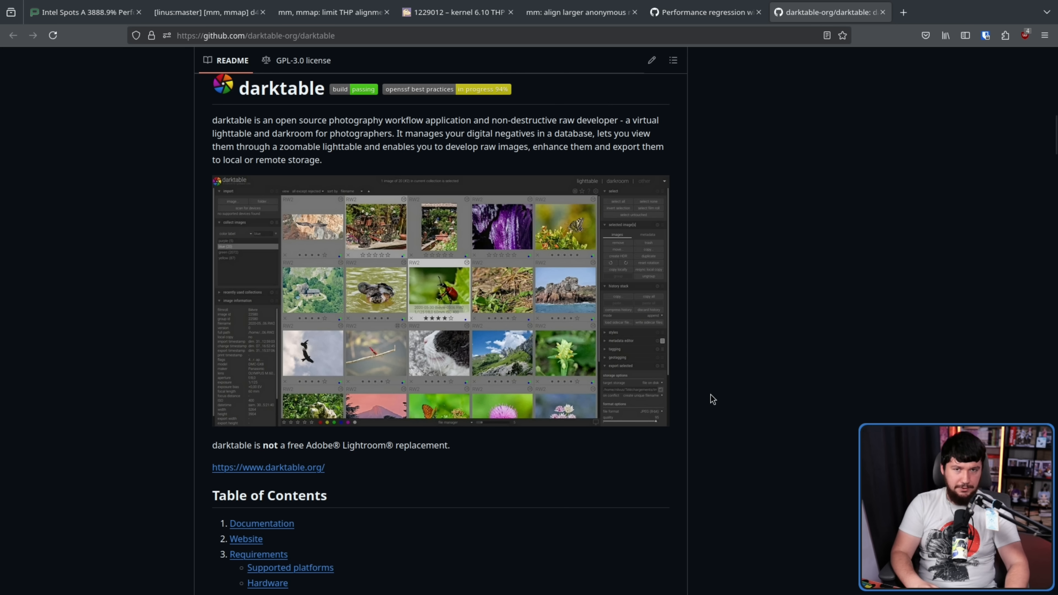
Switch back to darktable issue #17397 on the atrous module performance regression
left_click(702, 11)
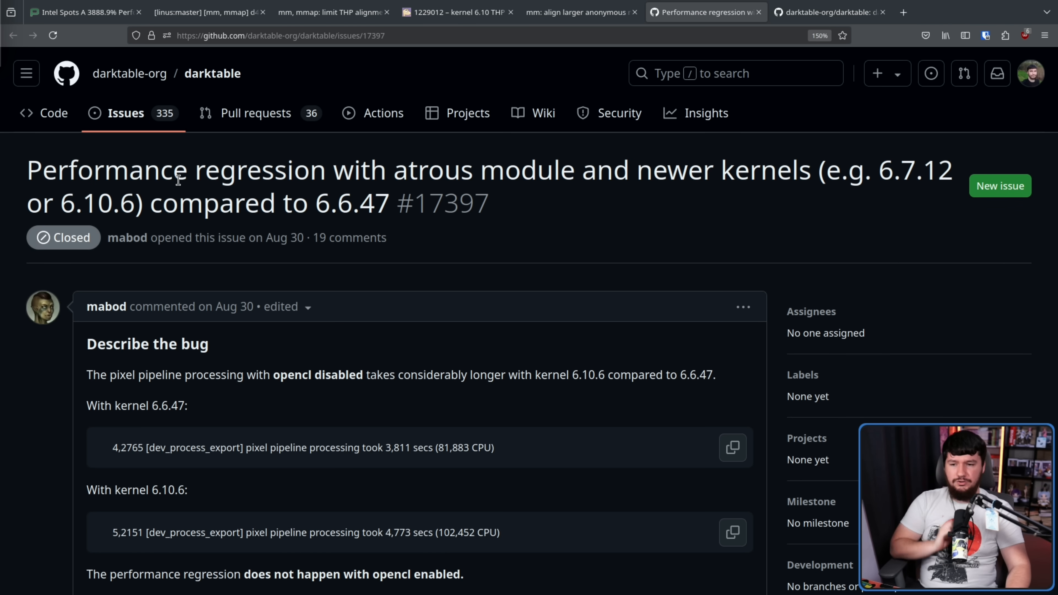
mouse_move(143, 326)
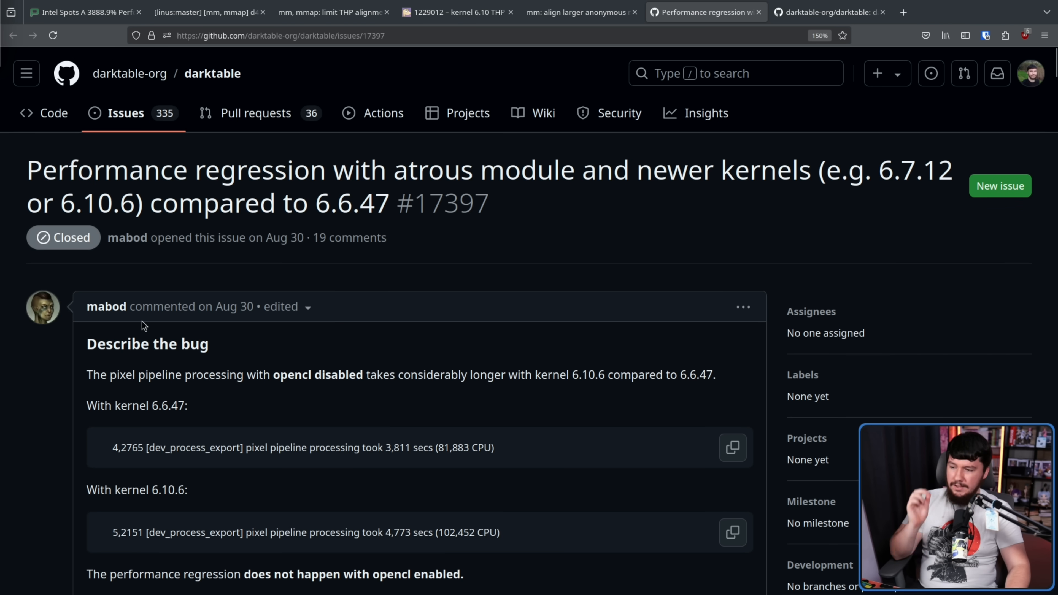
mouse_move(340, 375)
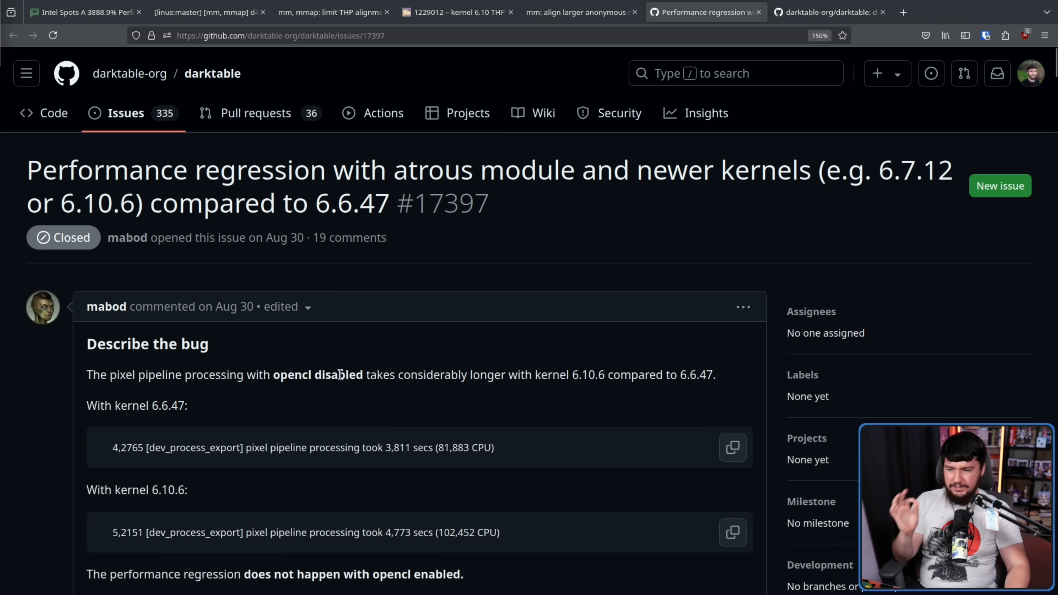
mouse_move(520, 347)
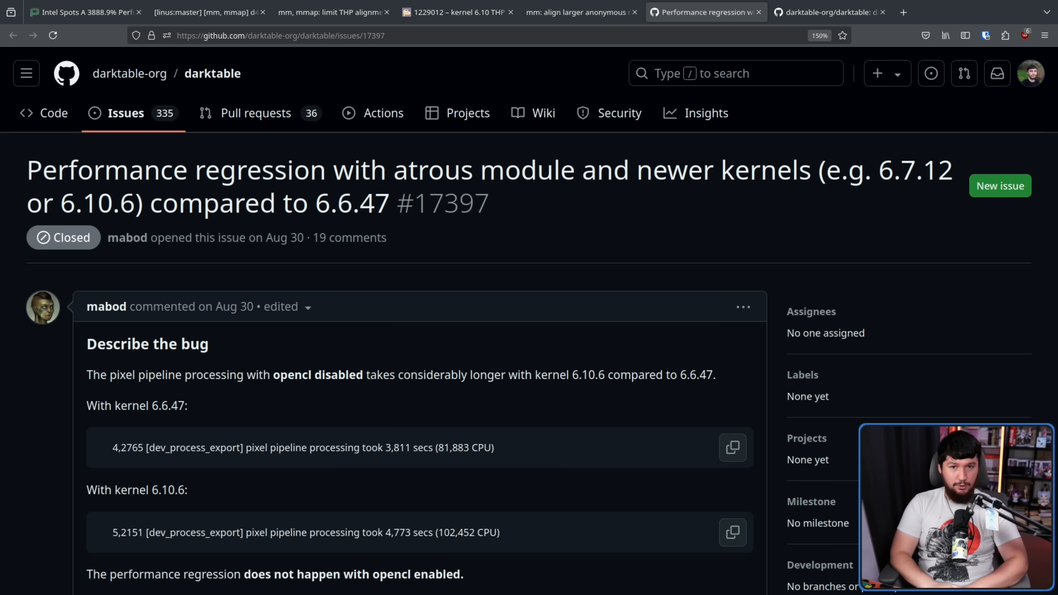
Read through the darktable issue's closed-as-not-planned comment thread
scroll("down", 3)
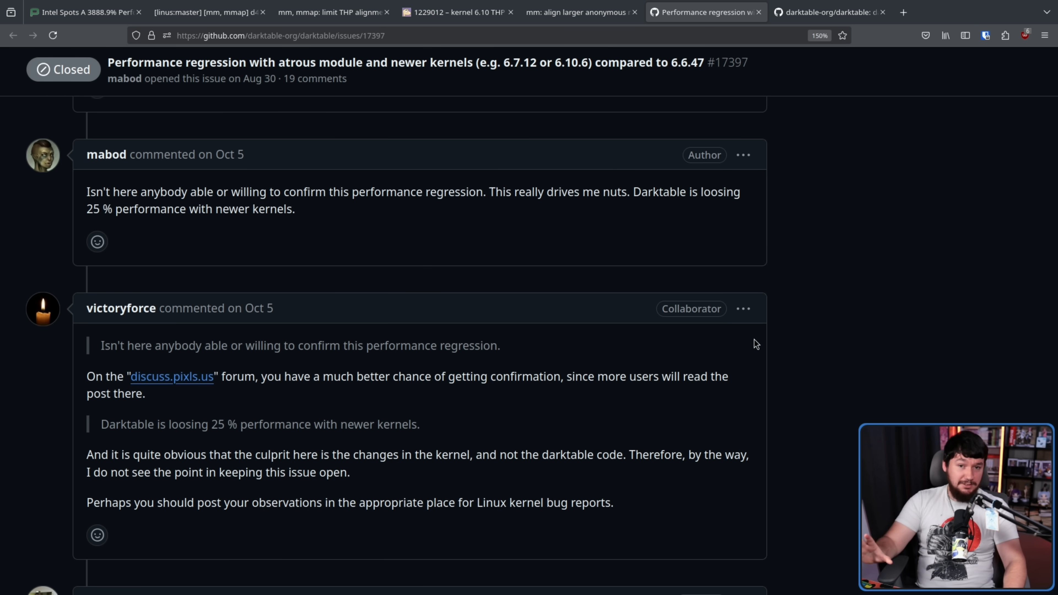
mouse_move(795, 304)
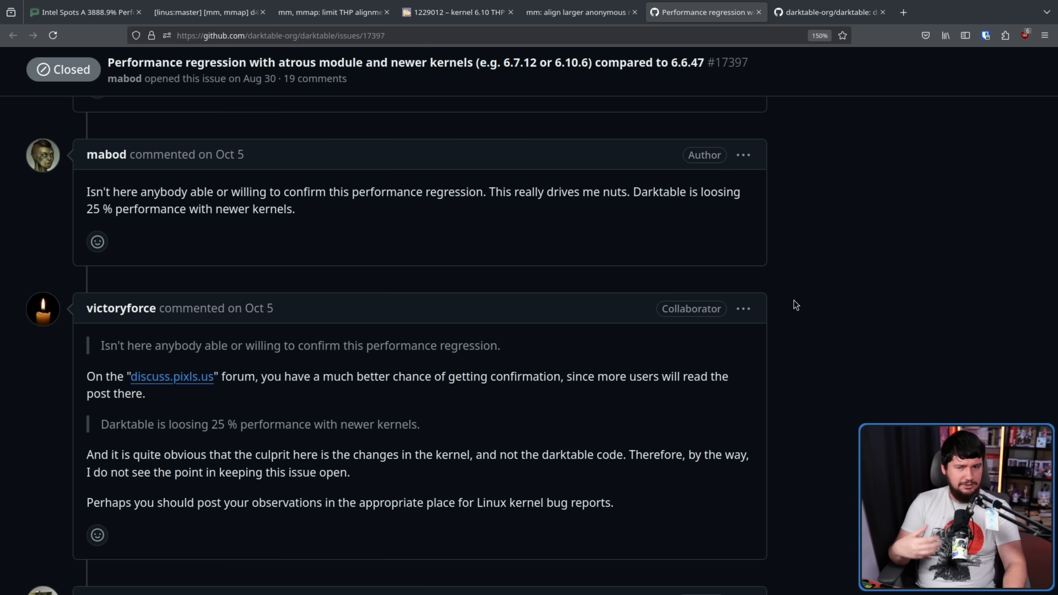
mouse_move(780, 277)
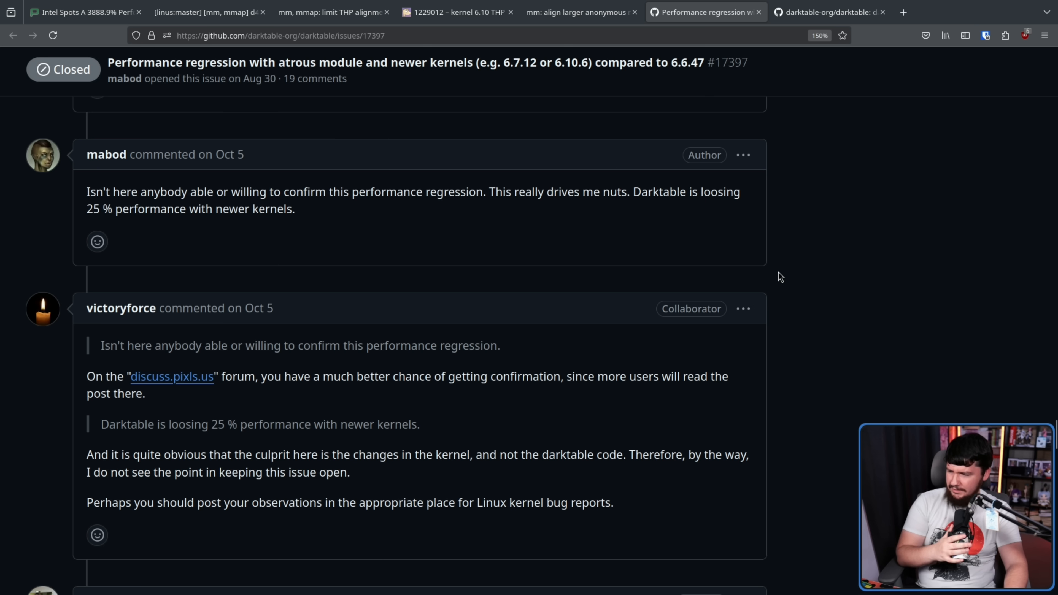
mouse_move(826, 282)
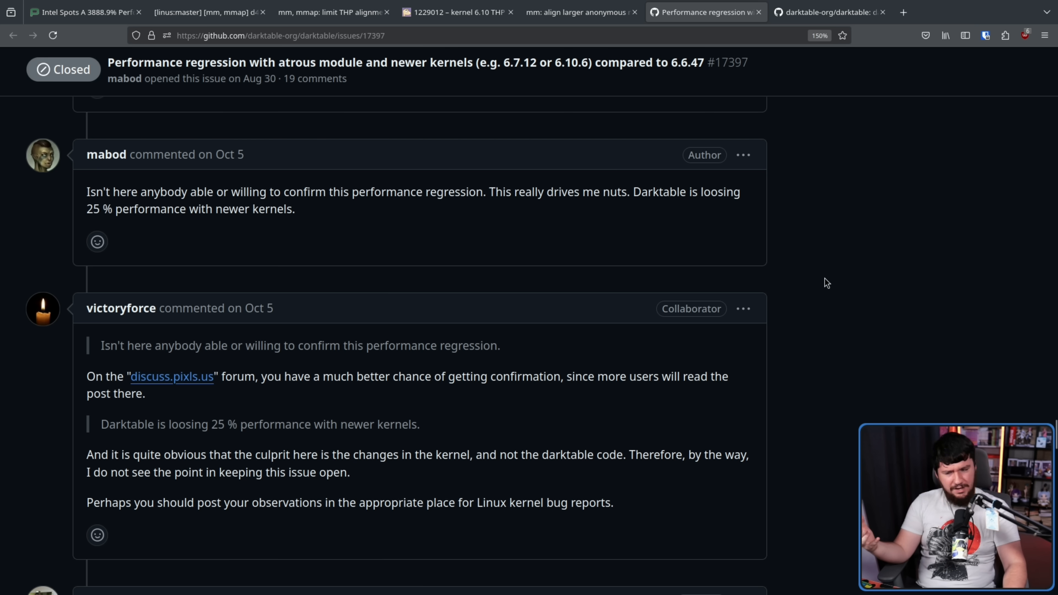
mouse_move(850, 291)
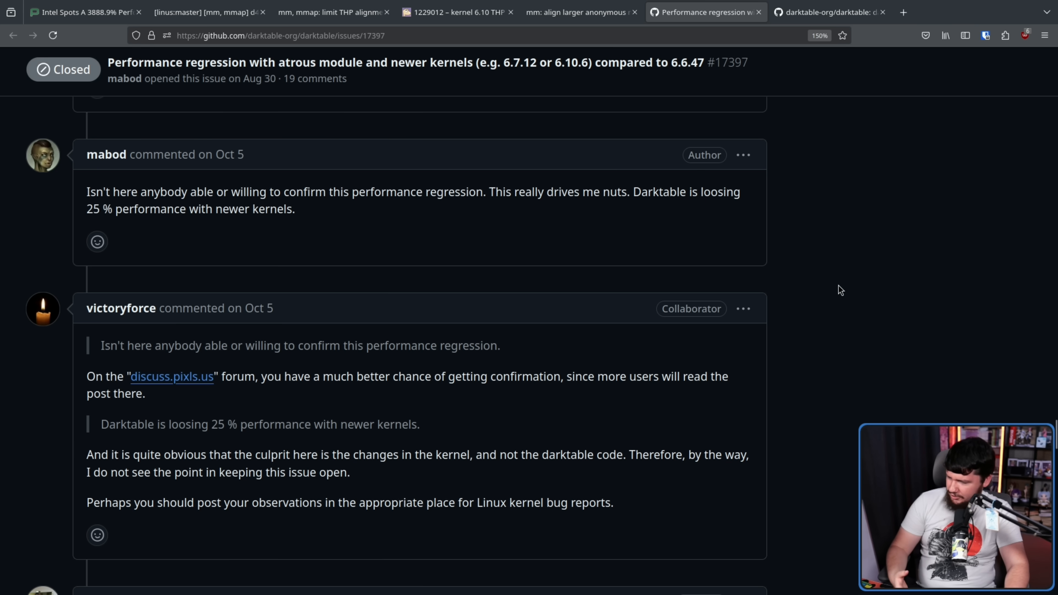
scroll("down", 3)
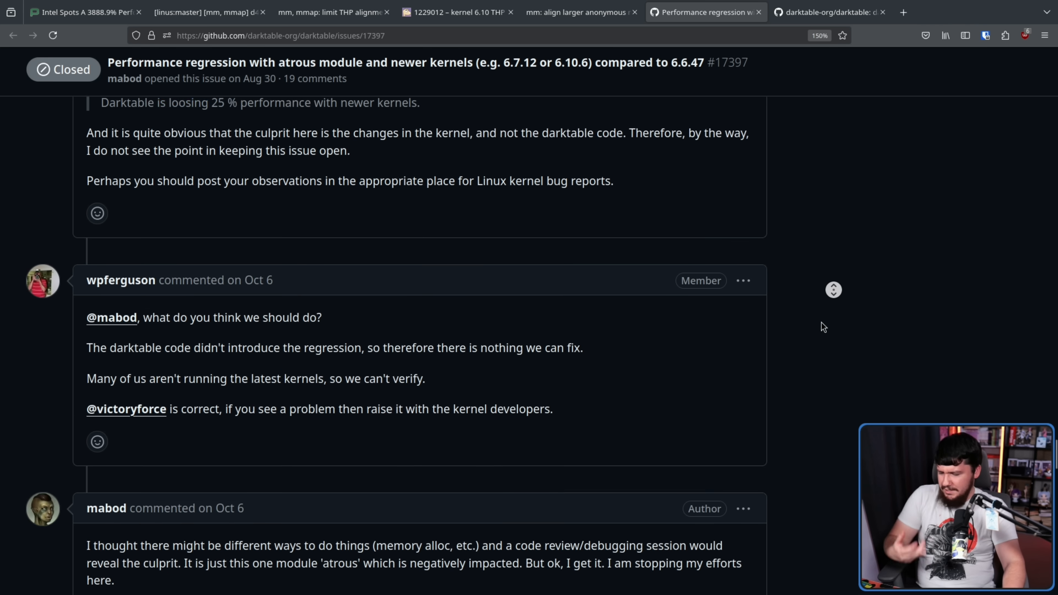
scroll("down", 3)
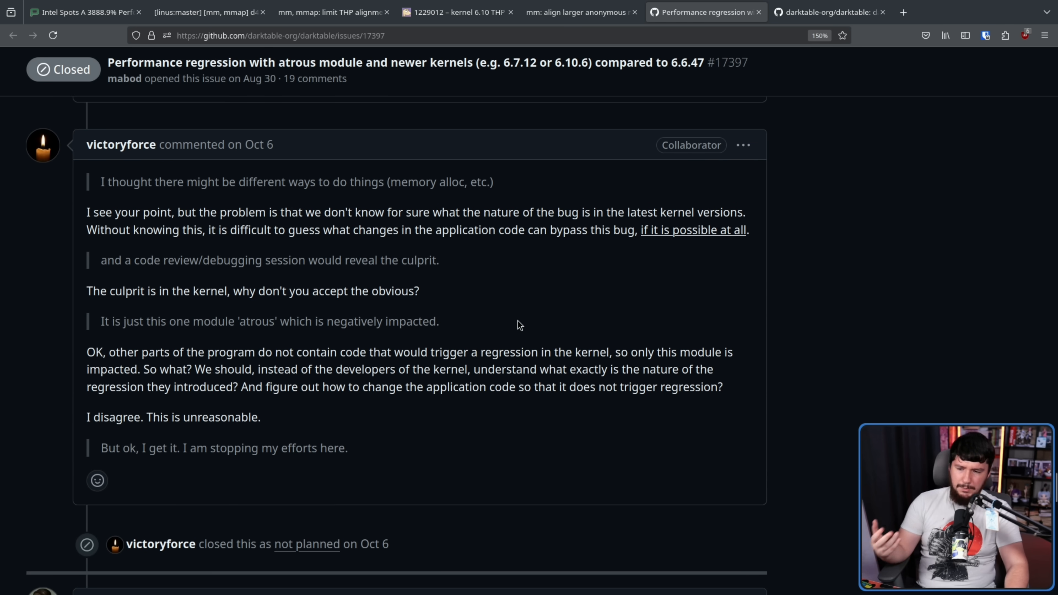
mouse_move(668, 353)
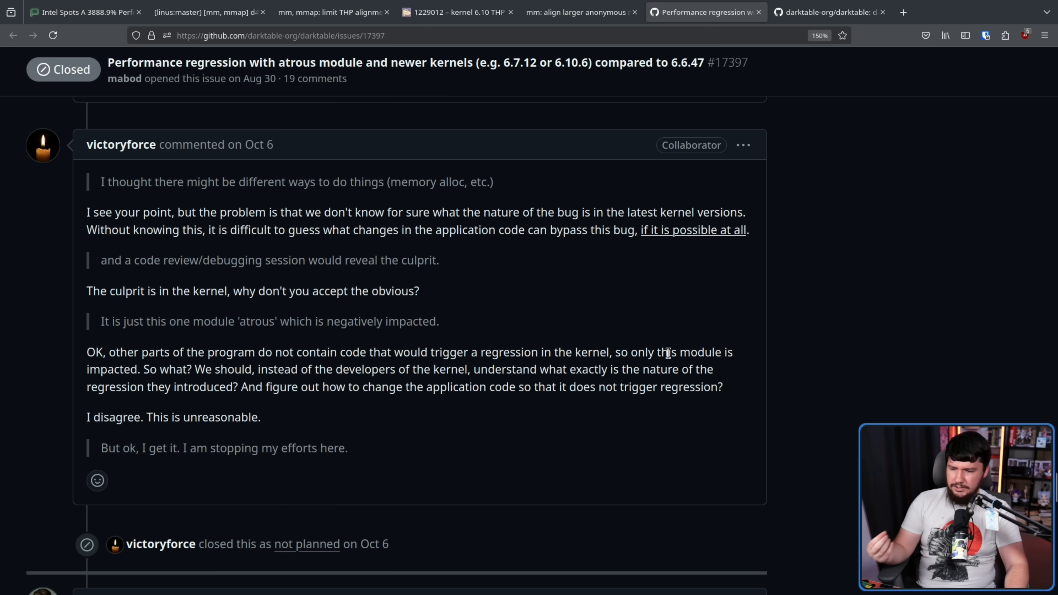
mouse_move(255, 365)
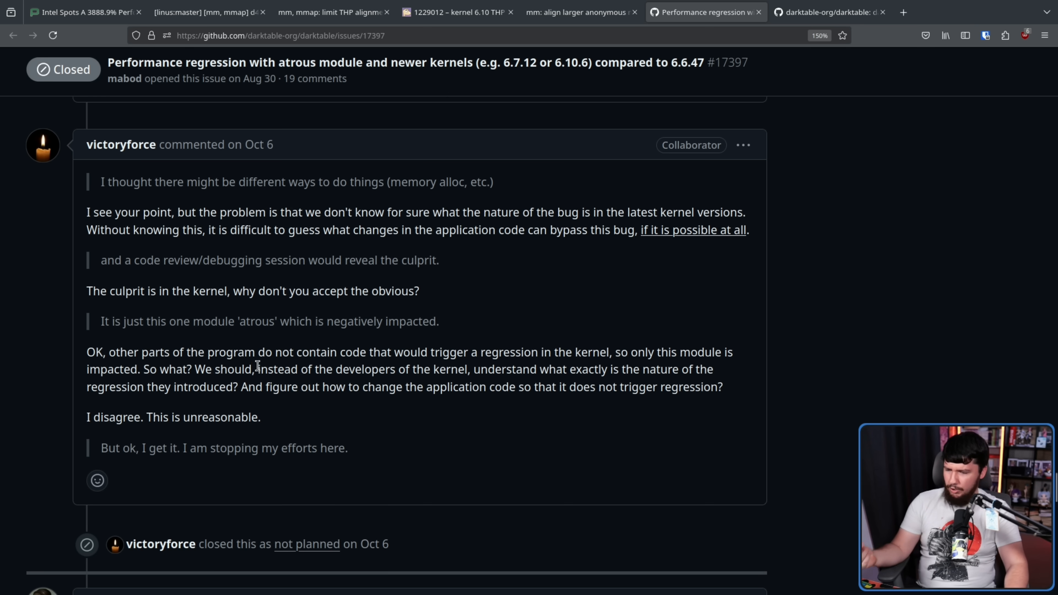
mouse_move(518, 370)
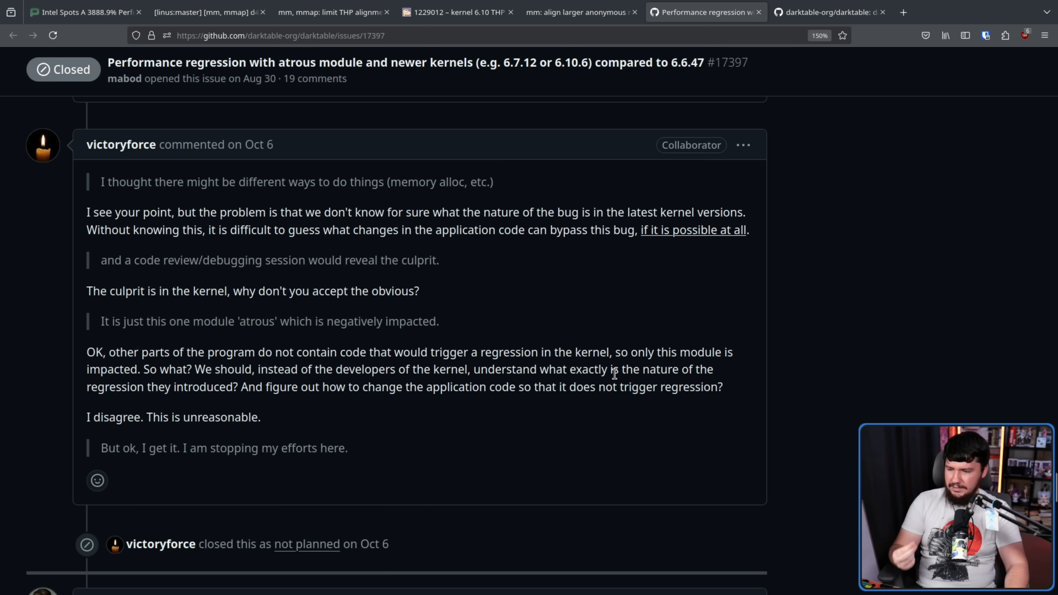
mouse_move(274, 385)
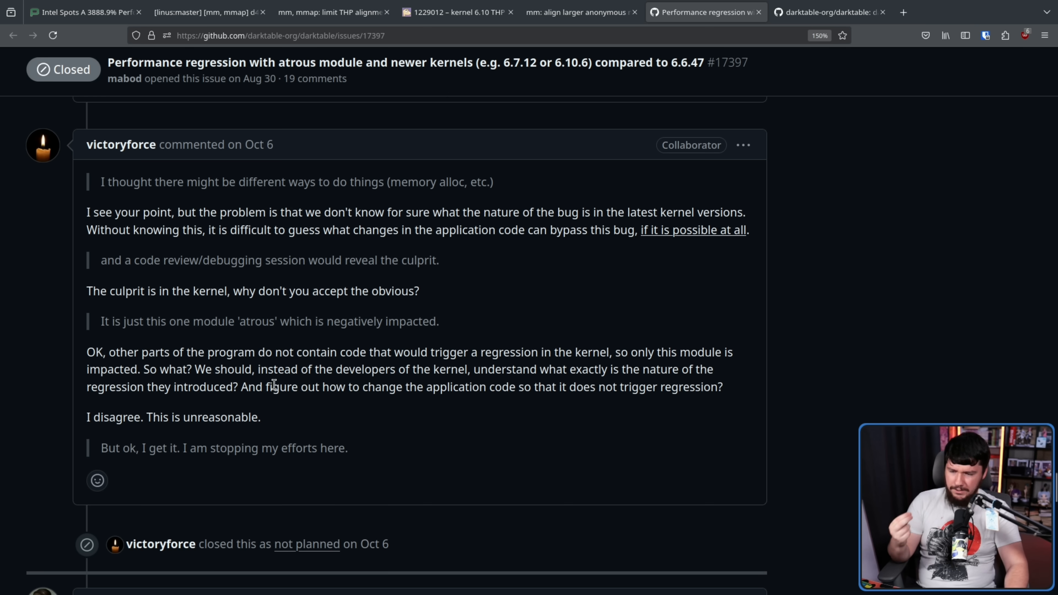
mouse_move(638, 384)
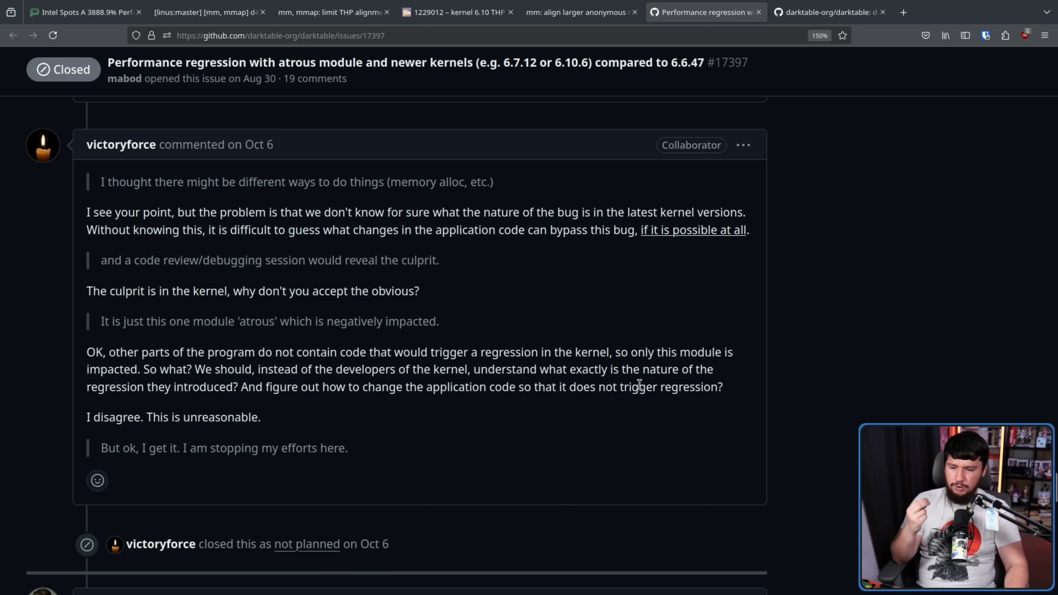
mouse_move(312, 401)
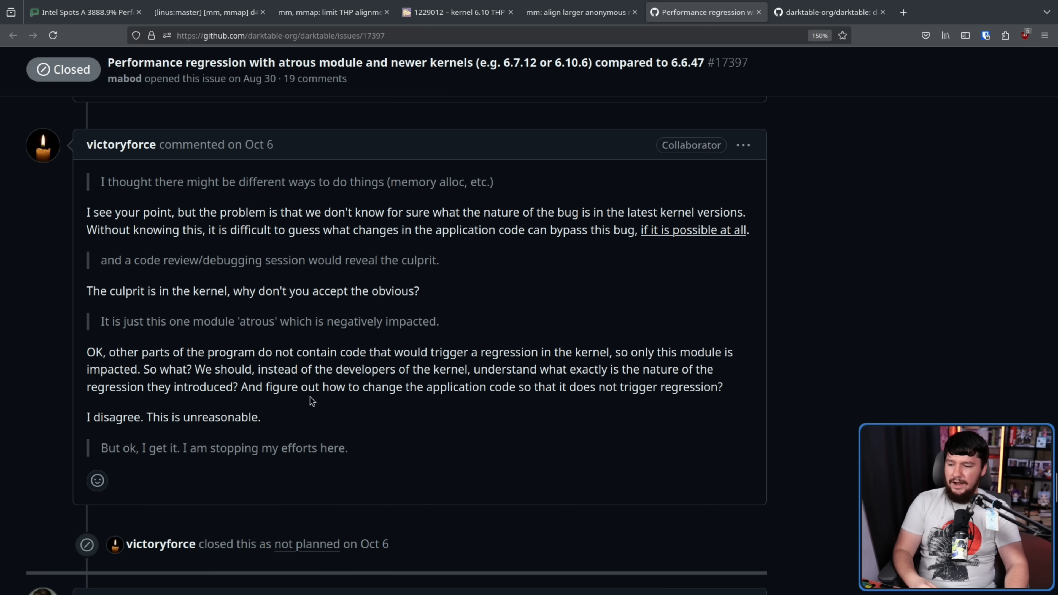
mouse_move(395, 433)
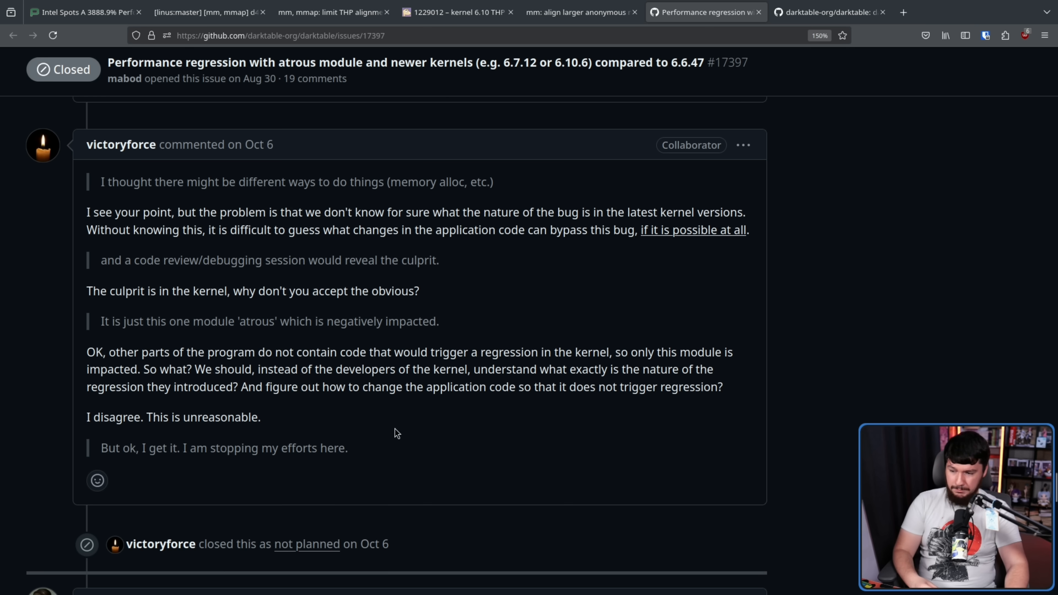
mouse_move(305, 409)
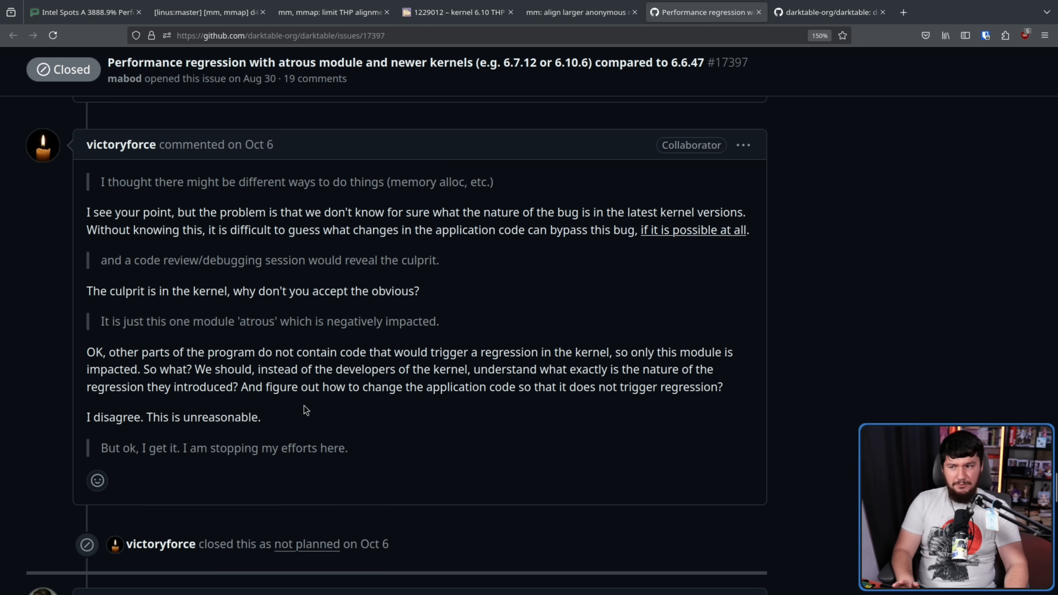
mouse_move(295, 390)
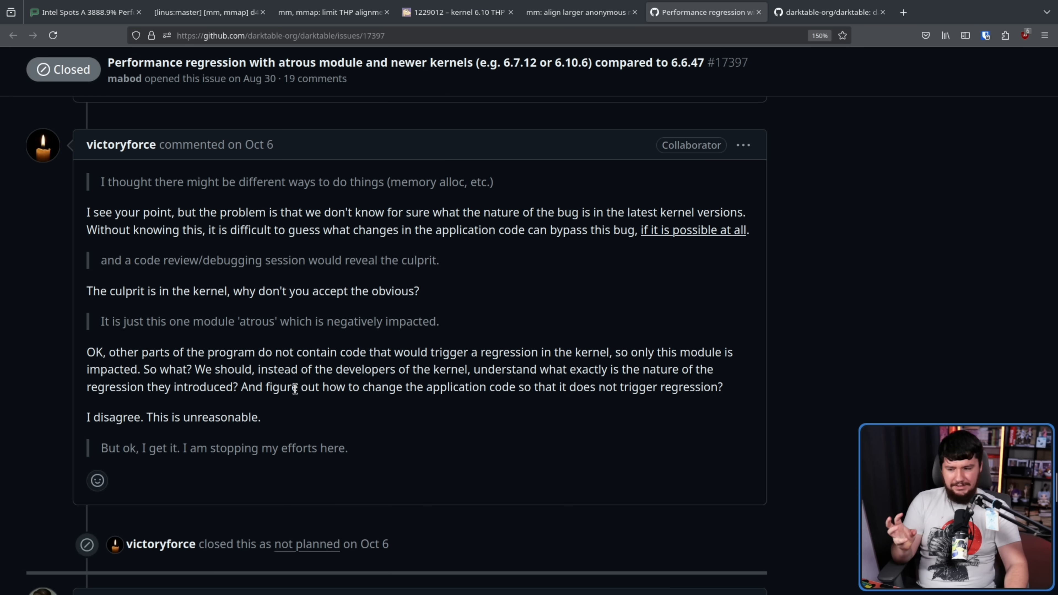
mouse_move(300, 412)
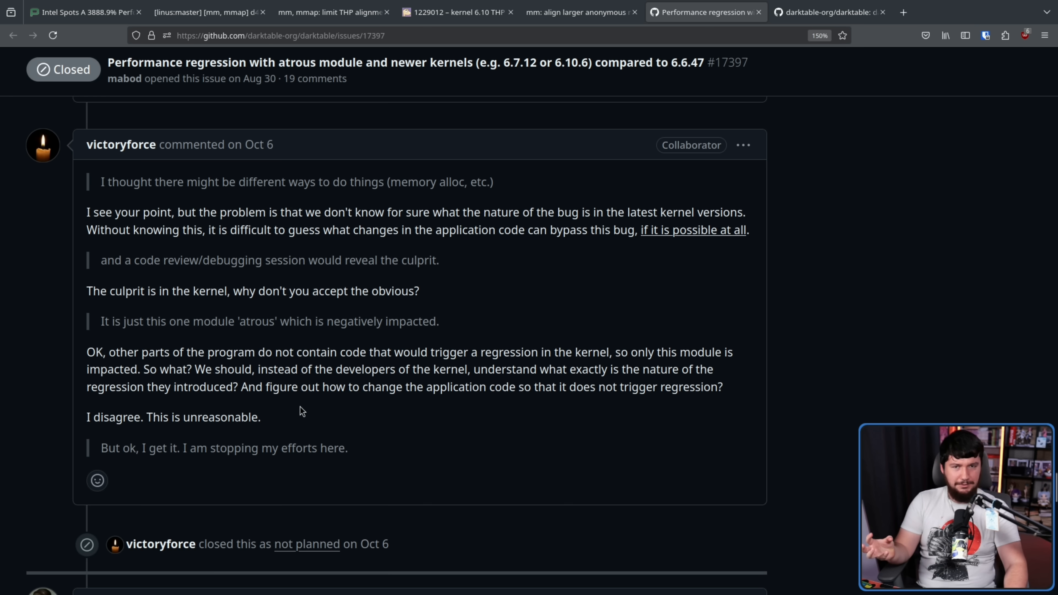
mouse_move(614, 425)
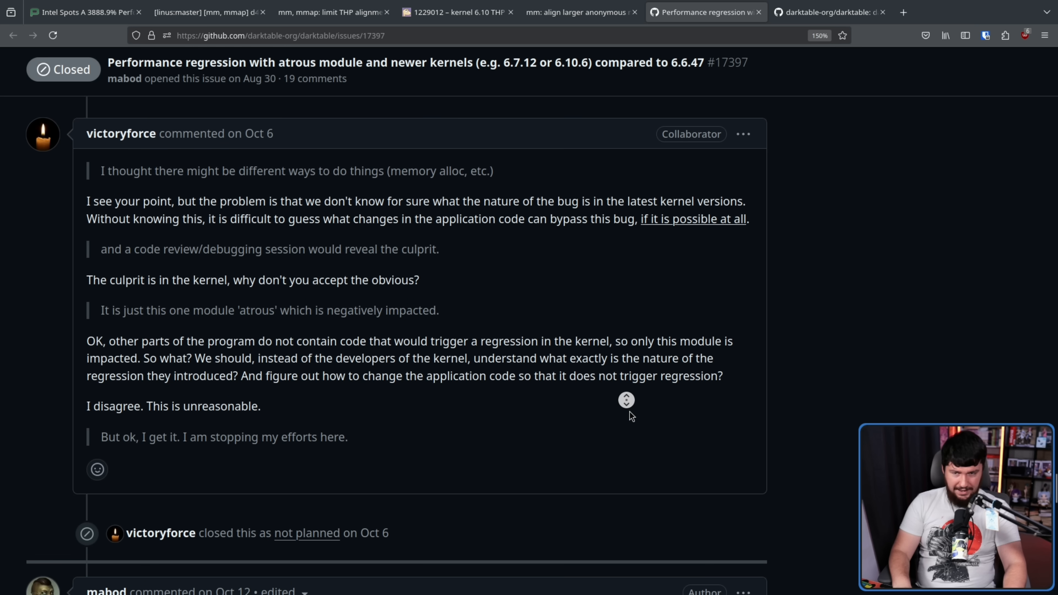
scroll("up", 3)
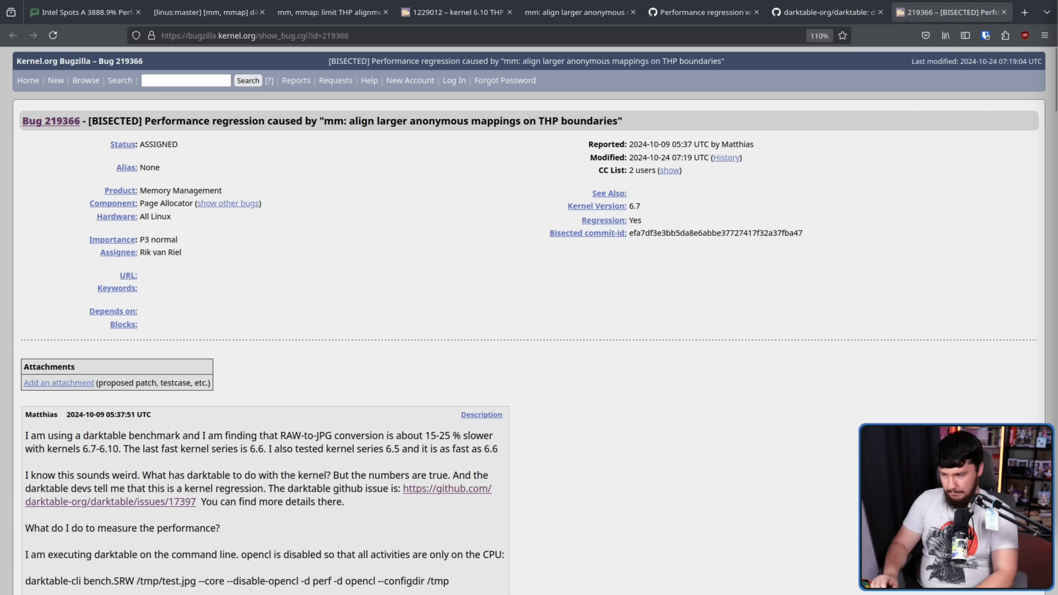
Enlarge kernel bug 219366 and search the report for 'intel'
key("ctrl+plus")
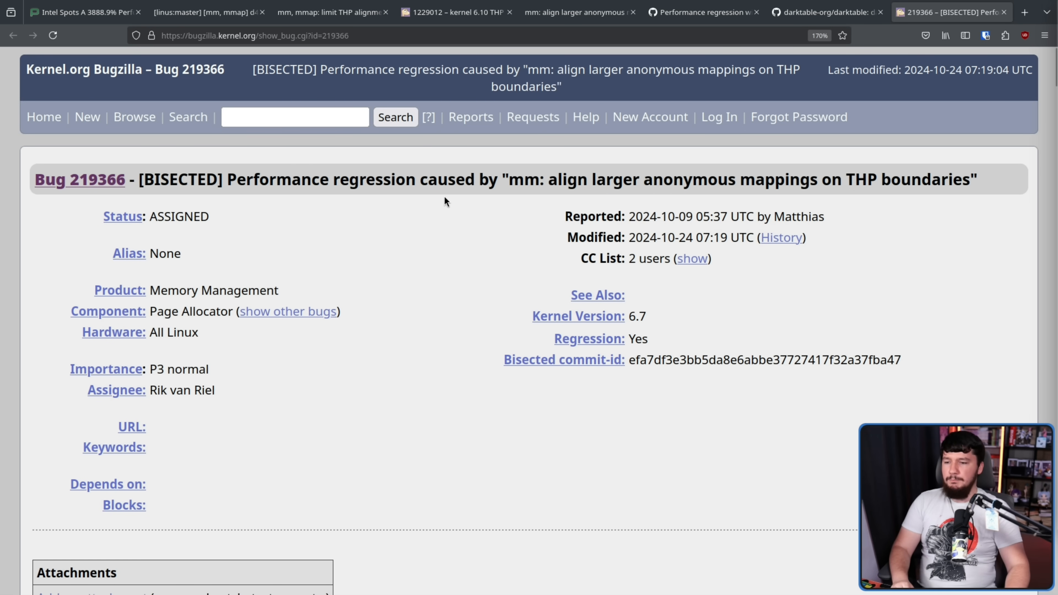
mouse_move(573, 181)
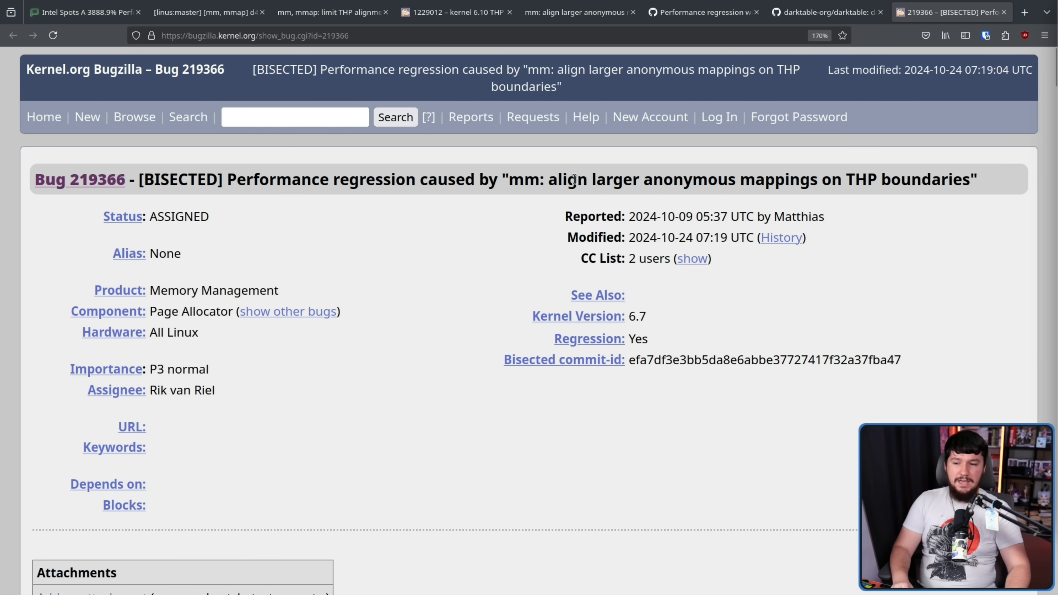
mouse_move(908, 180)
type("intel")
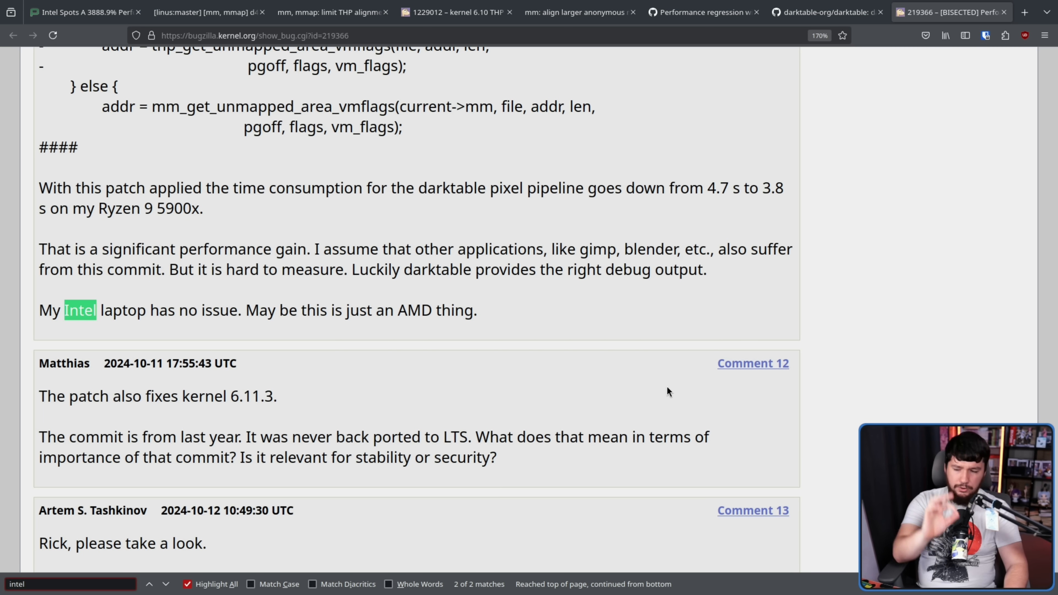
mouse_move(513, 321)
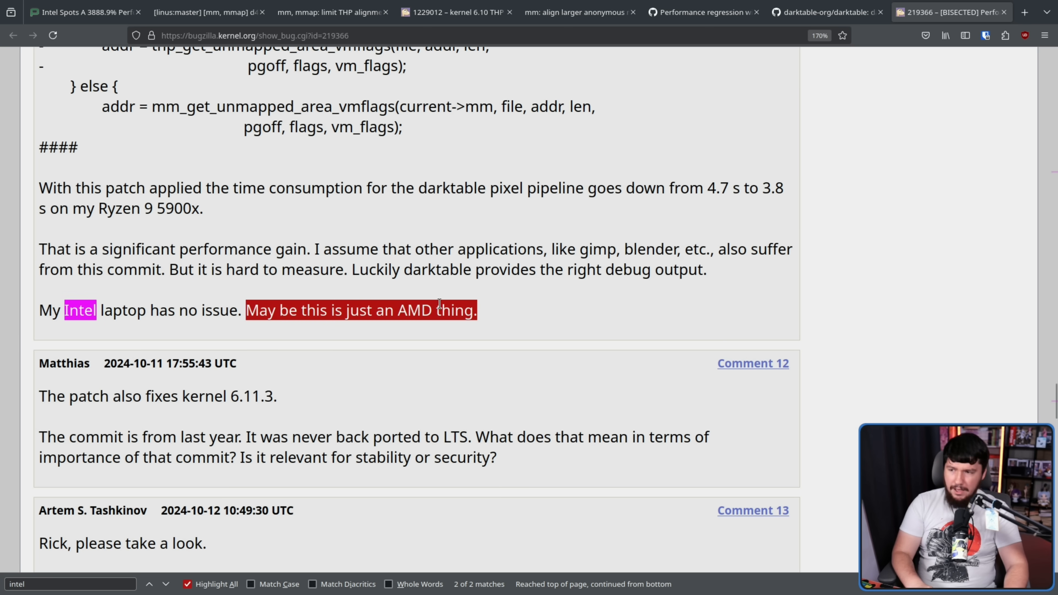
left_click(485, 311)
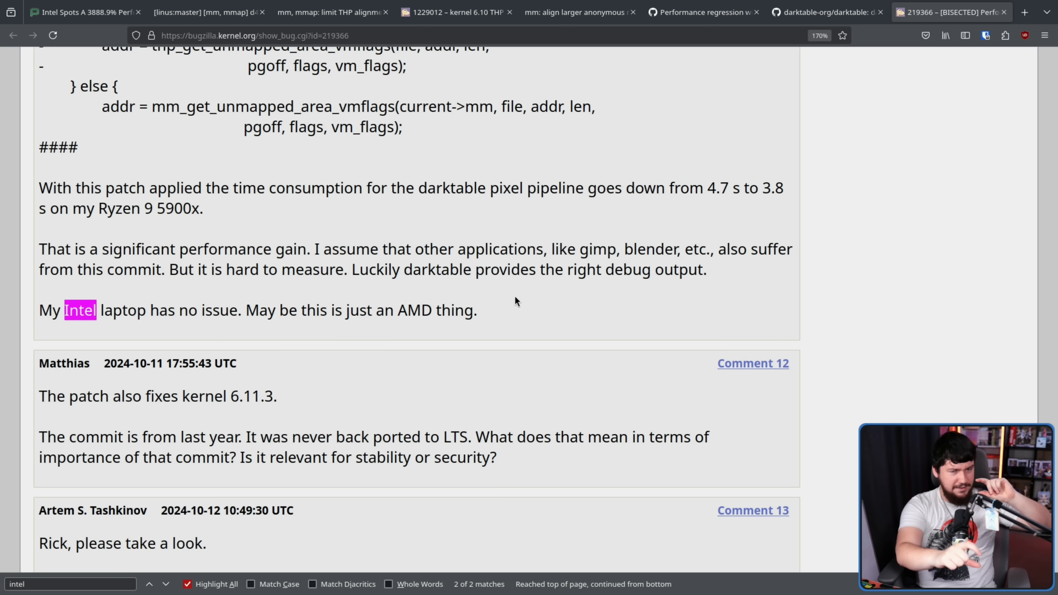
mouse_move(225, 306)
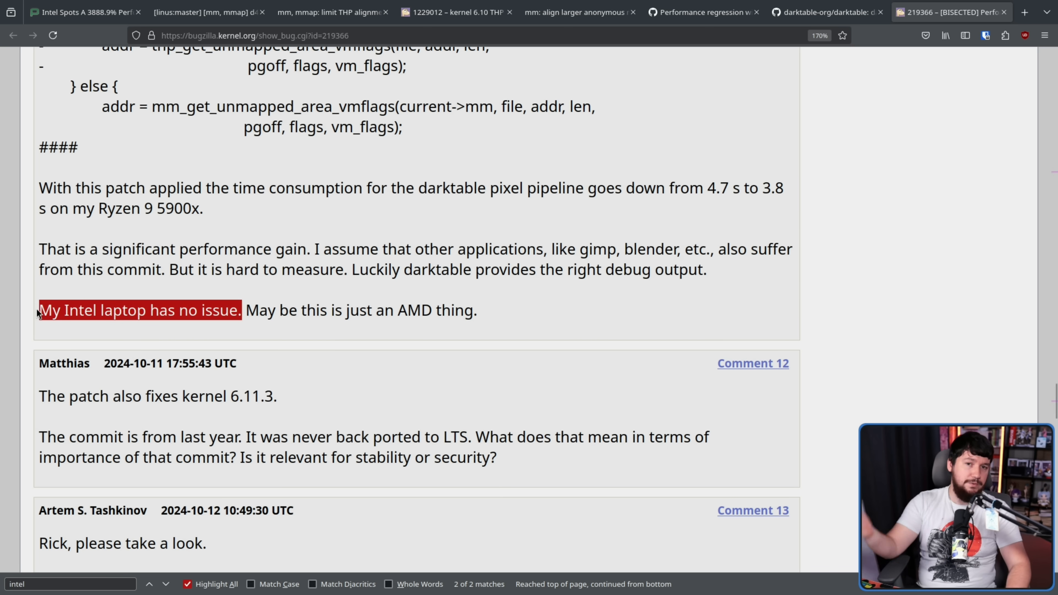
mouse_move(735, 321)
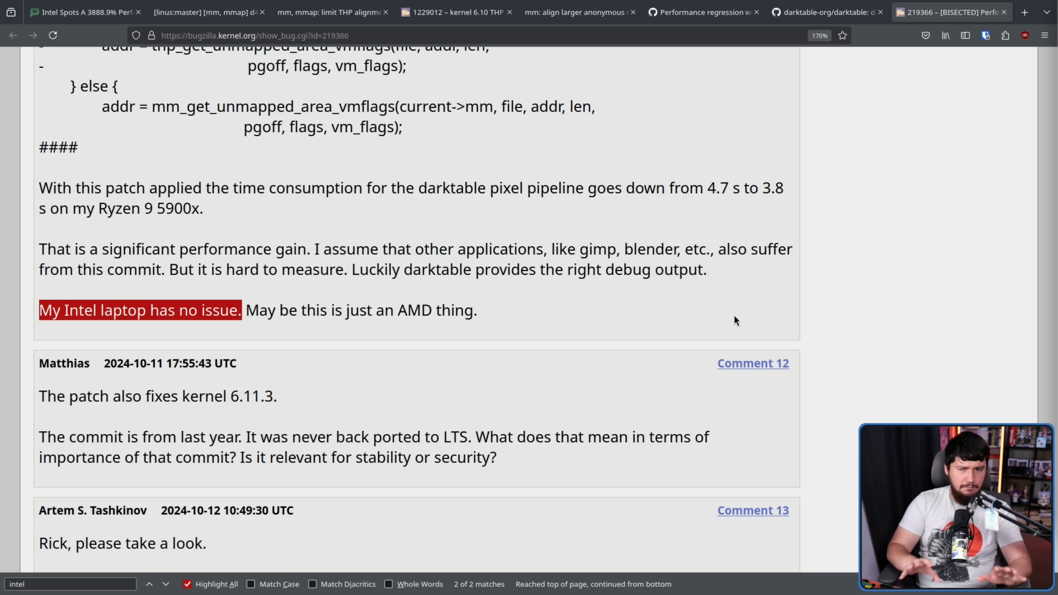
mouse_move(776, 316)
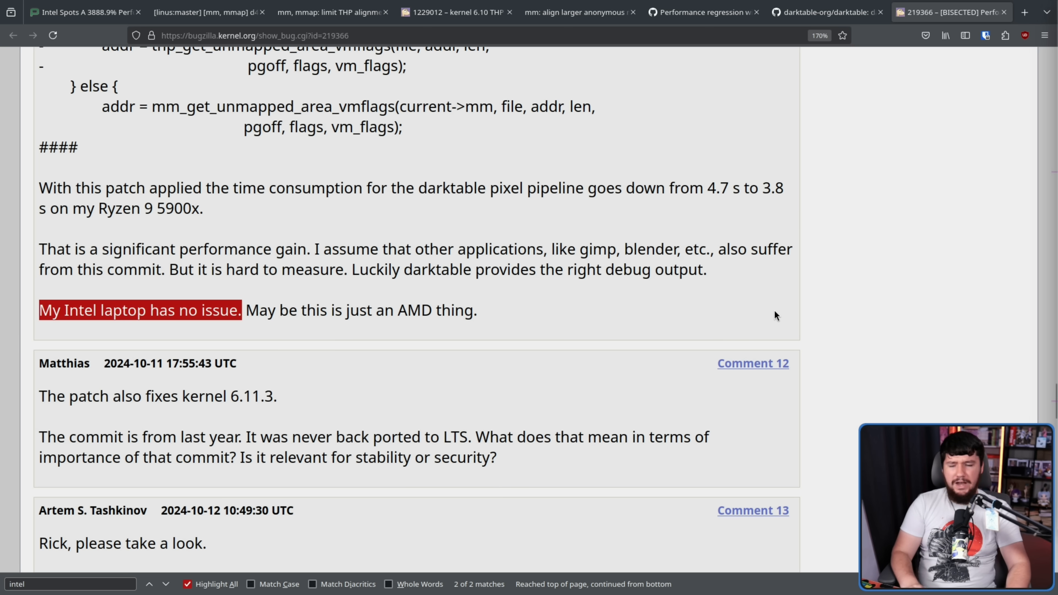
mouse_move(779, 280)
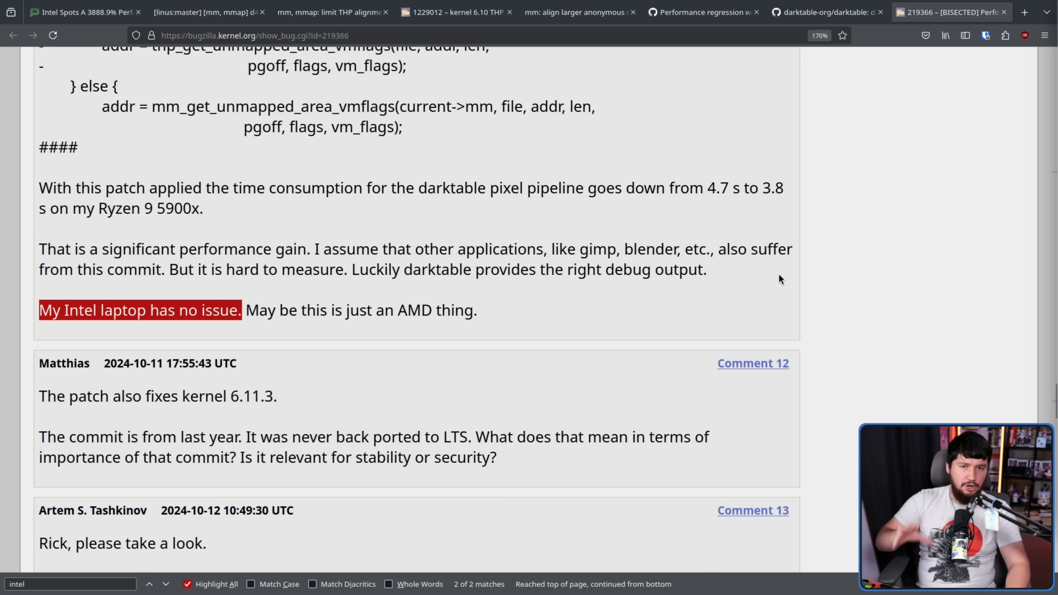
Scroll through the bisected THP alignment regression report before moving to the LKML thread
scroll("up", 3)
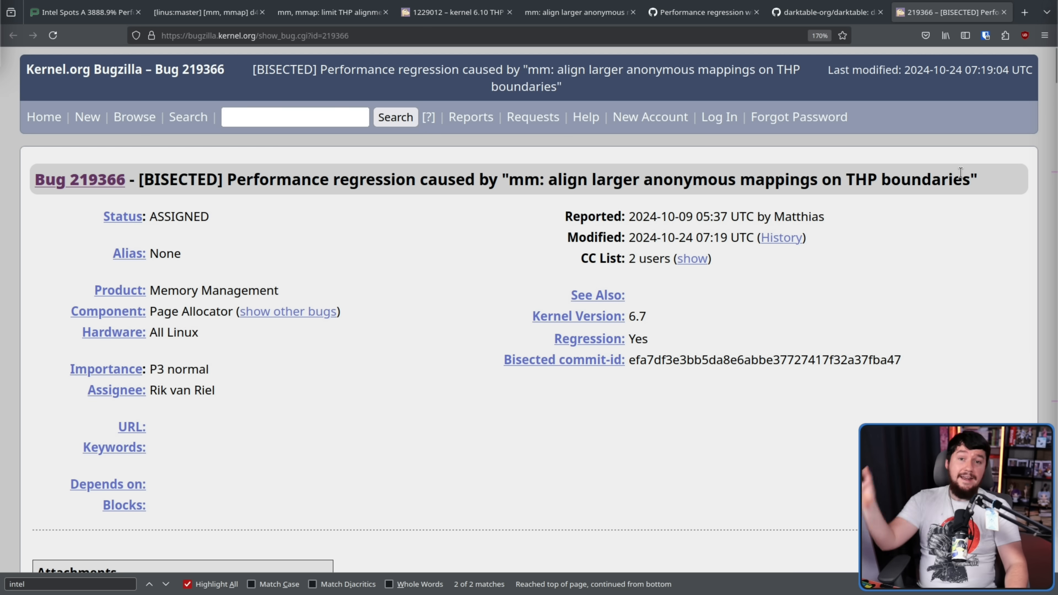
scroll("down", 3)
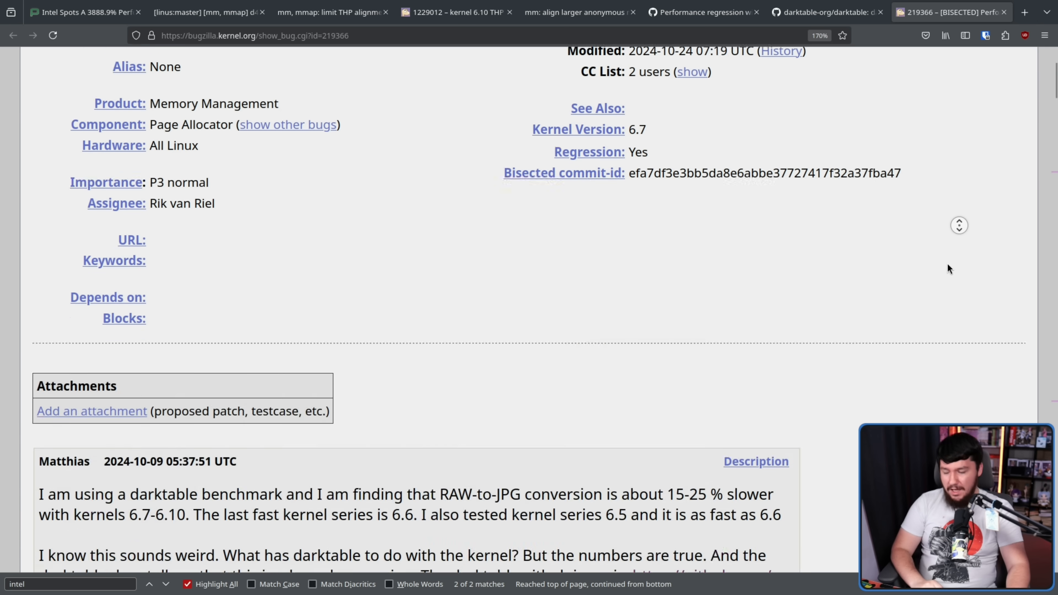
scroll("down", 3)
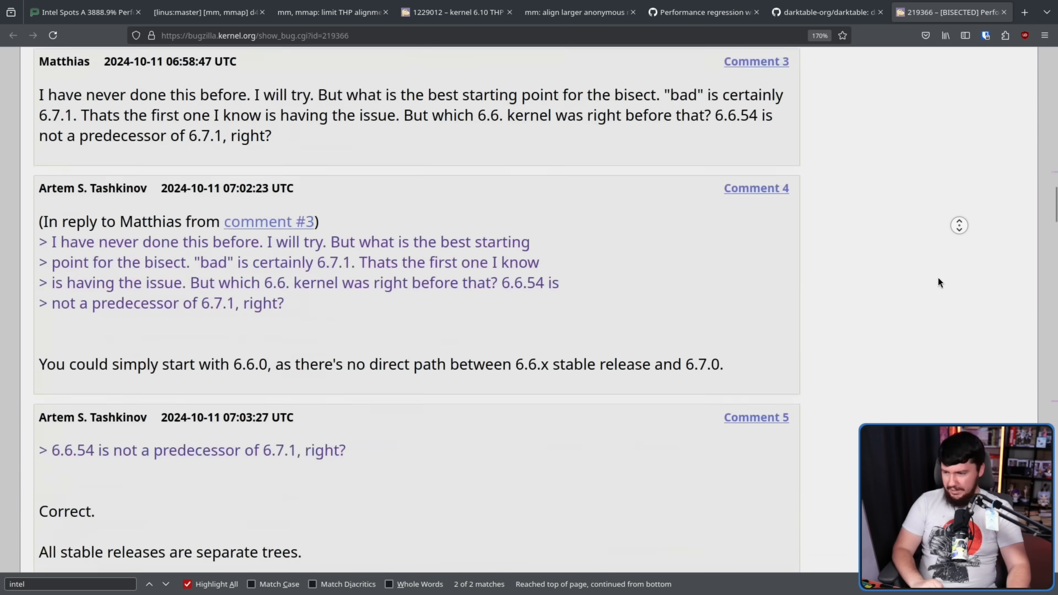
scroll("down", 3)
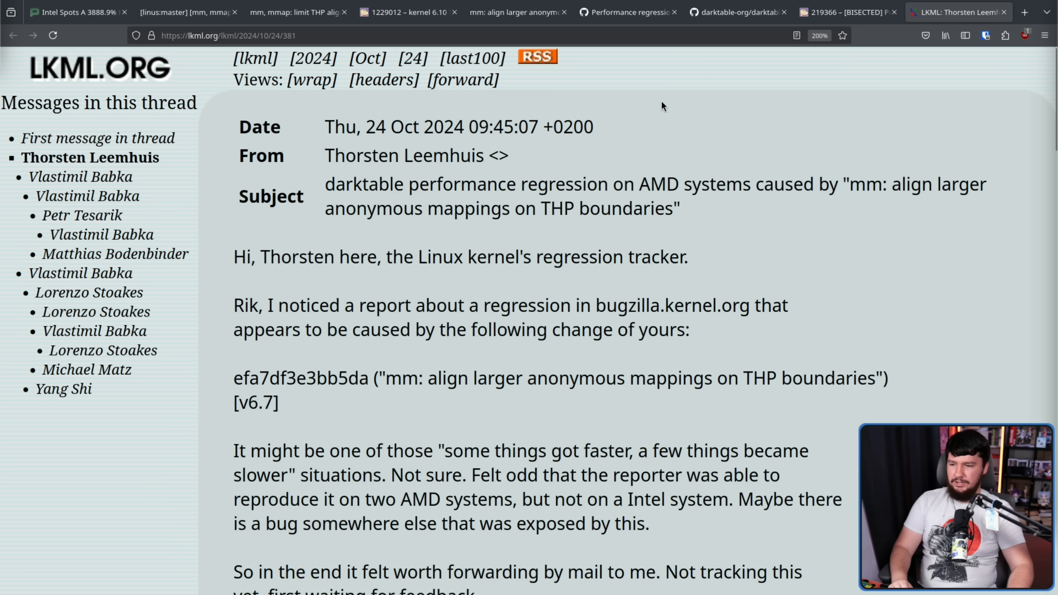
Read past Thorsten's AMD-only reproduction note and open the reply linking the SUSE bug with a candidate fix
scroll("down", 3)
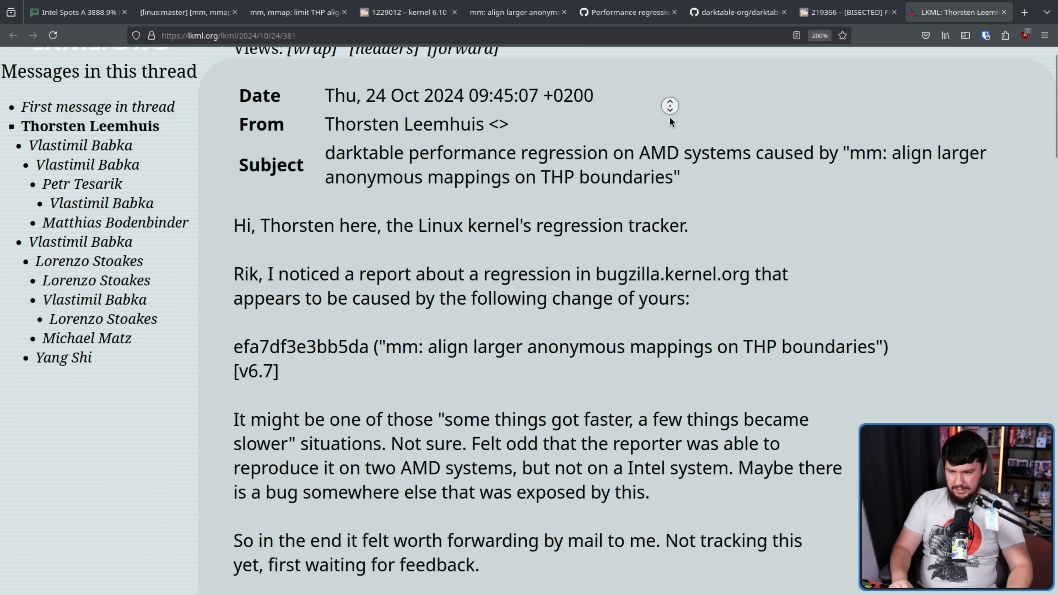
scroll("down", 3)
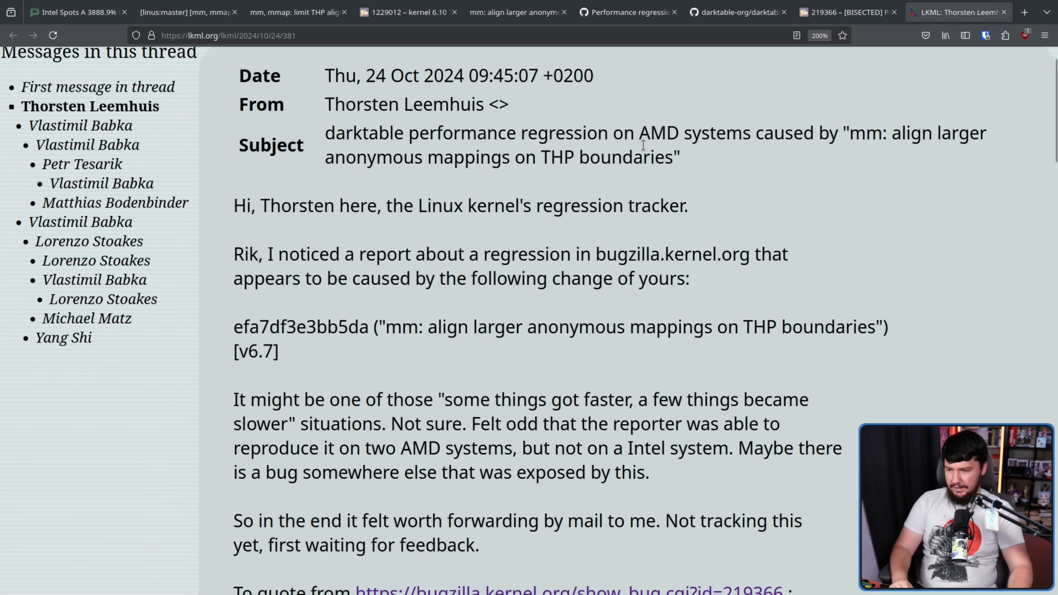
mouse_move(386, 245)
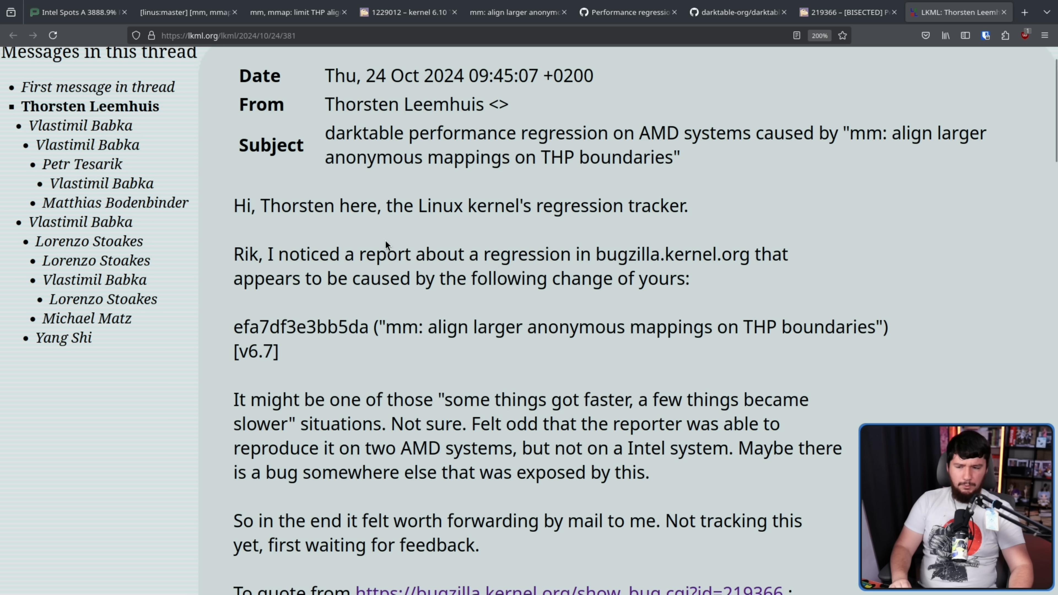
mouse_move(793, 259)
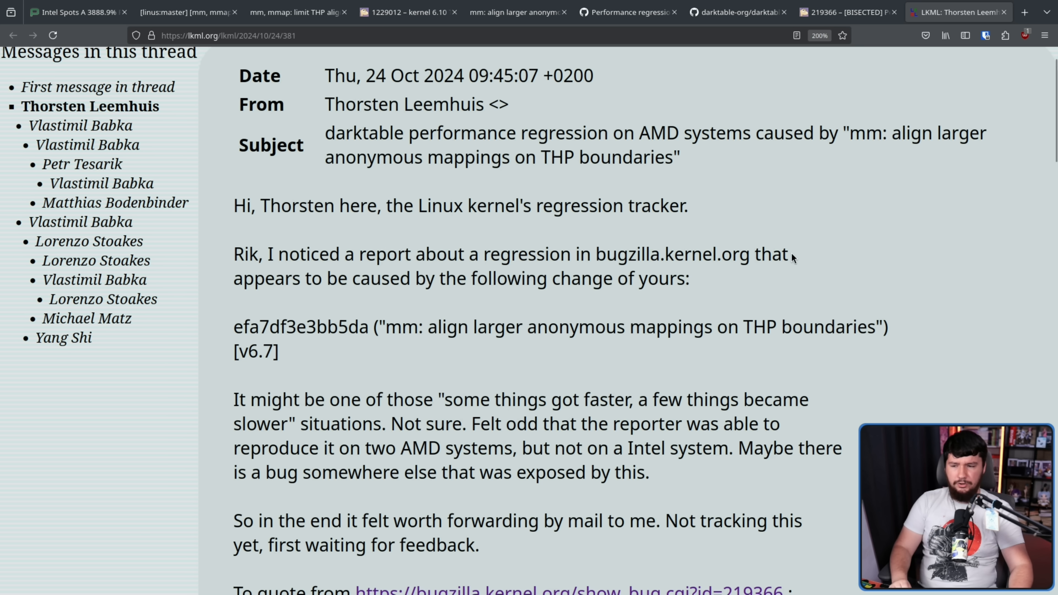
mouse_move(702, 286)
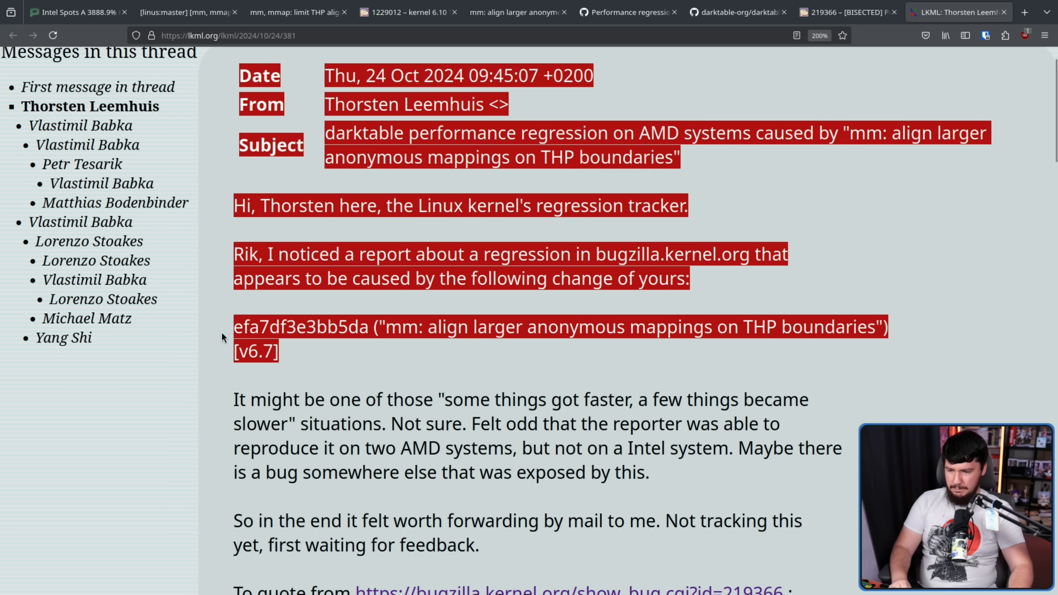
scroll("down", 3)
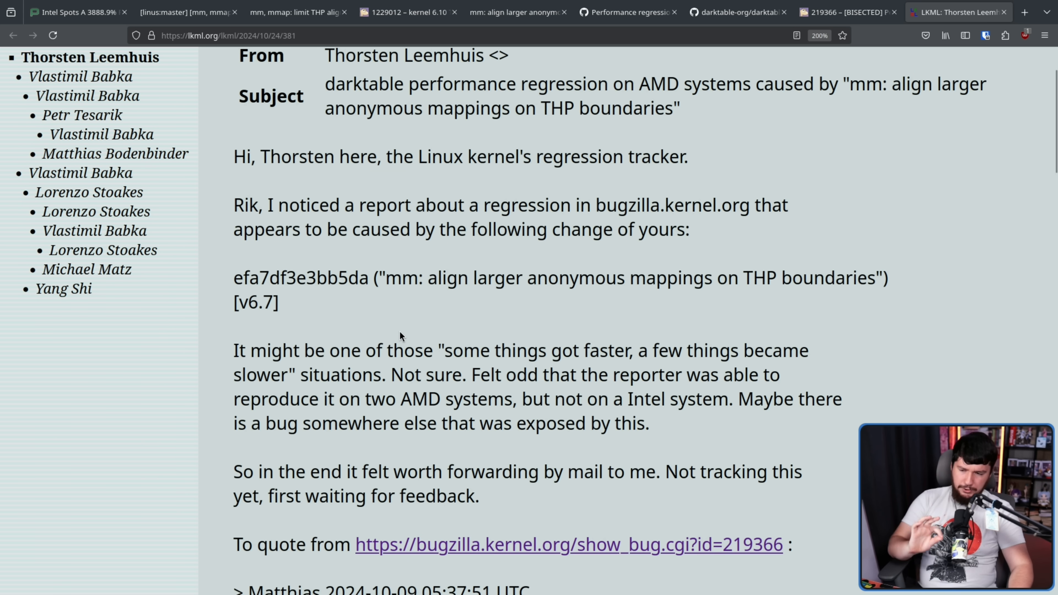
mouse_move(408, 326)
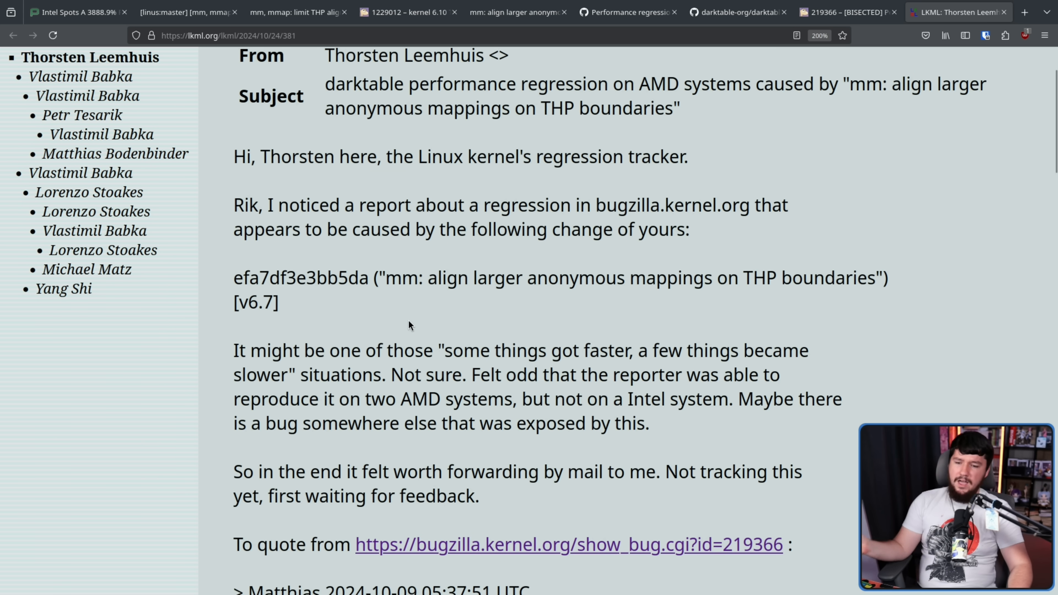
mouse_move(438, 305)
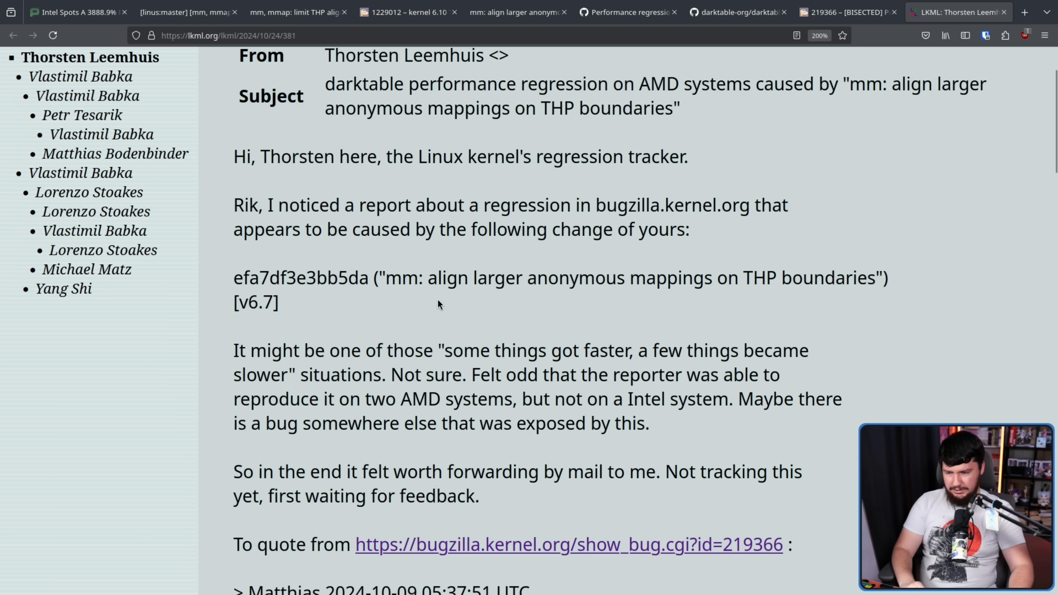
mouse_move(489, 308)
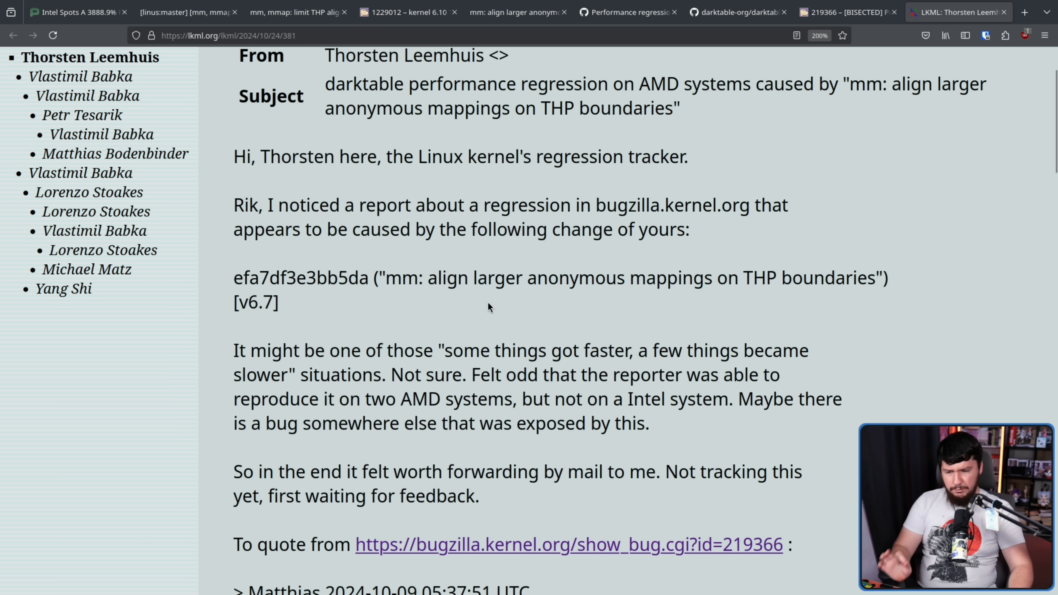
mouse_move(654, 308)
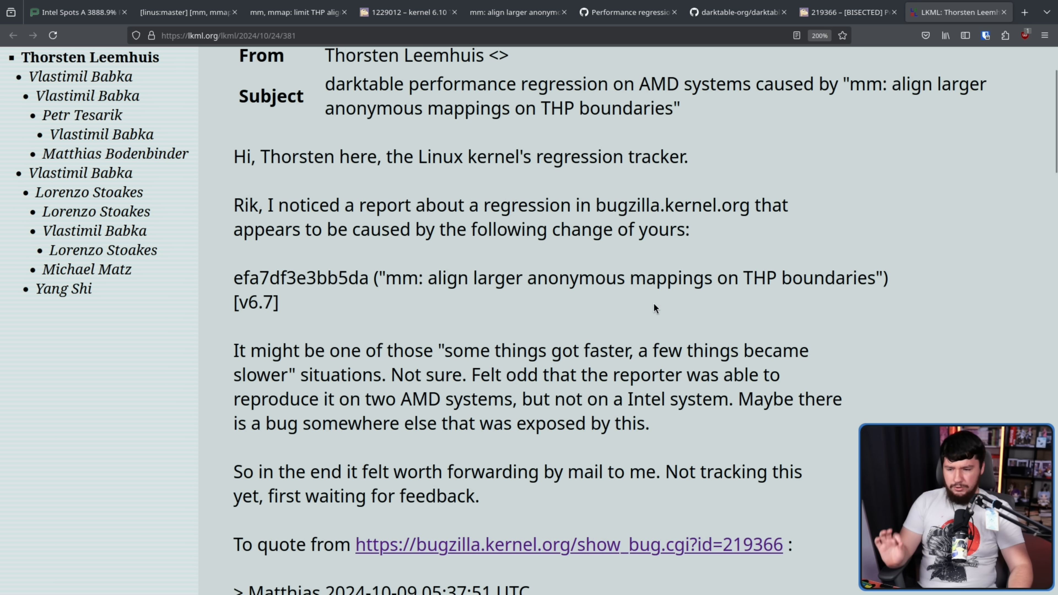
scroll("down", 3)
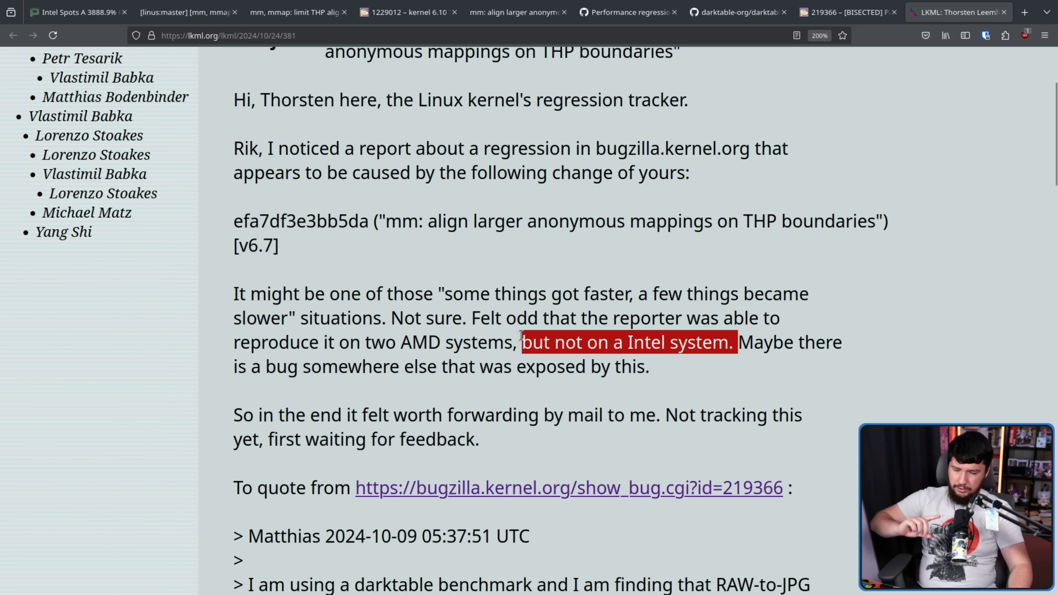
left_click(813, 325)
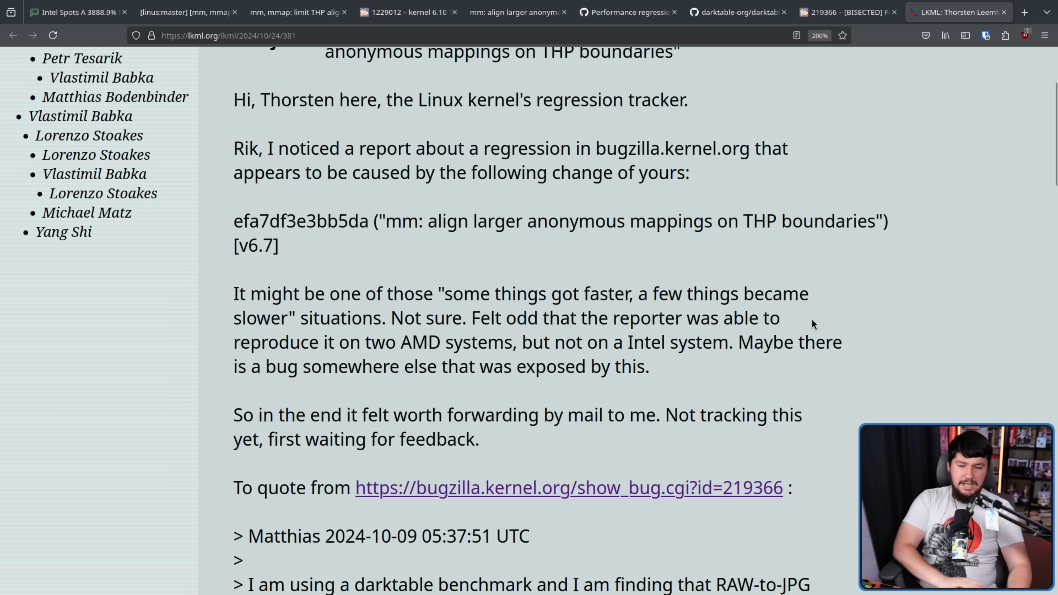
mouse_move(787, 326)
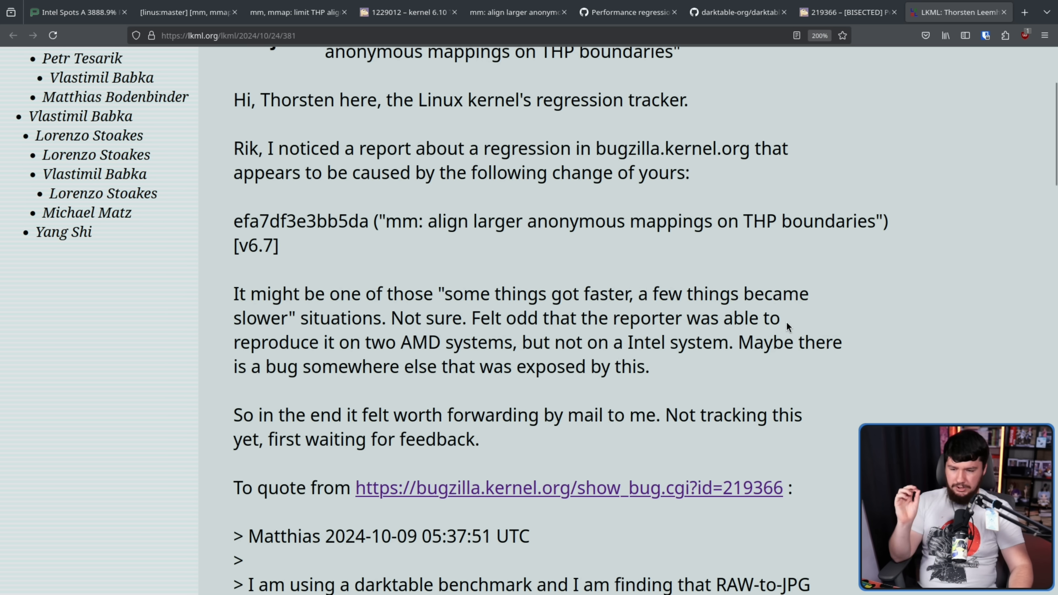
mouse_move(790, 332)
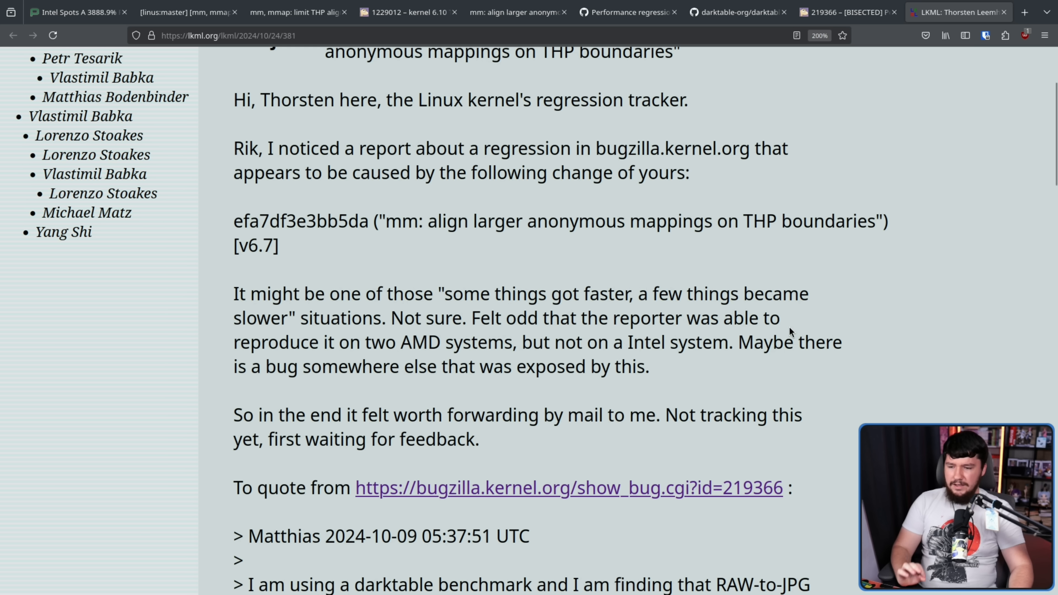
mouse_move(803, 324)
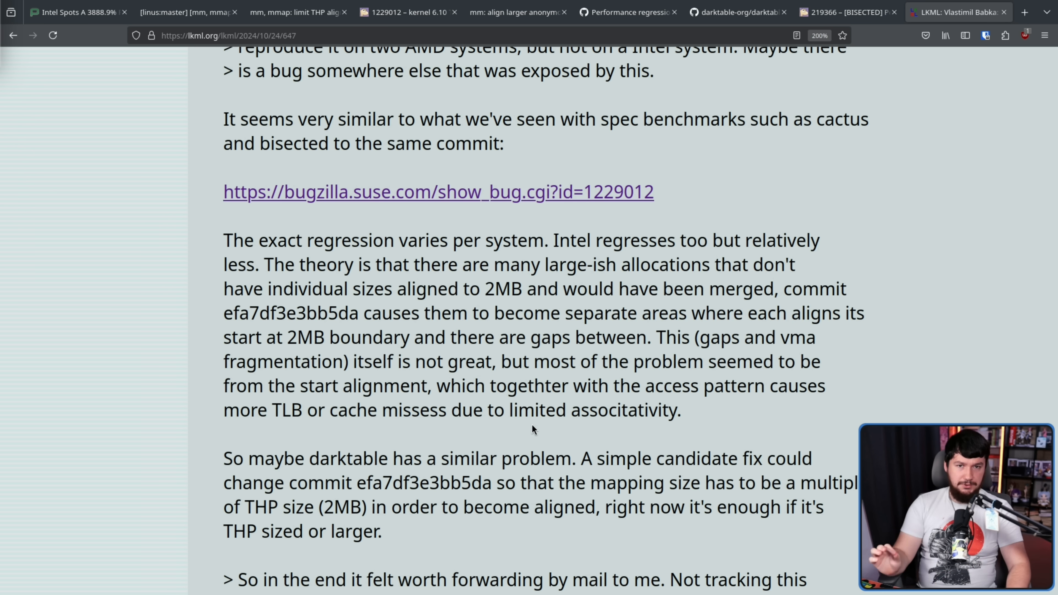
mouse_move(519, 400)
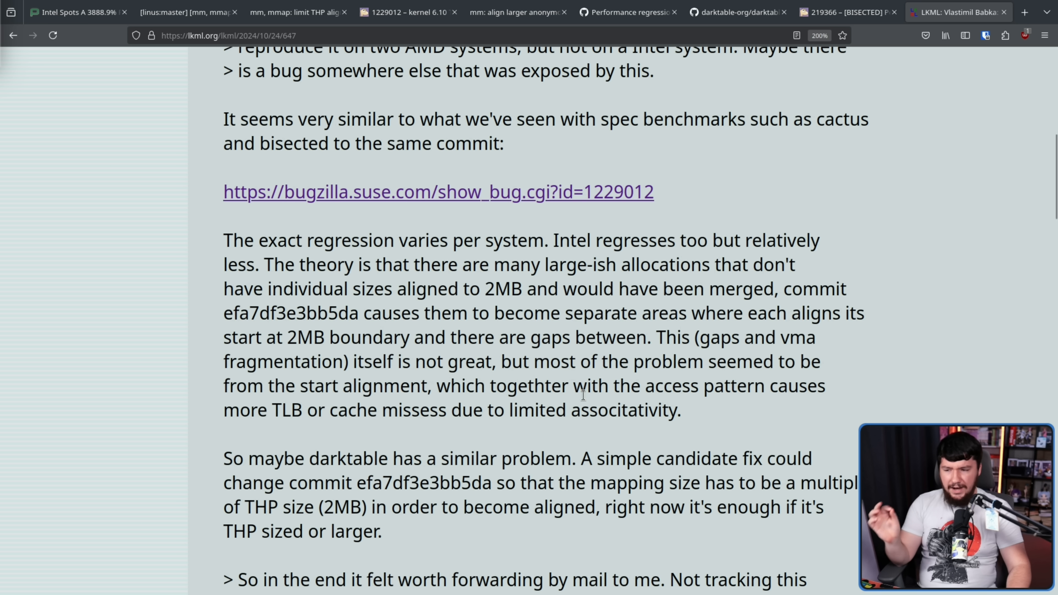
mouse_move(695, 241)
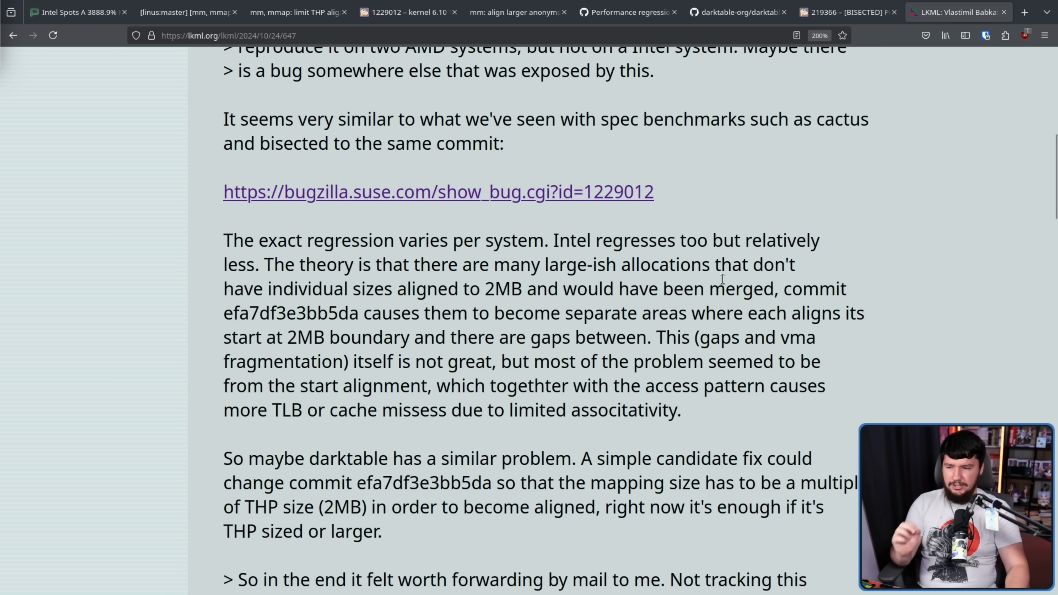
mouse_move(468, 275)
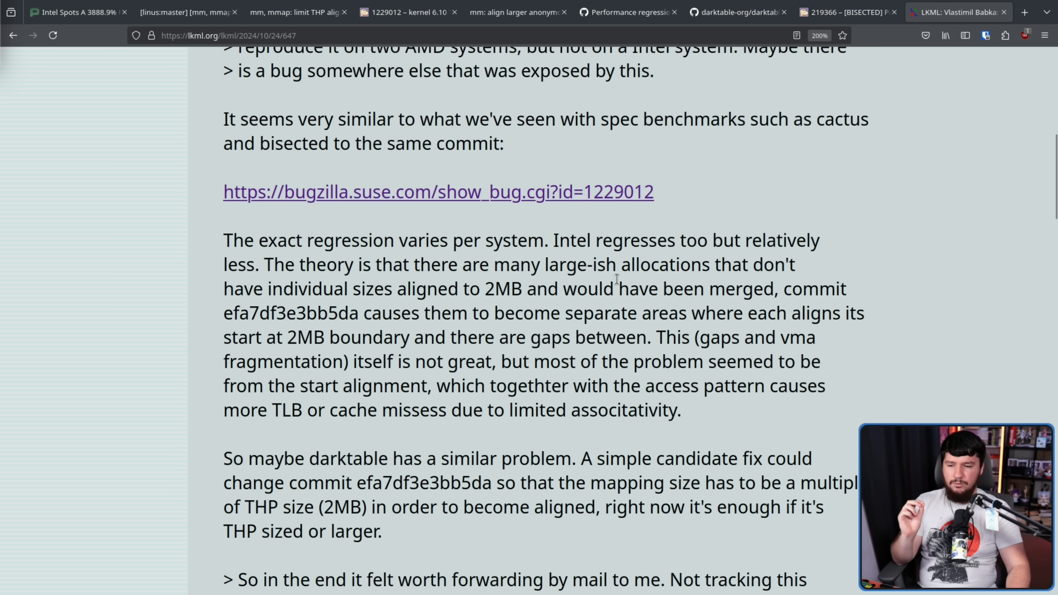
mouse_move(381, 327)
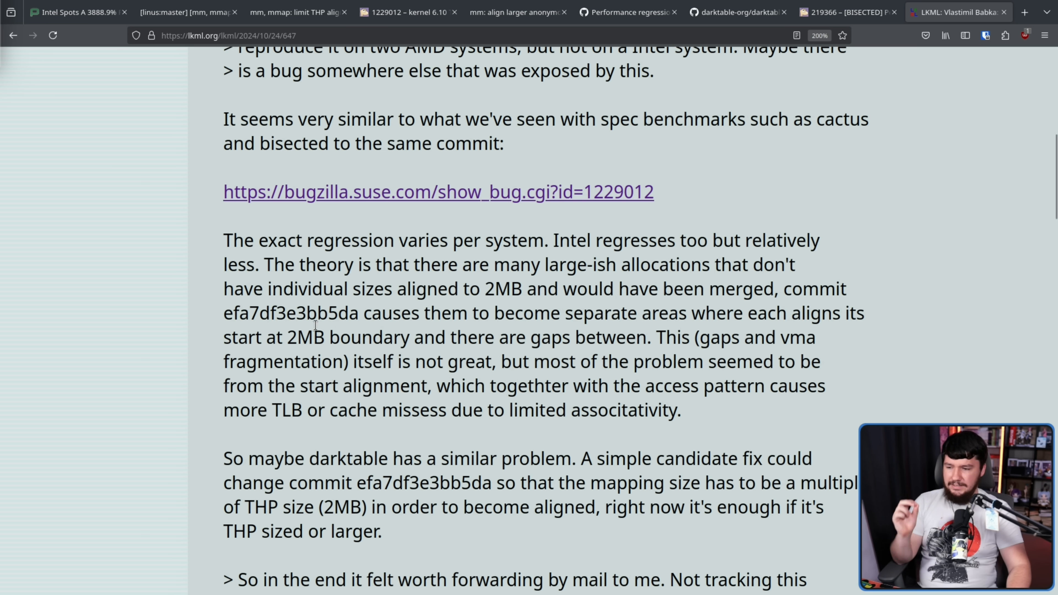
mouse_move(434, 333)
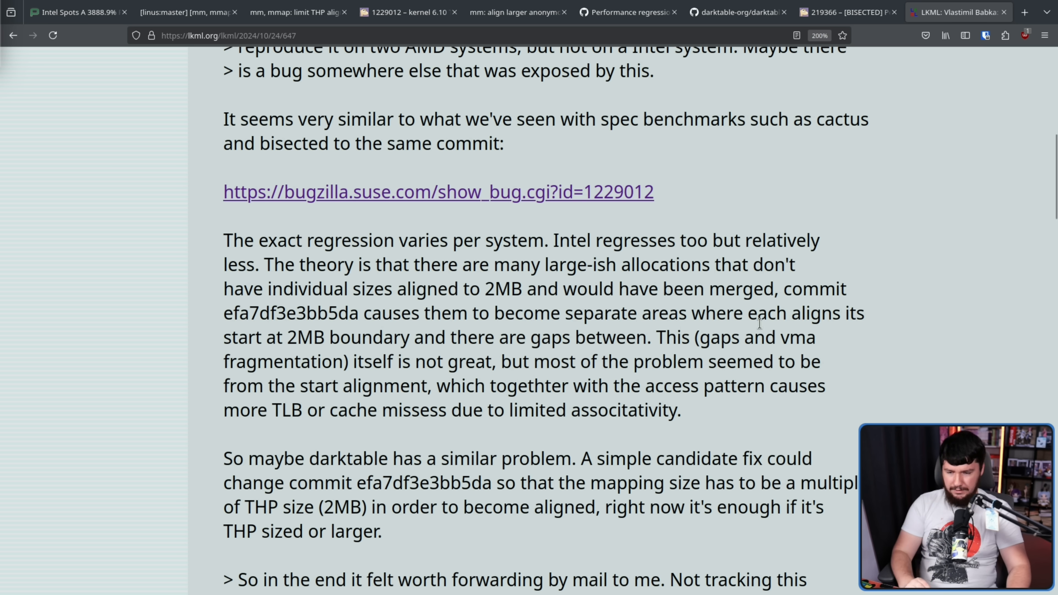
mouse_move(319, 368)
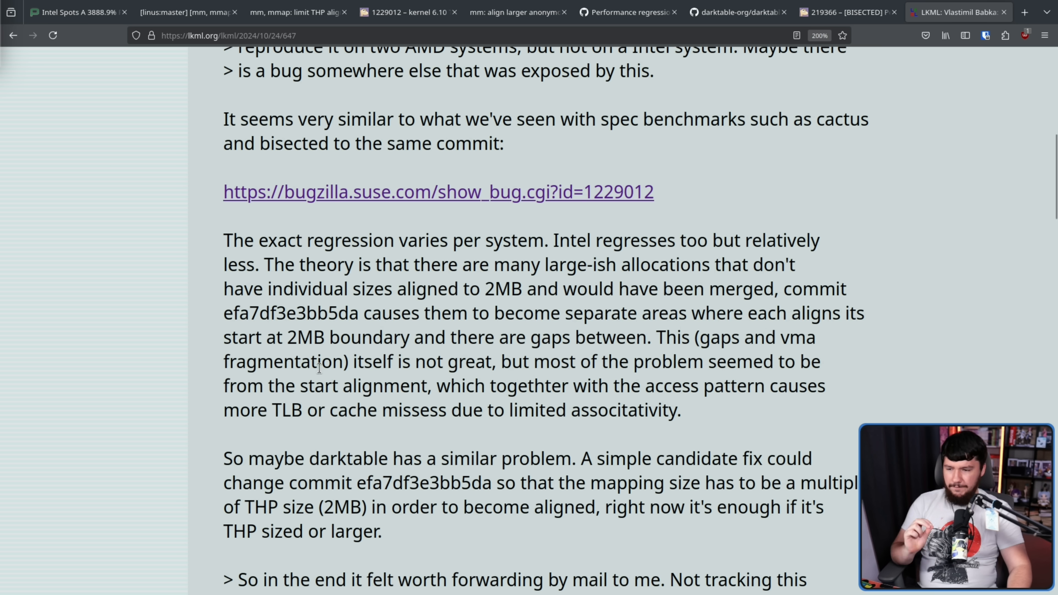
mouse_move(545, 358)
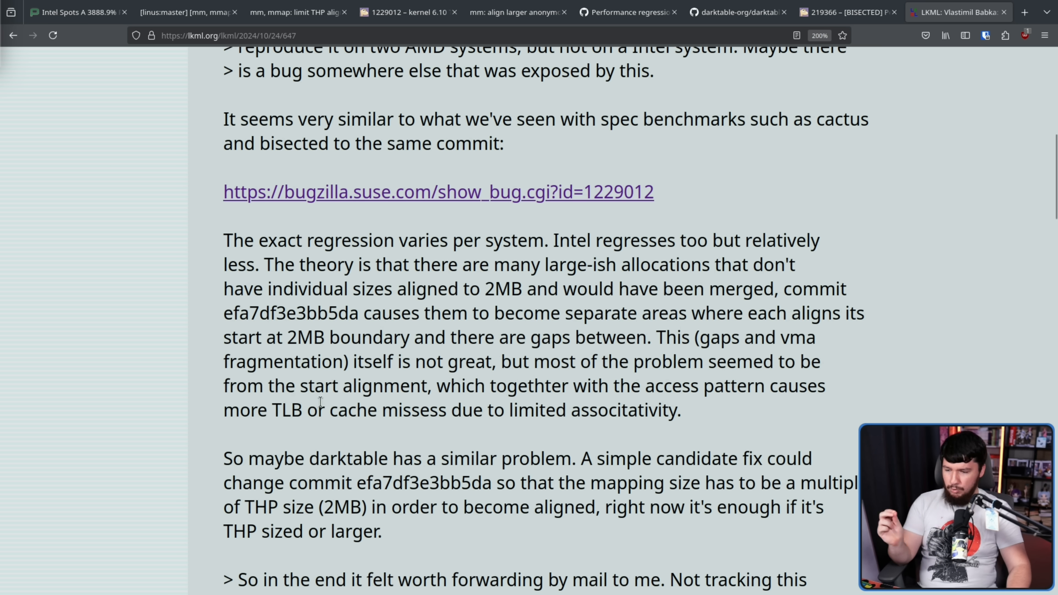
mouse_move(474, 387)
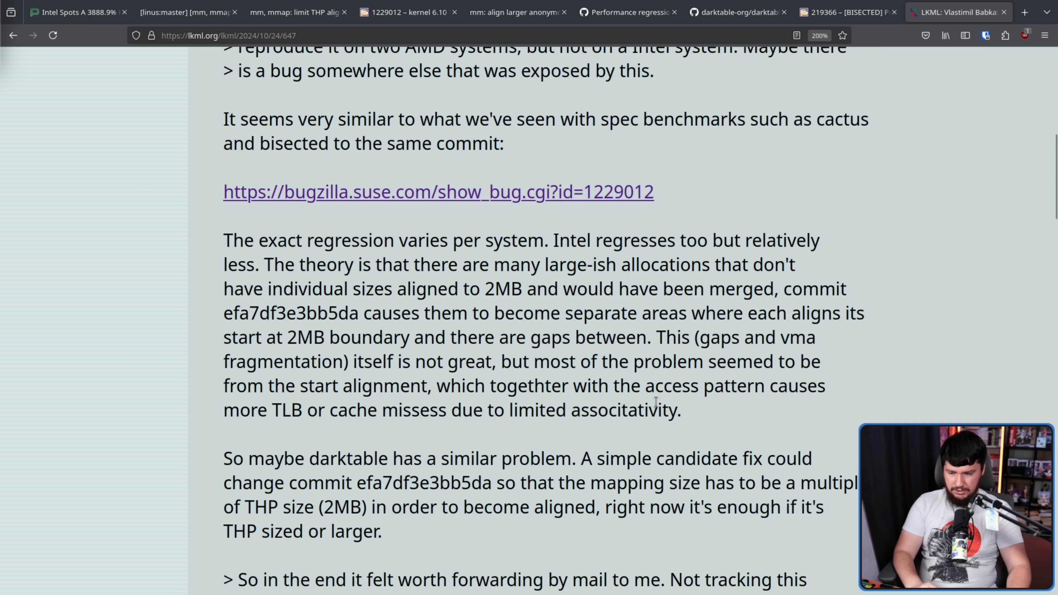
scroll("up", 3)
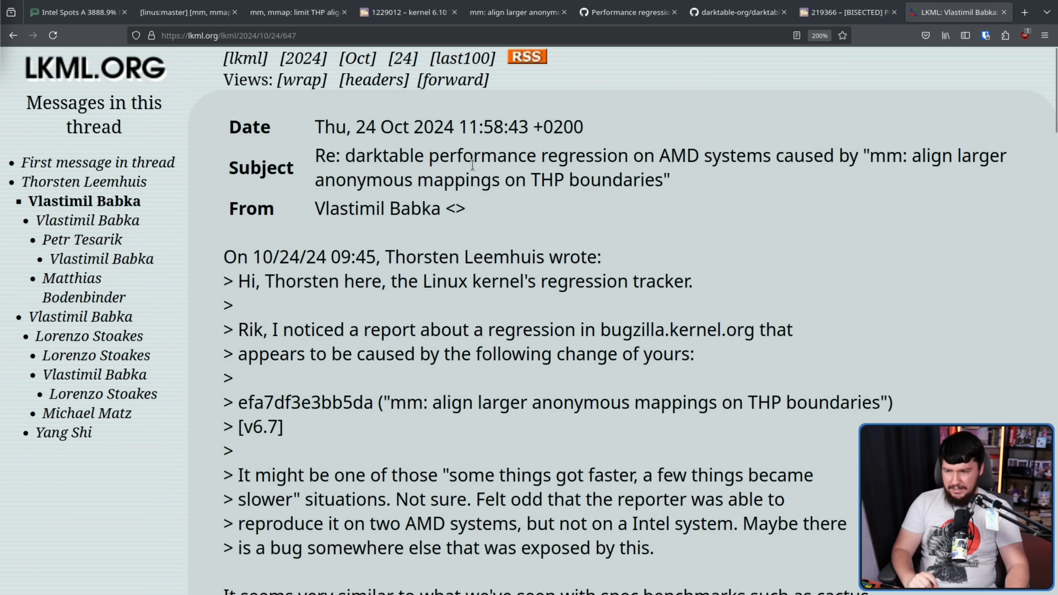
double_click(376, 208)
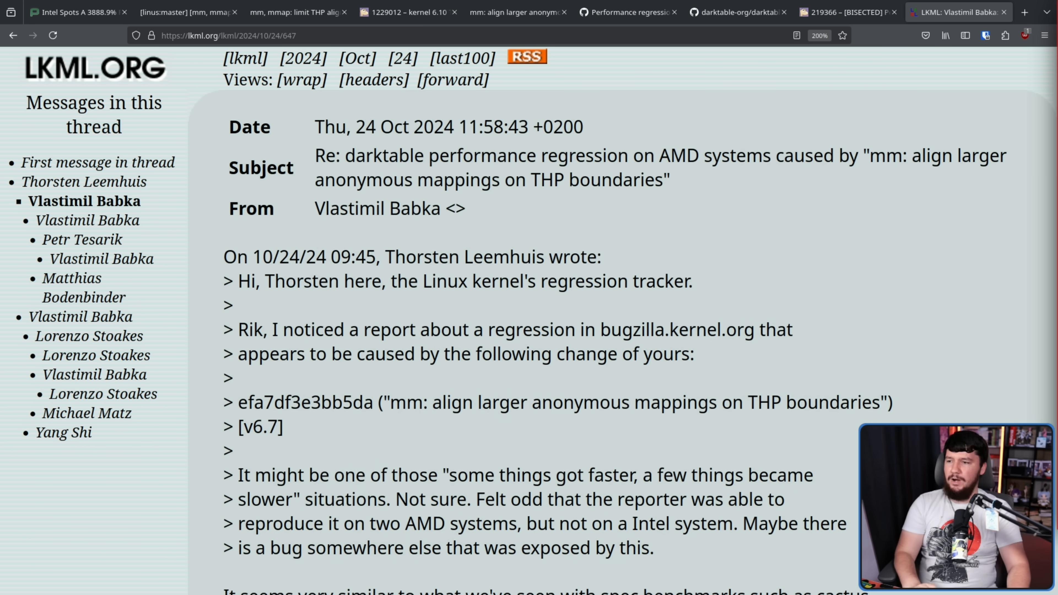
Return to the git.kernel.org PMD-aligned THP fix commit and read its message from the start
left_click(959, 12)
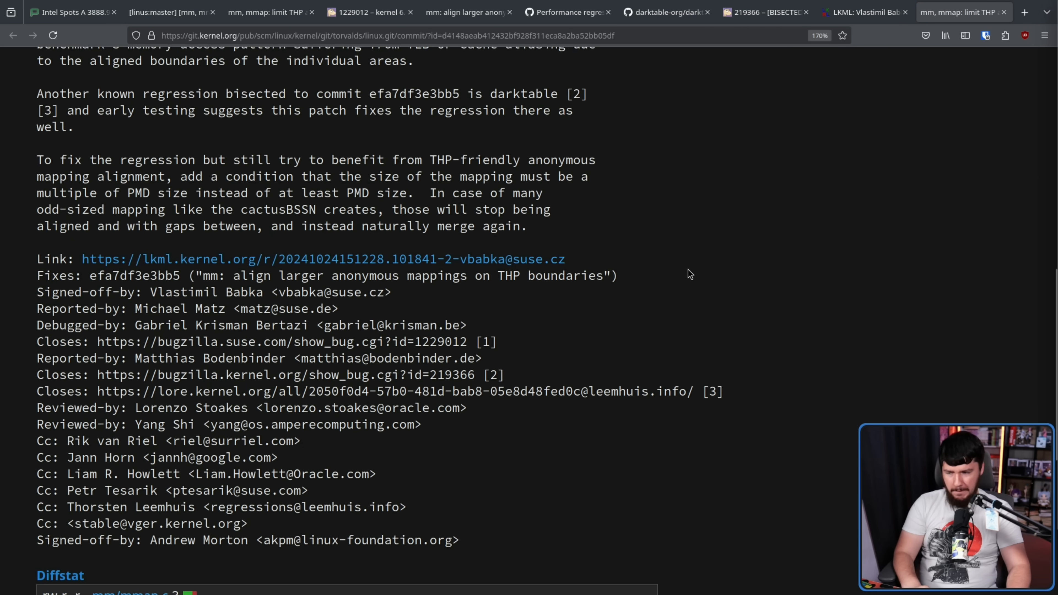
scroll("down", 3)
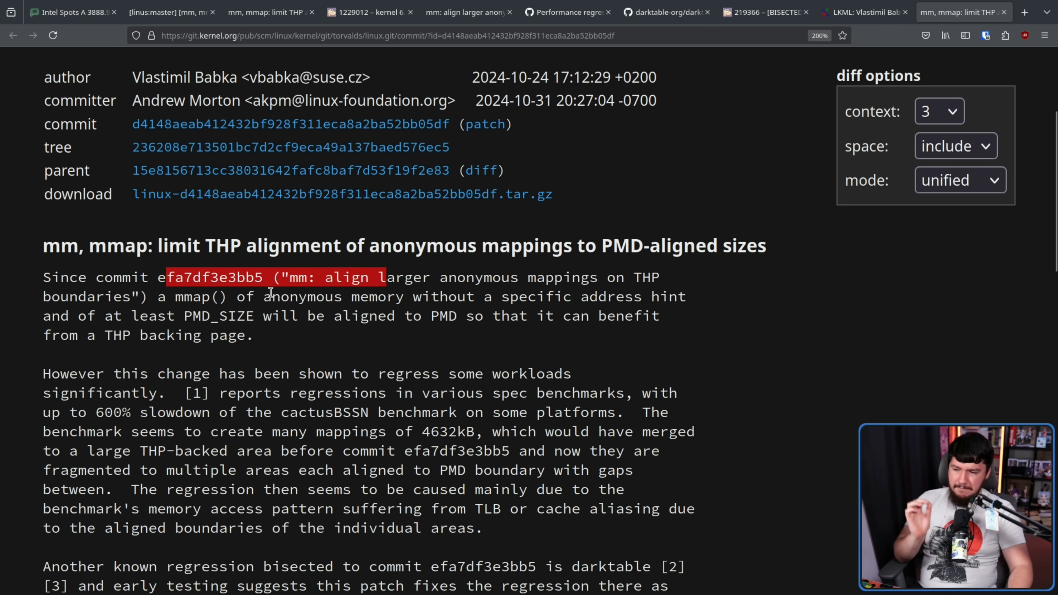
left_click(610, 297)
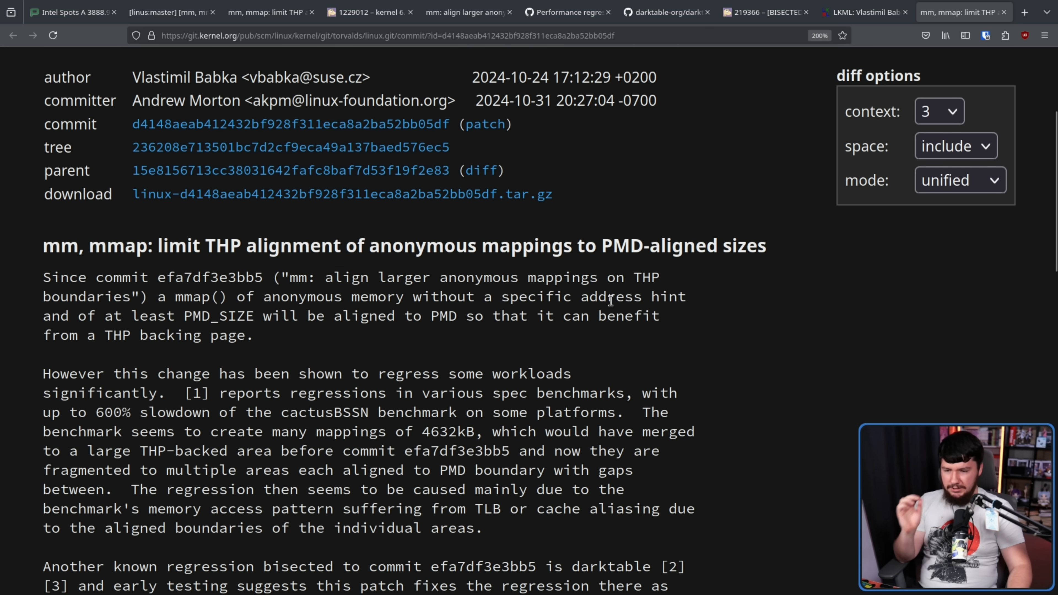
mouse_move(184, 314)
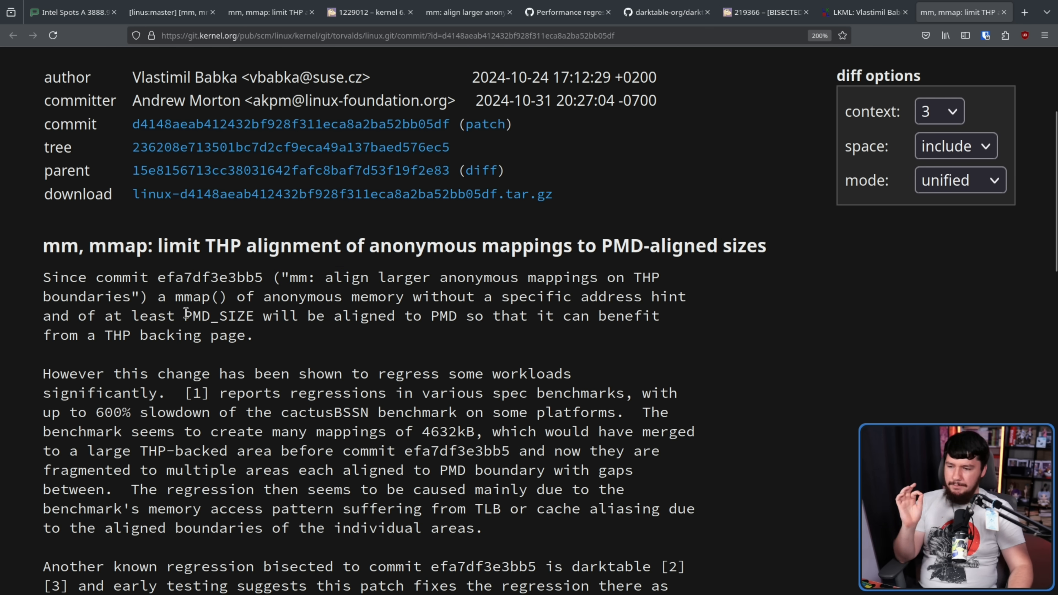
mouse_move(385, 305)
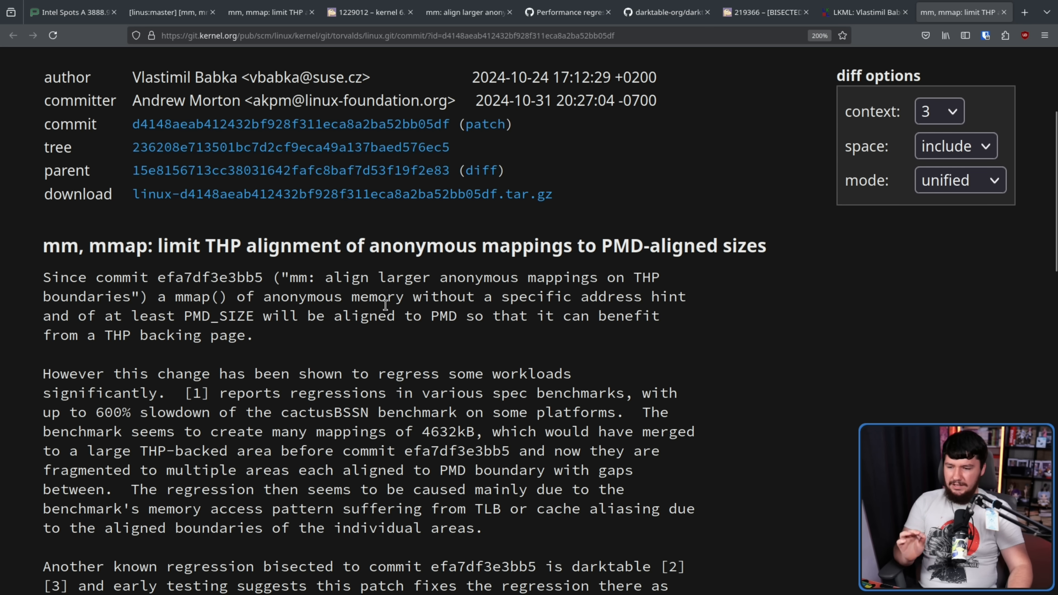
mouse_move(506, 323)
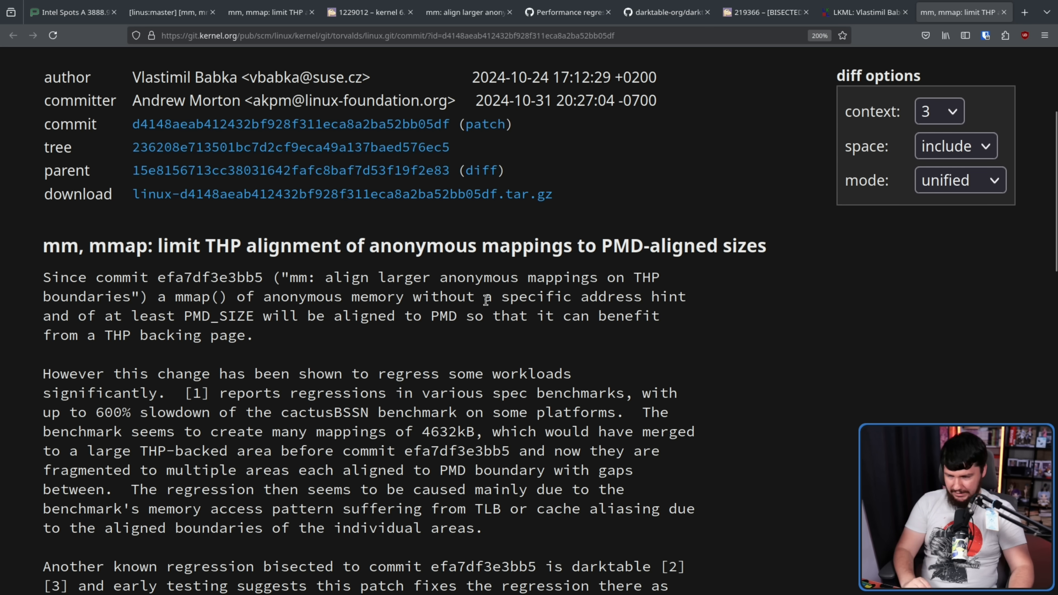
scroll("down", 3)
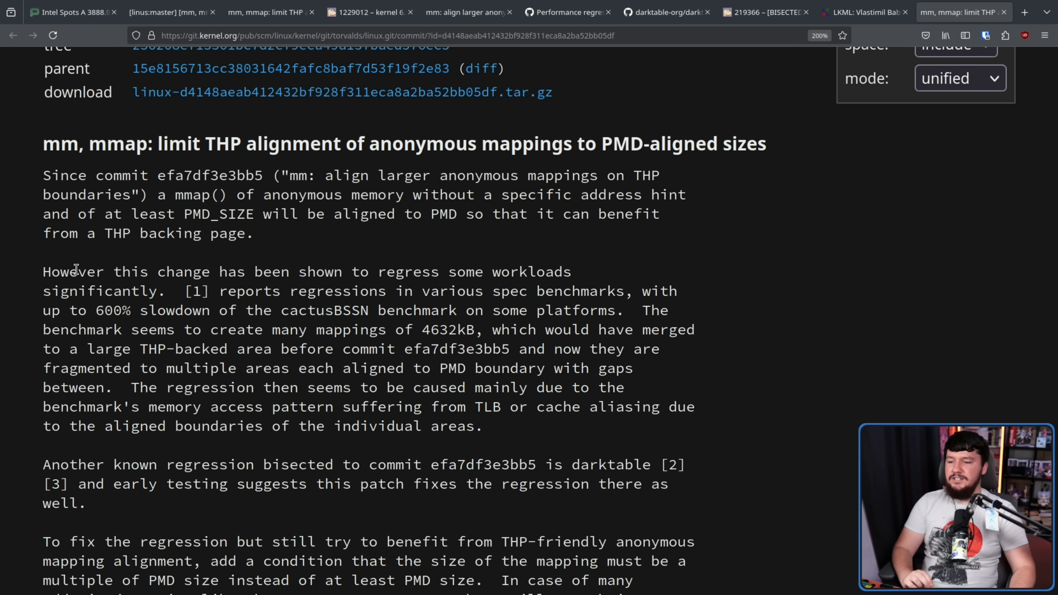
mouse_move(405, 264)
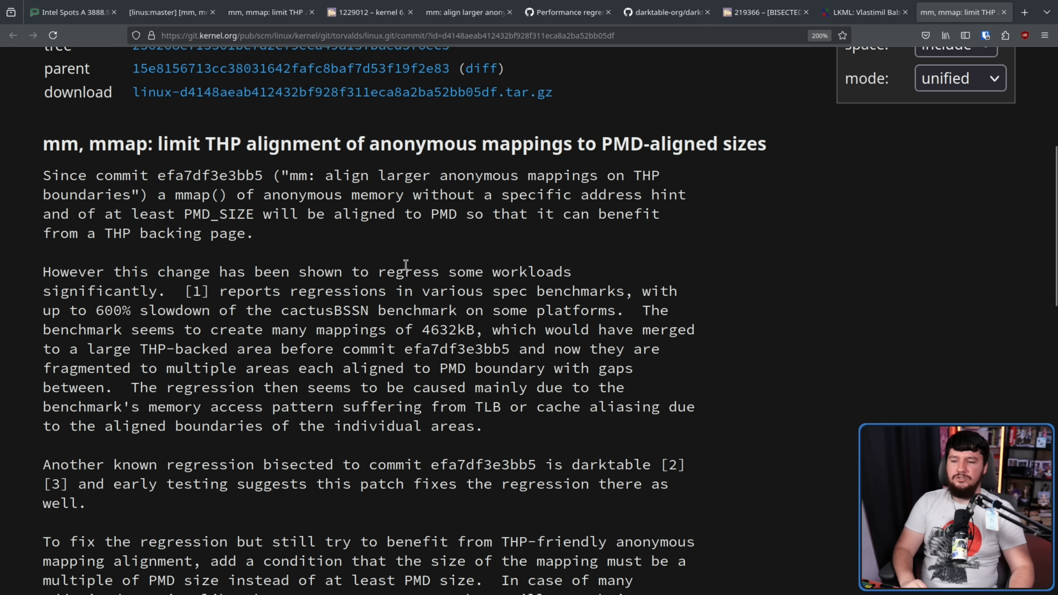
double_click(209, 291)
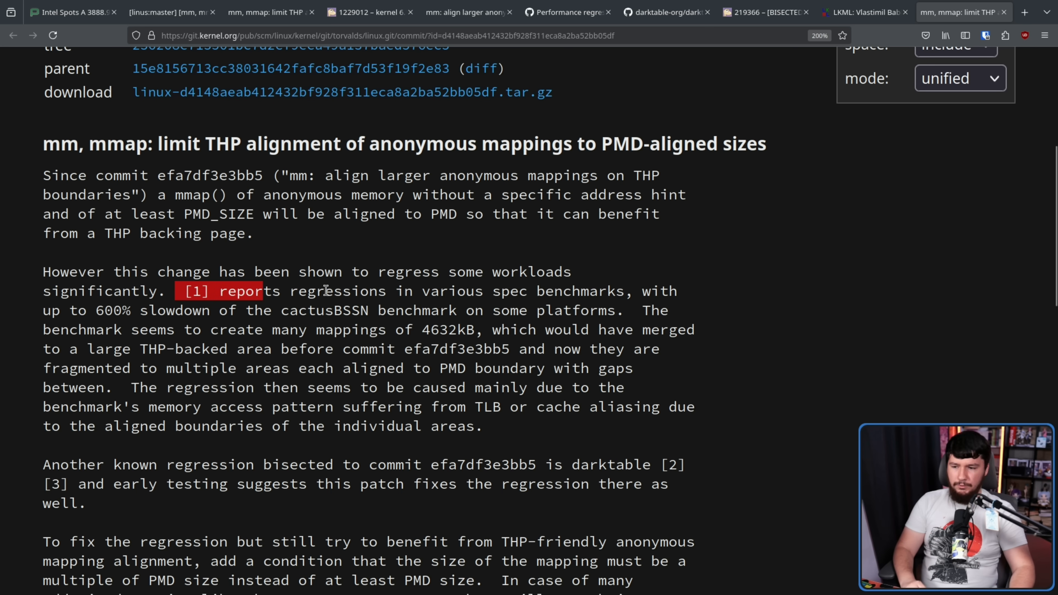
mouse_move(658, 283)
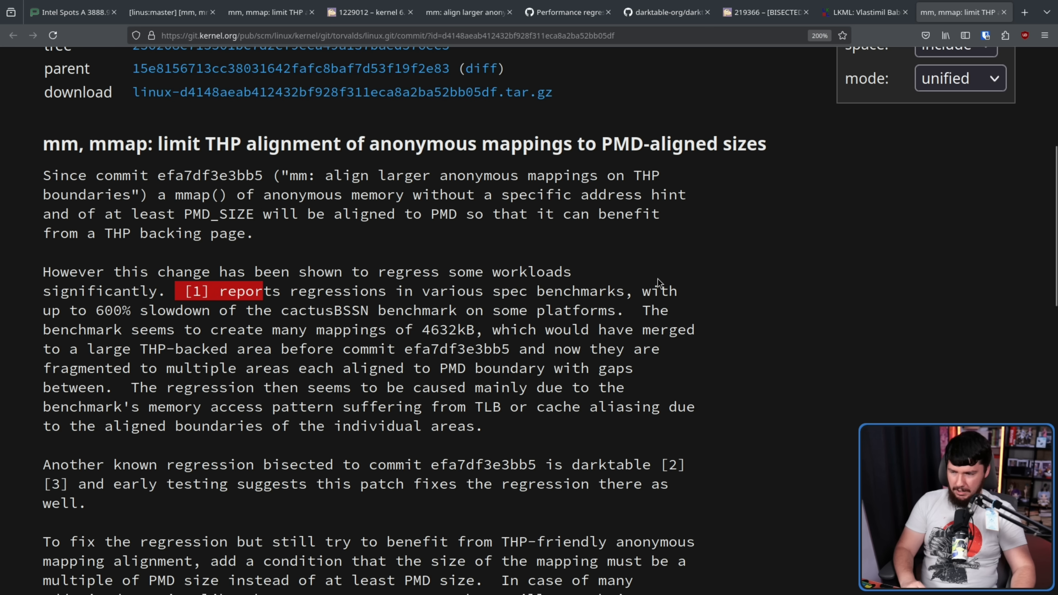
mouse_move(216, 309)
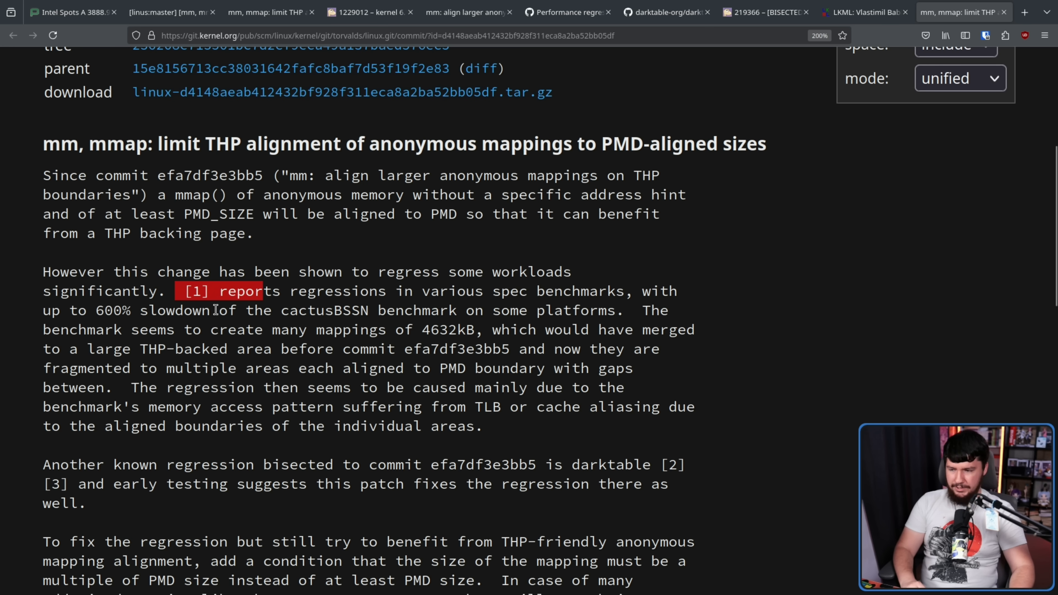
mouse_move(447, 296)
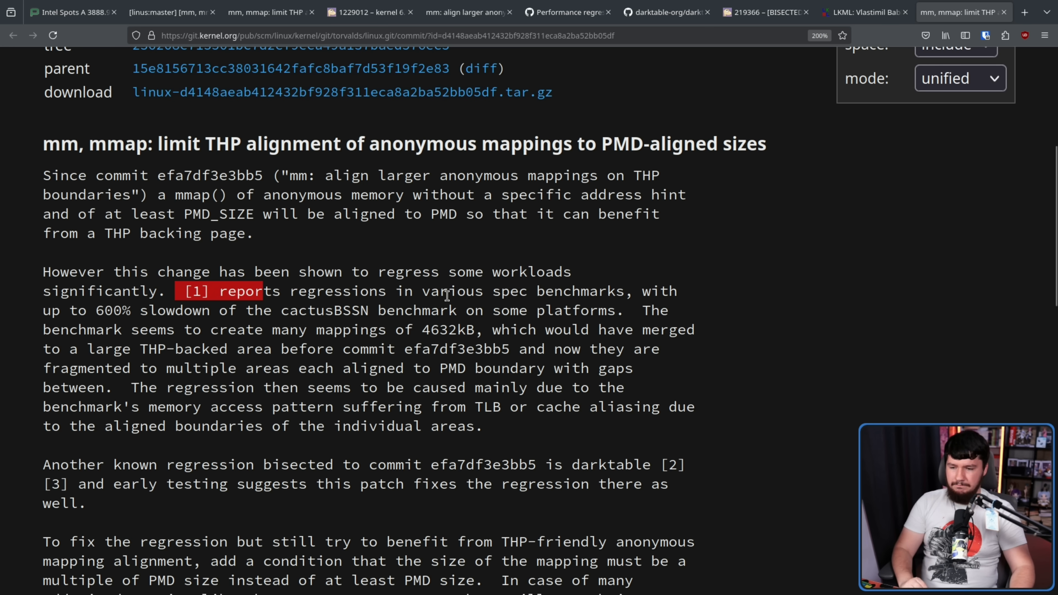
mouse_move(293, 310)
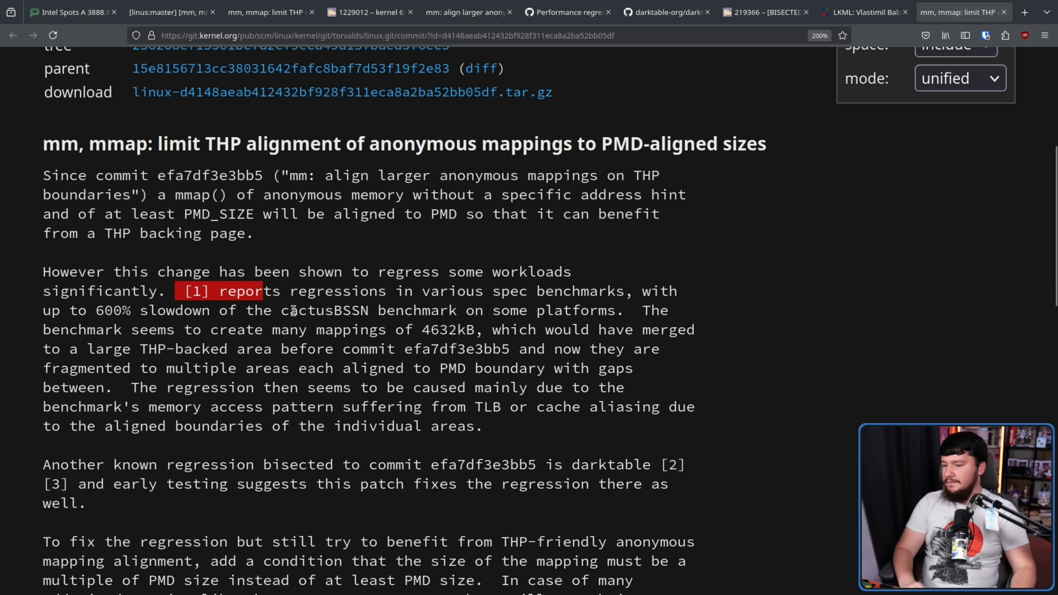
mouse_move(424, 326)
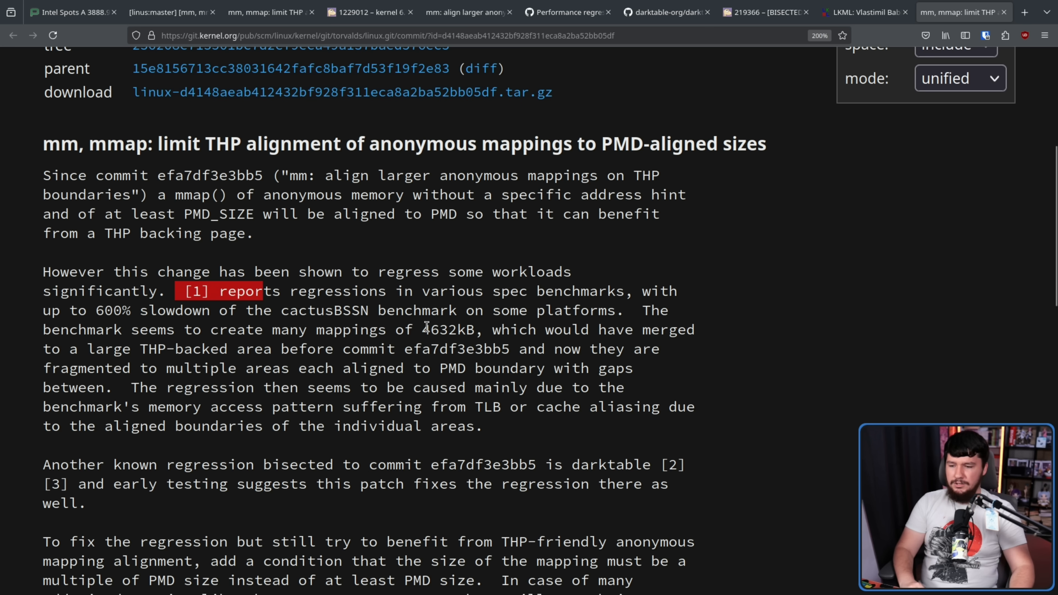
mouse_move(544, 332)
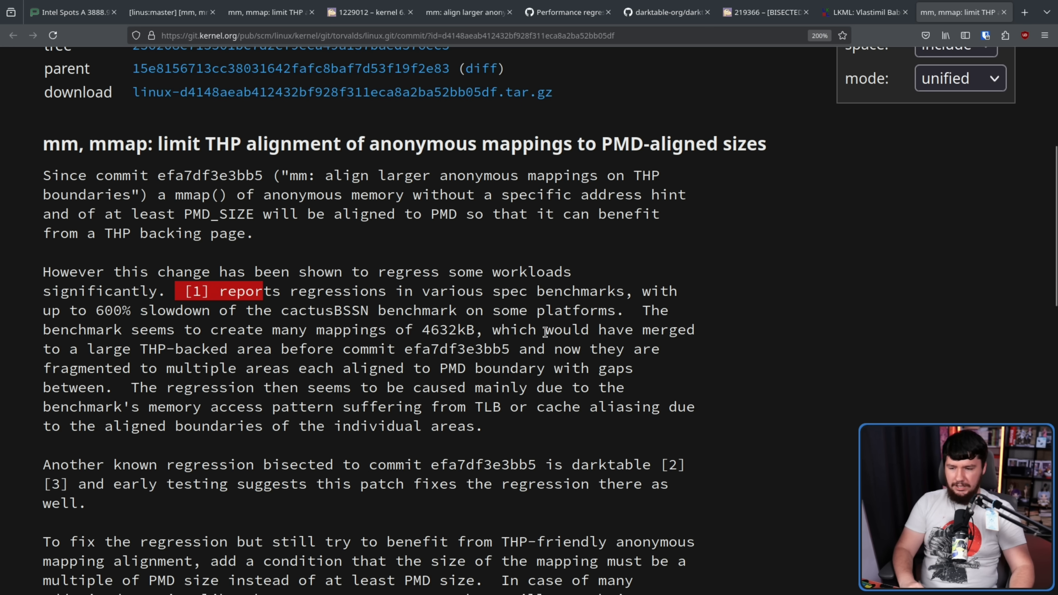
mouse_move(653, 329)
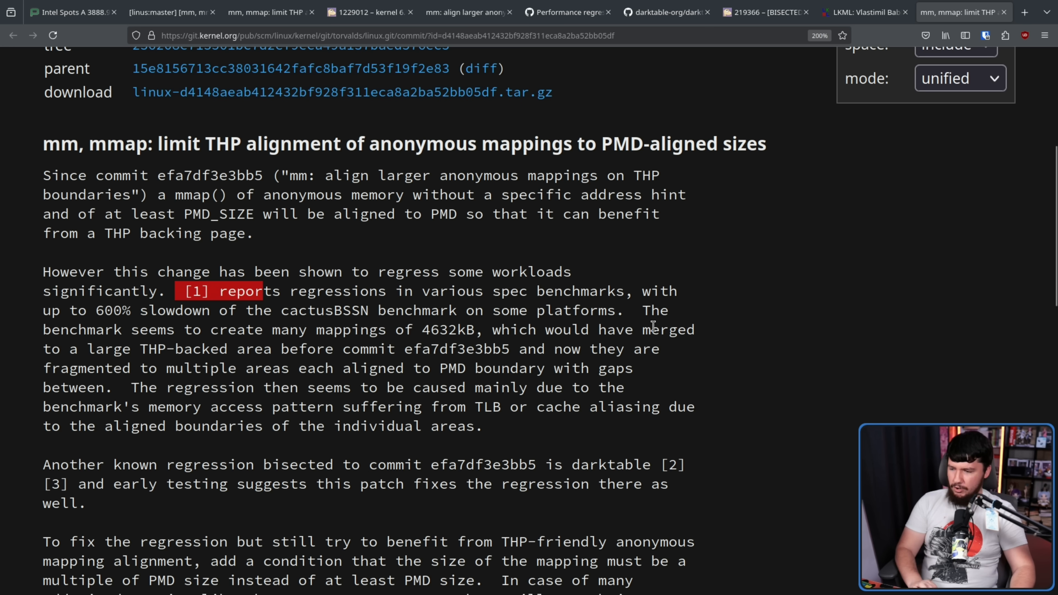
mouse_move(358, 381)
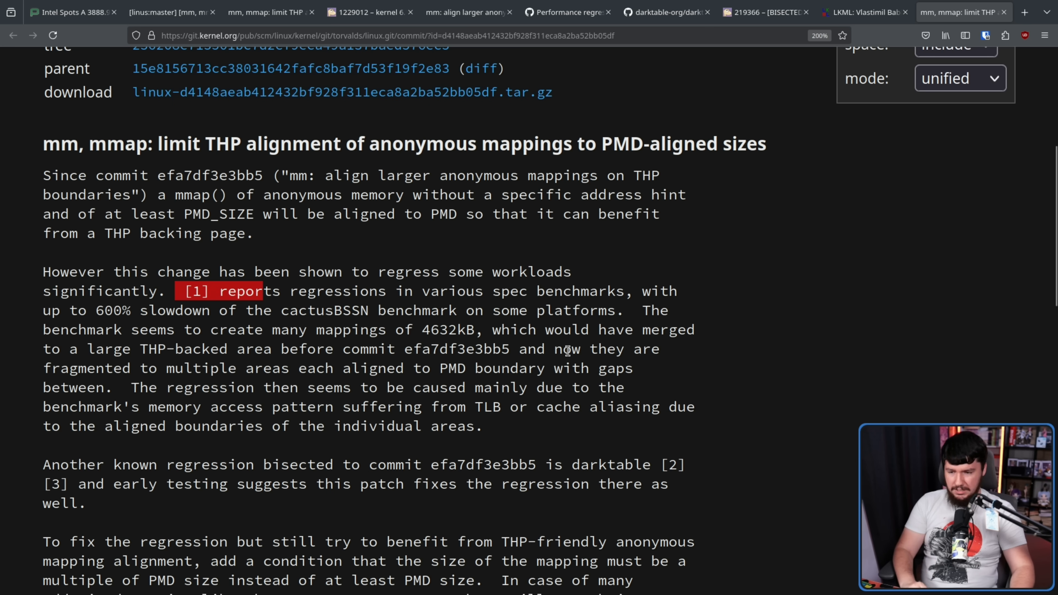
mouse_move(231, 364)
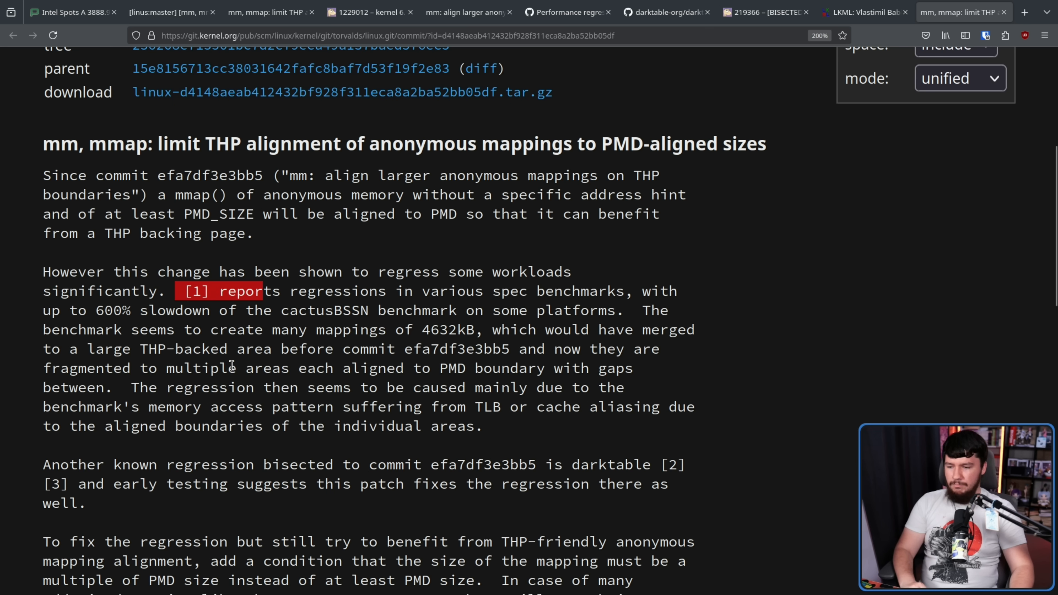
mouse_move(459, 368)
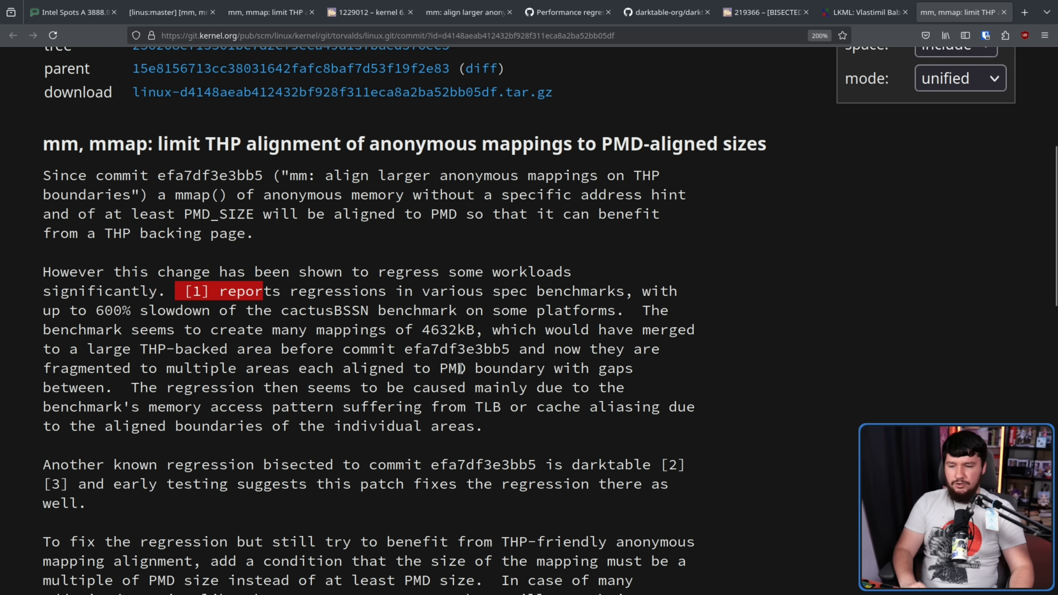
mouse_move(197, 382)
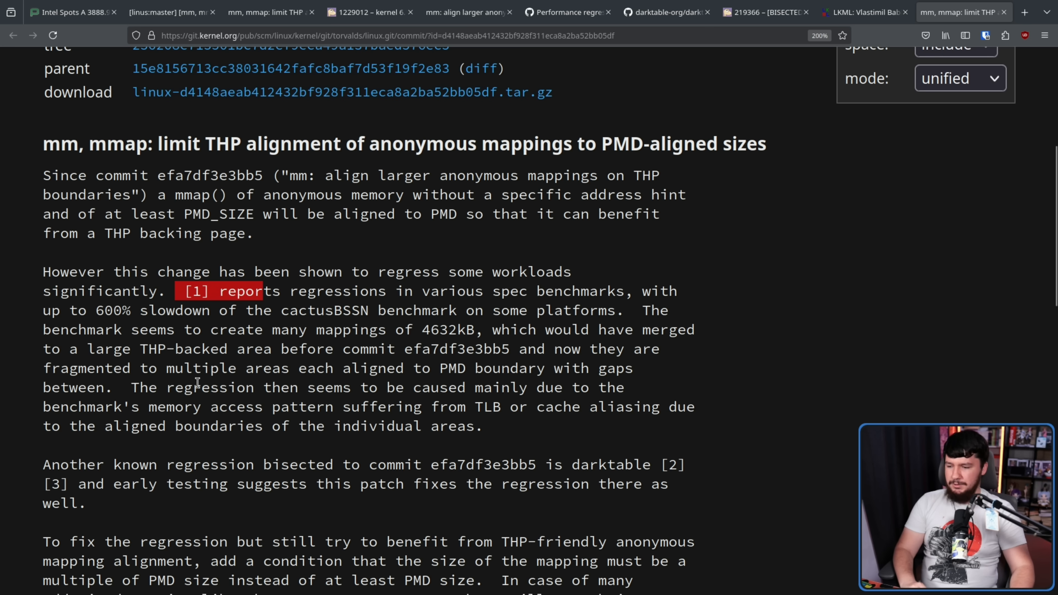
mouse_move(490, 384)
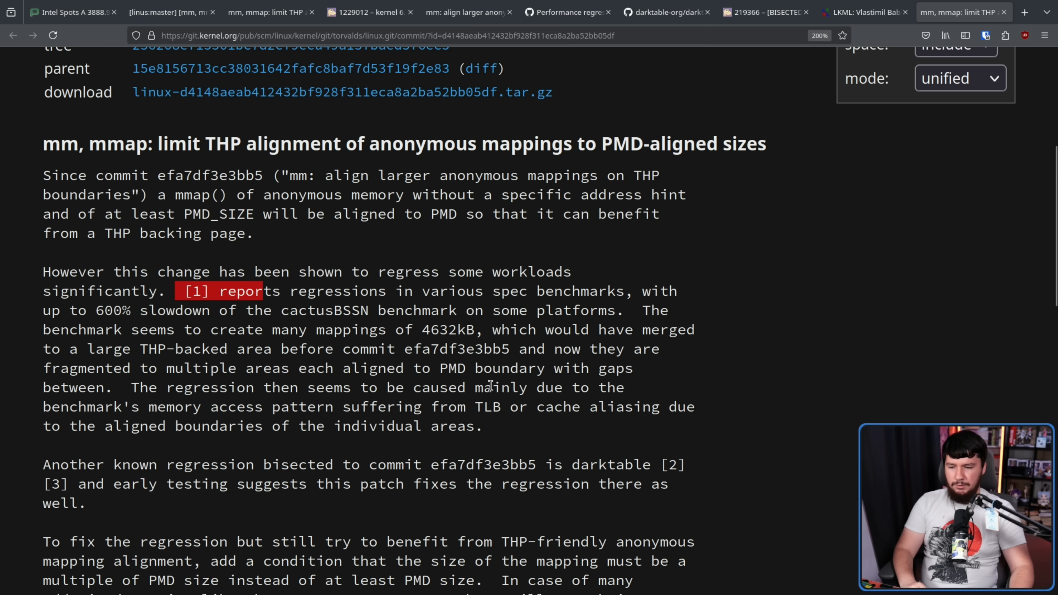
mouse_move(298, 410)
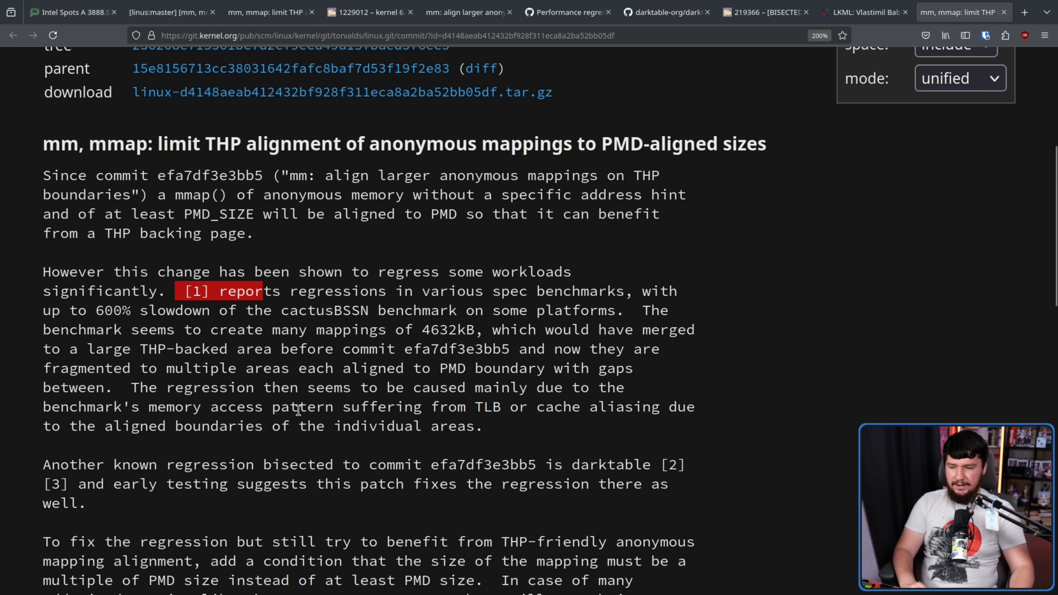
mouse_move(501, 407)
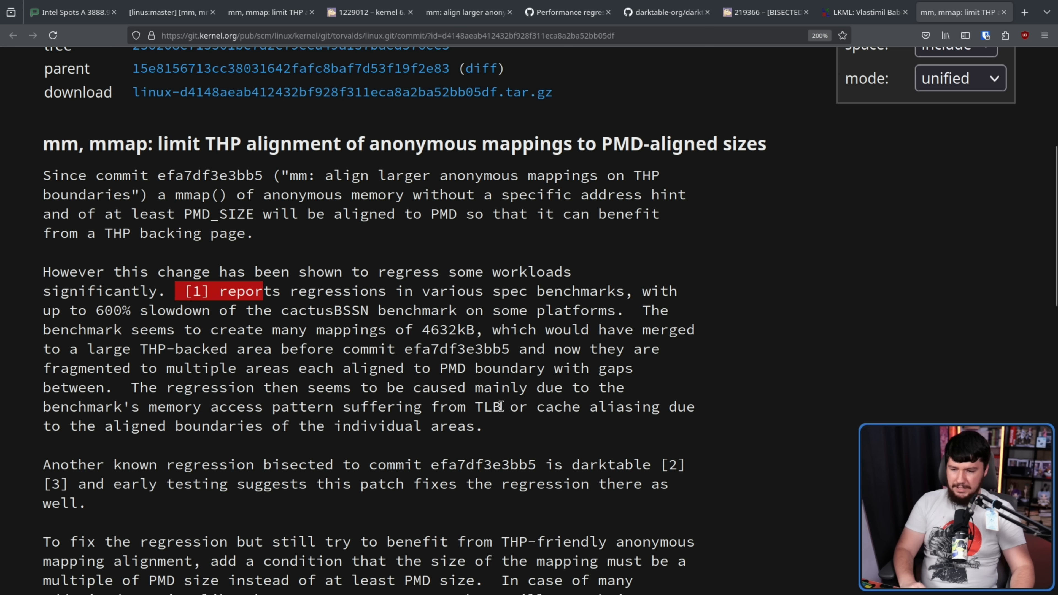
mouse_move(123, 415)
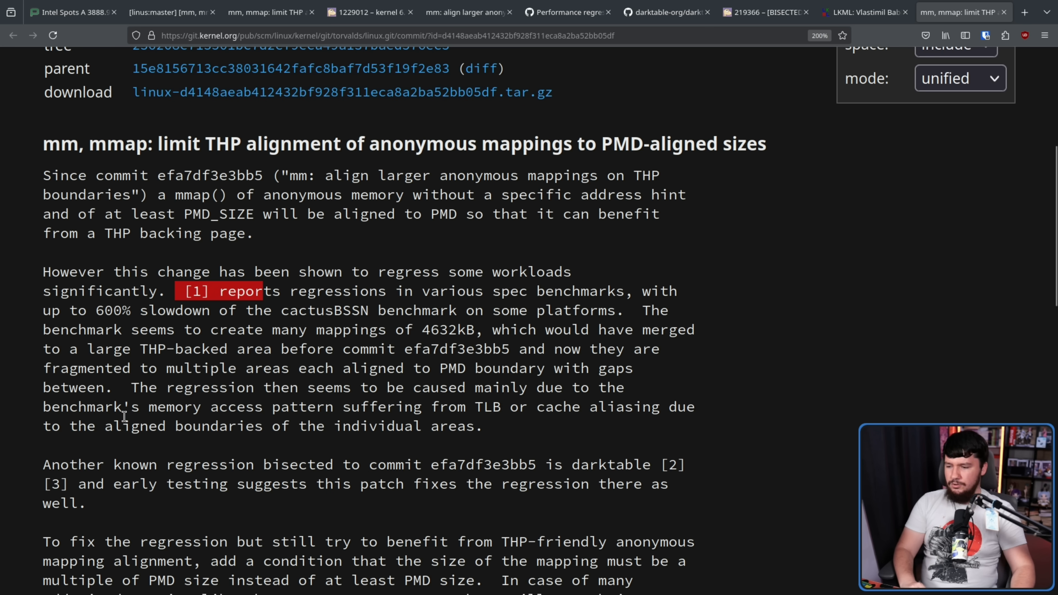
mouse_move(439, 419)
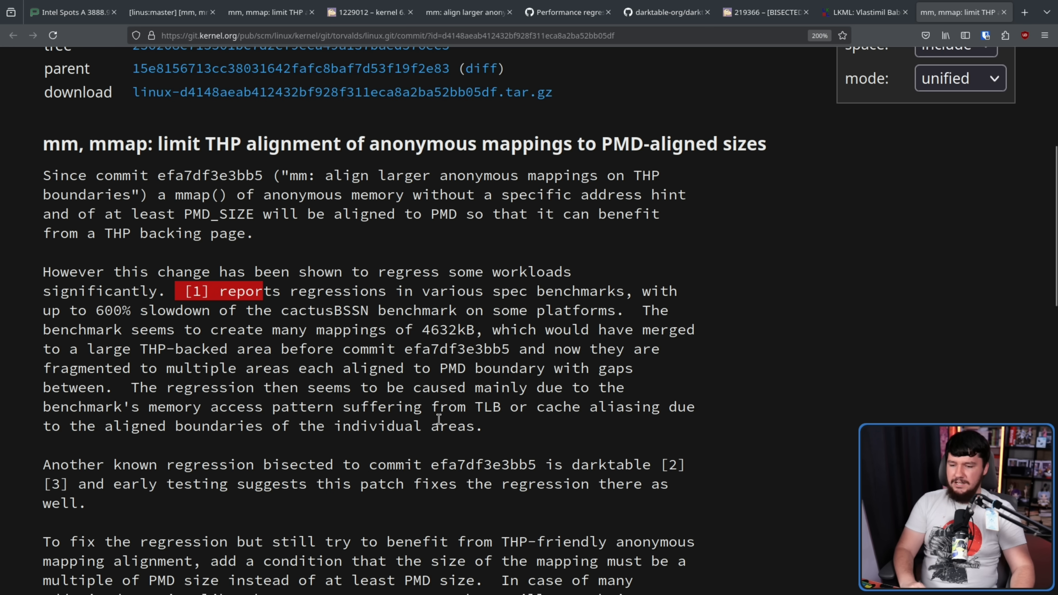
scroll("down", 3)
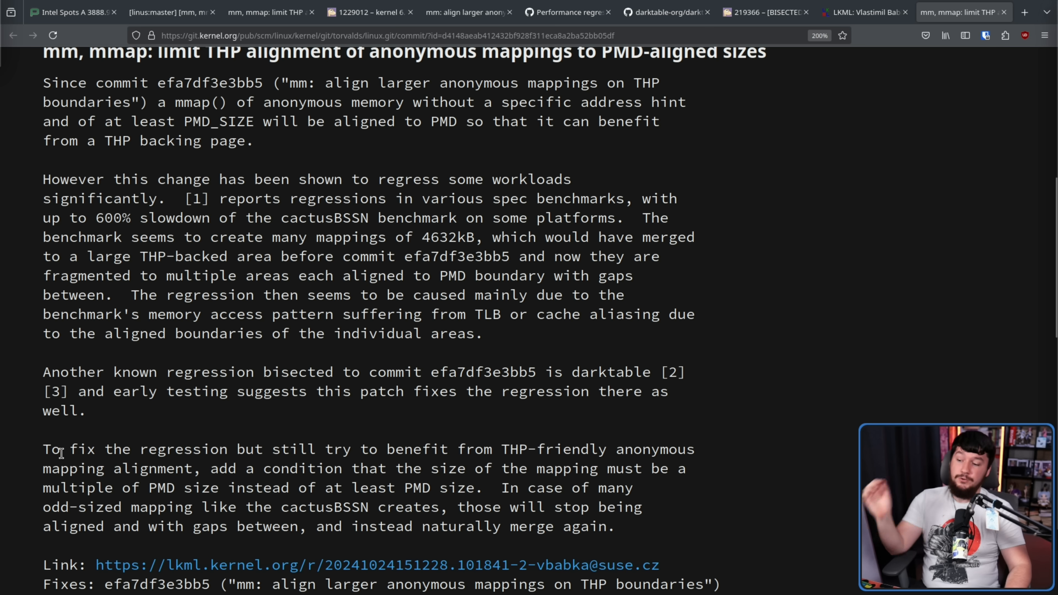
mouse_move(576, 446)
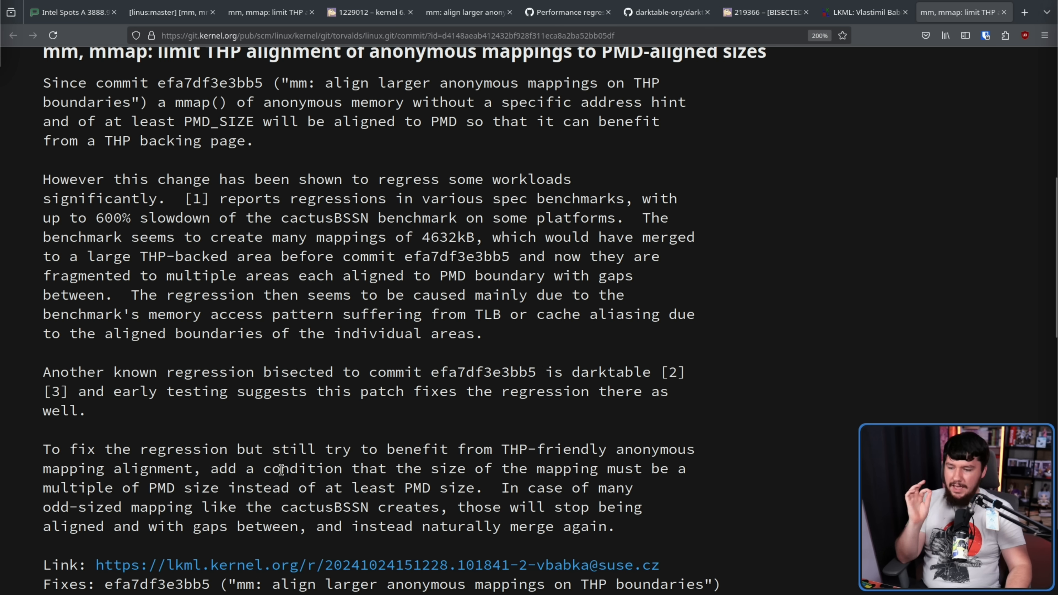
mouse_move(315, 475)
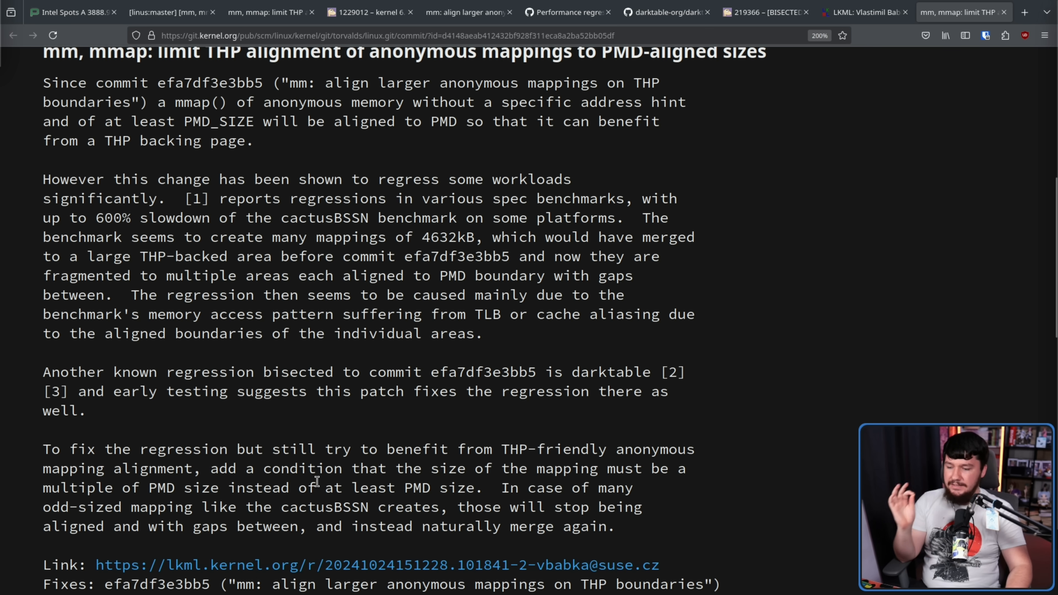
mouse_move(465, 407)
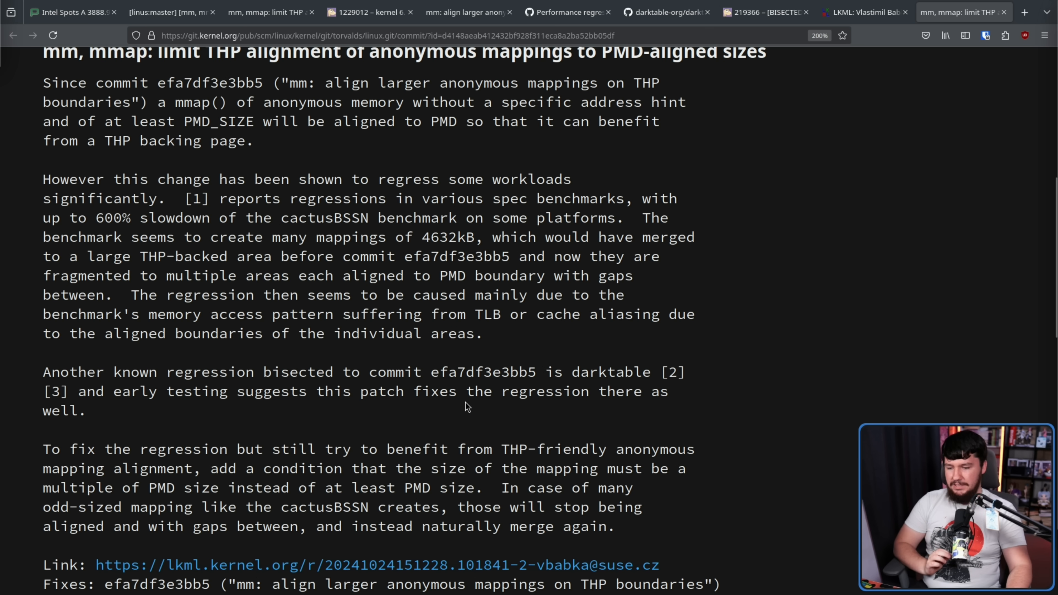
mouse_move(530, 380)
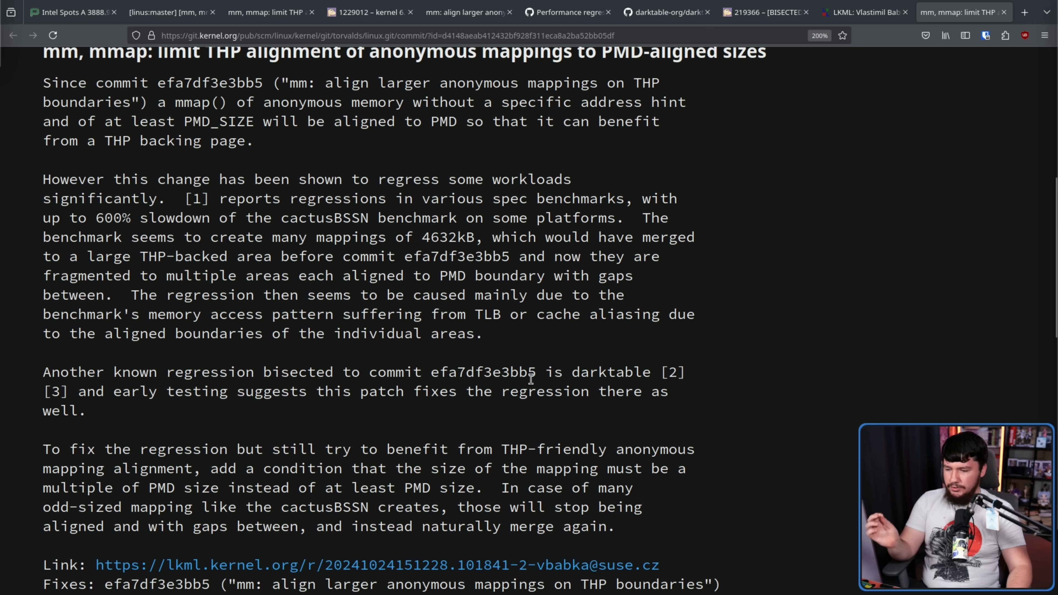
mouse_move(291, 504)
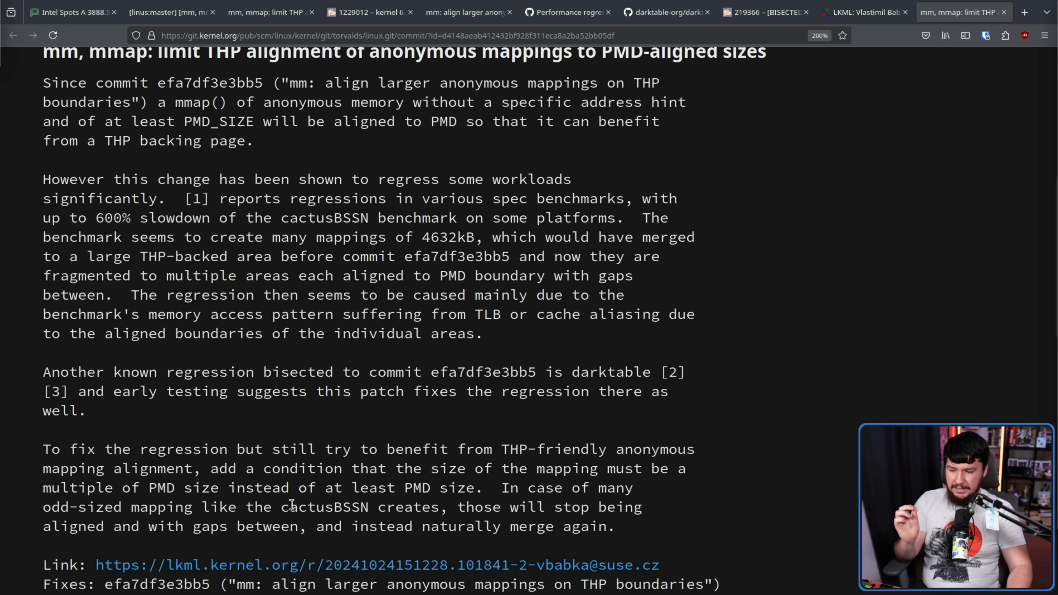
mouse_move(651, 470)
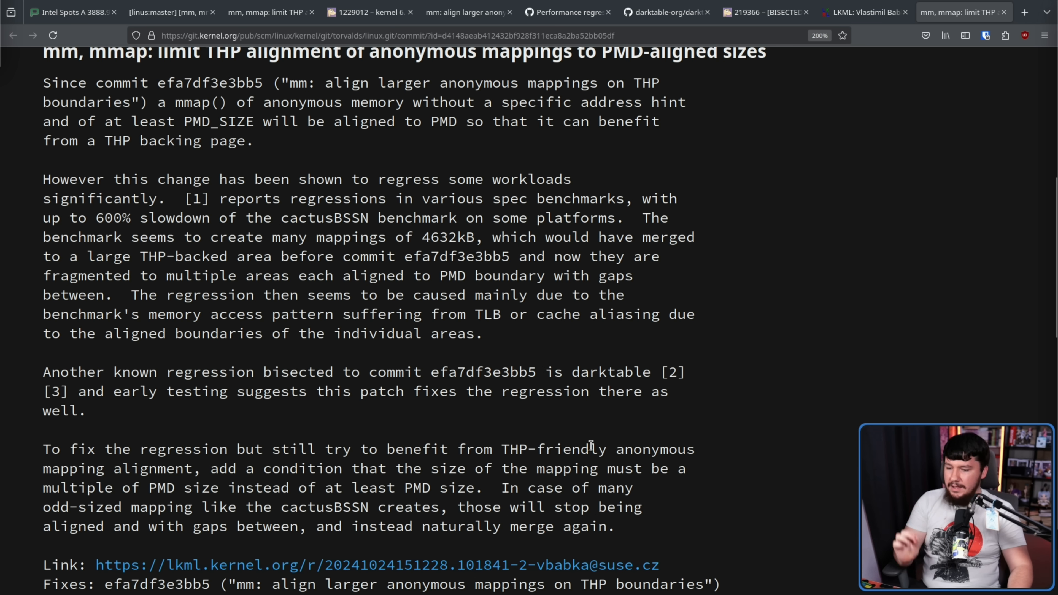
scroll("down", 3)
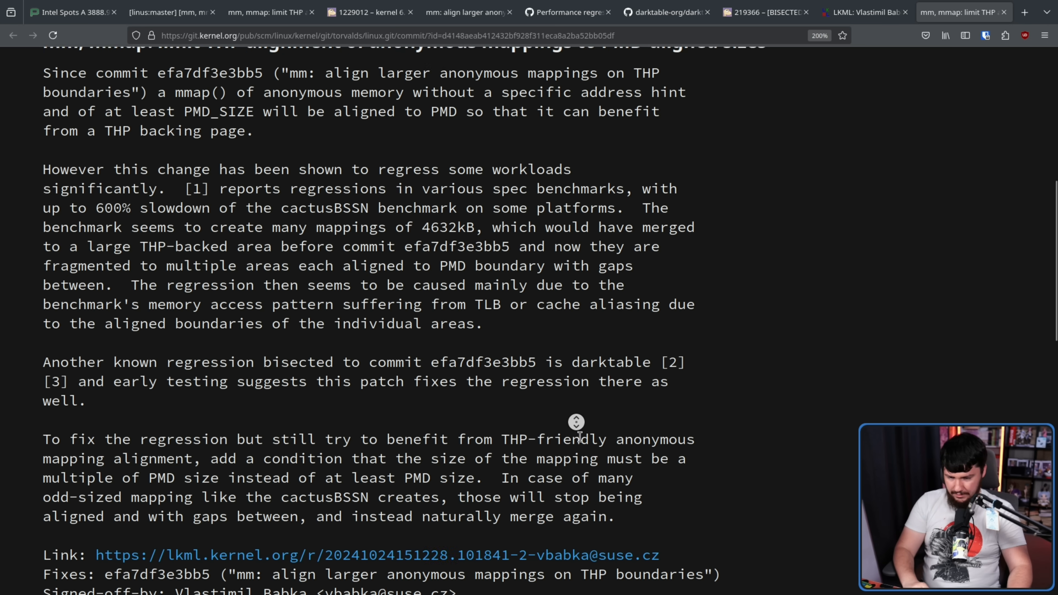
Review the one-line mm/mmap.c PMD-size check, then return to the Phoronix 3888.9% article
scroll("down", 3)
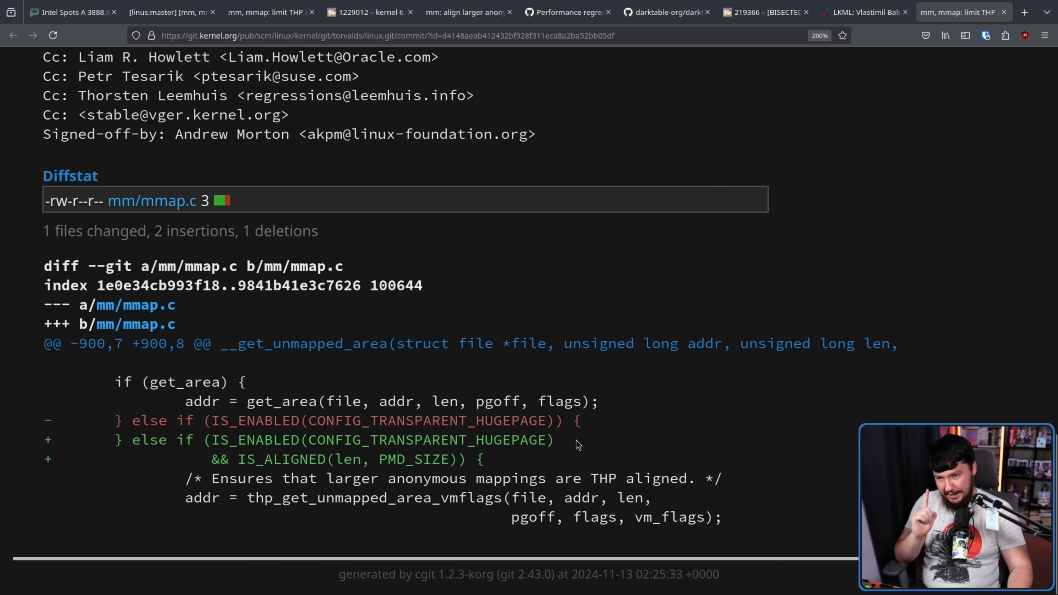
mouse_move(333, 140)
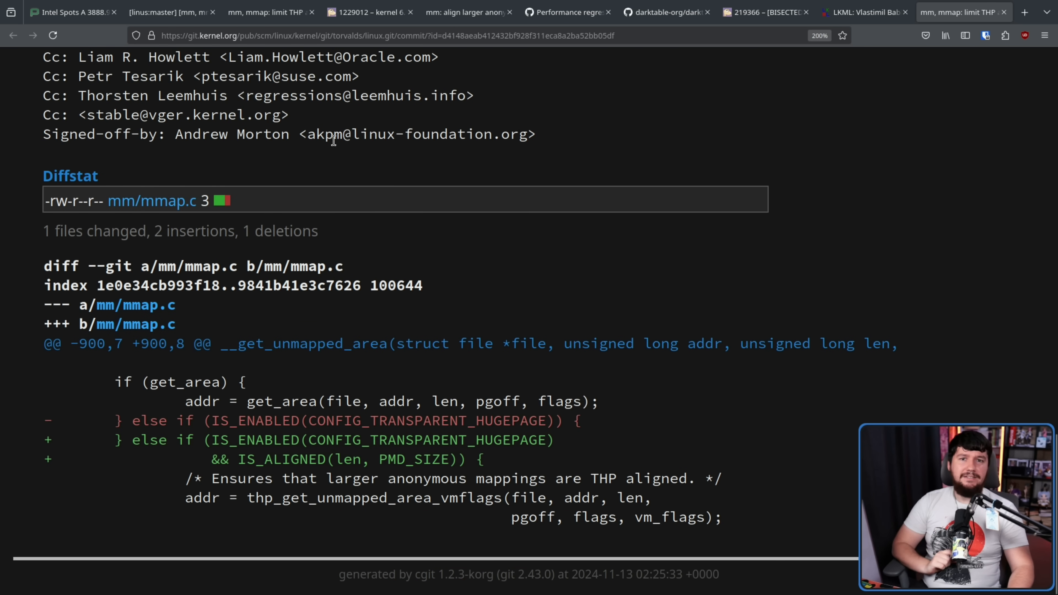
left_click(67, 13)
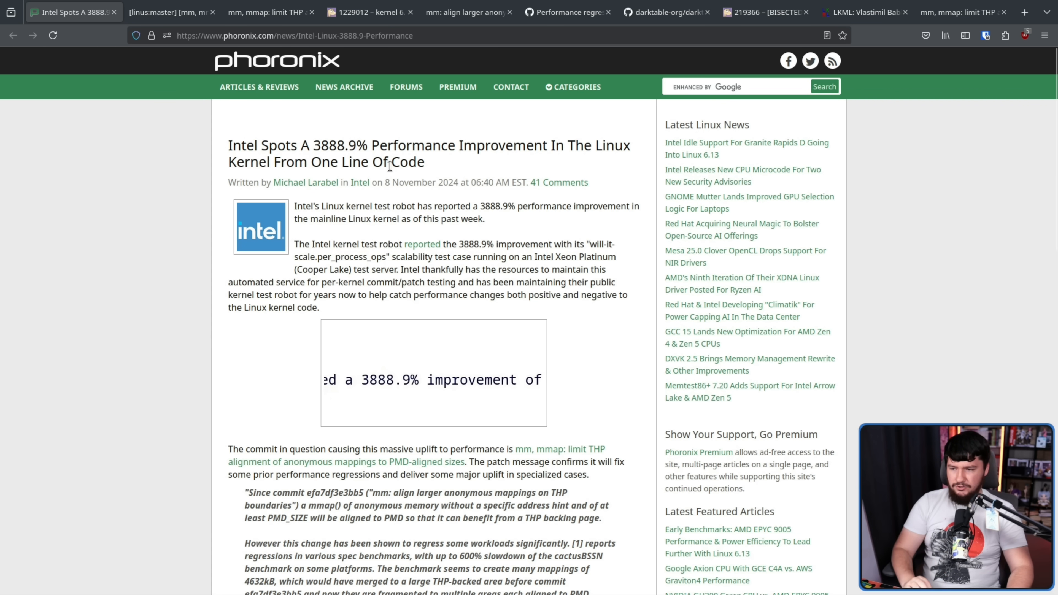
mouse_move(407, 154)
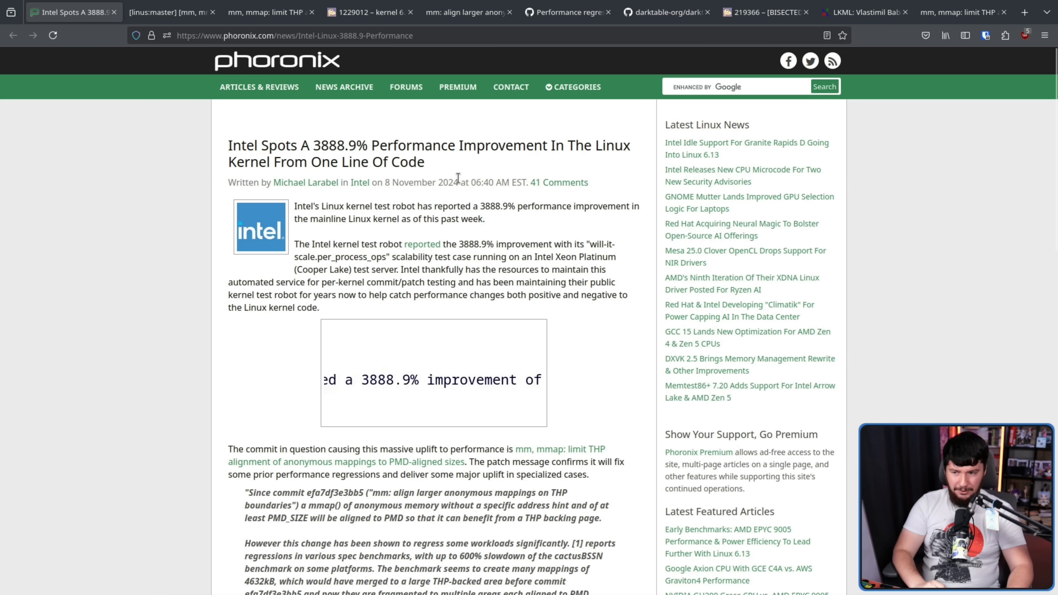
double_click(262, 145)
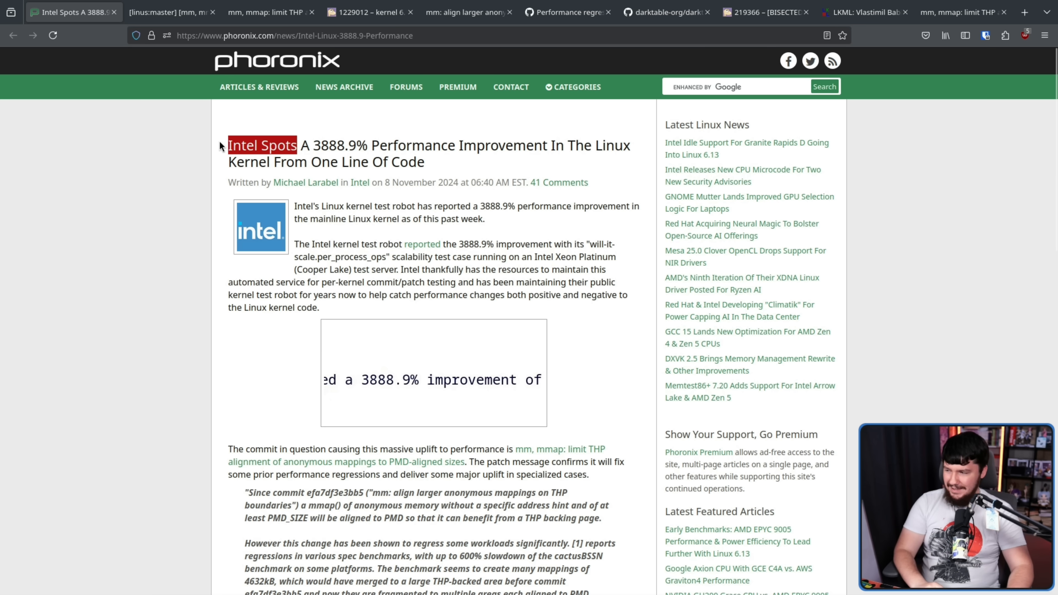
left_click(405, 147)
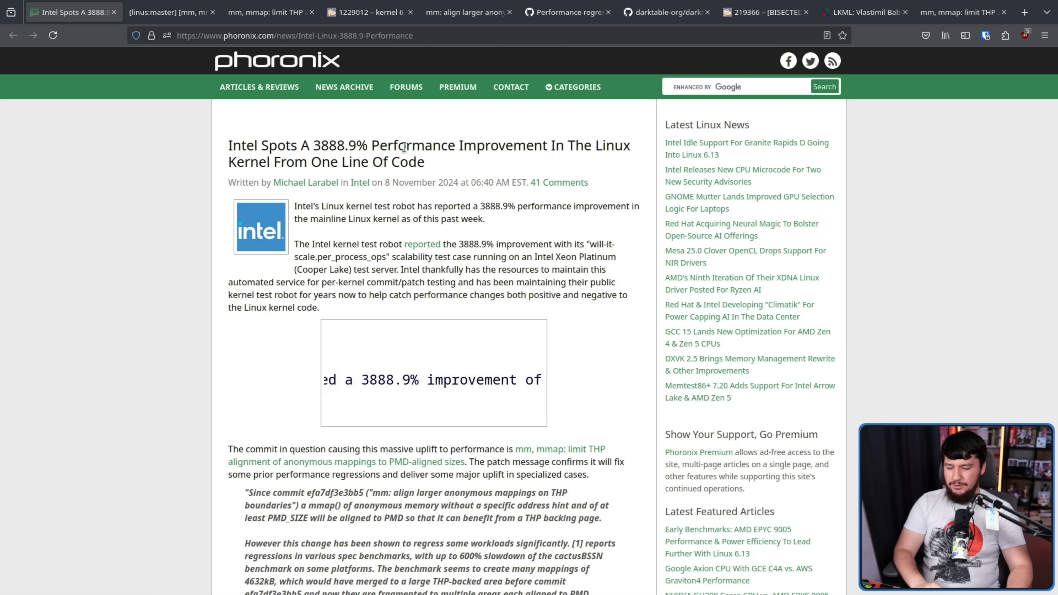
double_click(262, 145)
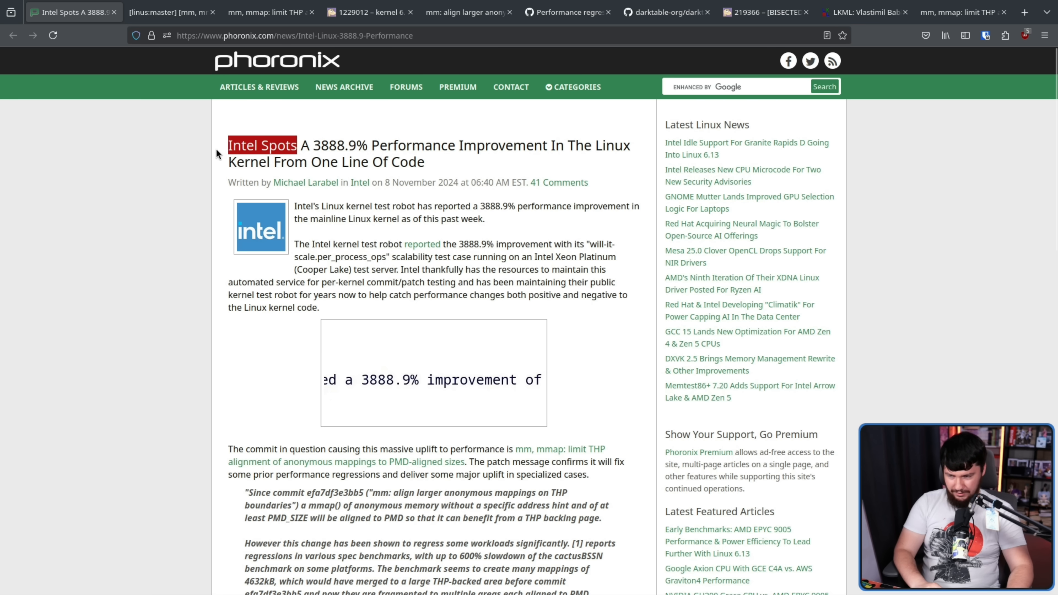